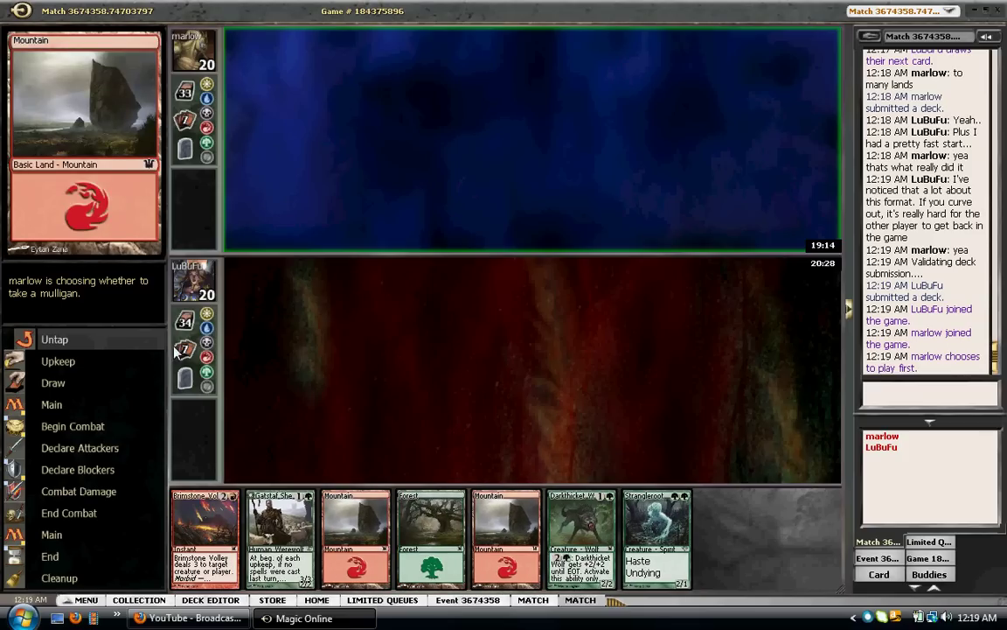
pyautogui.moveTo(297, 334)
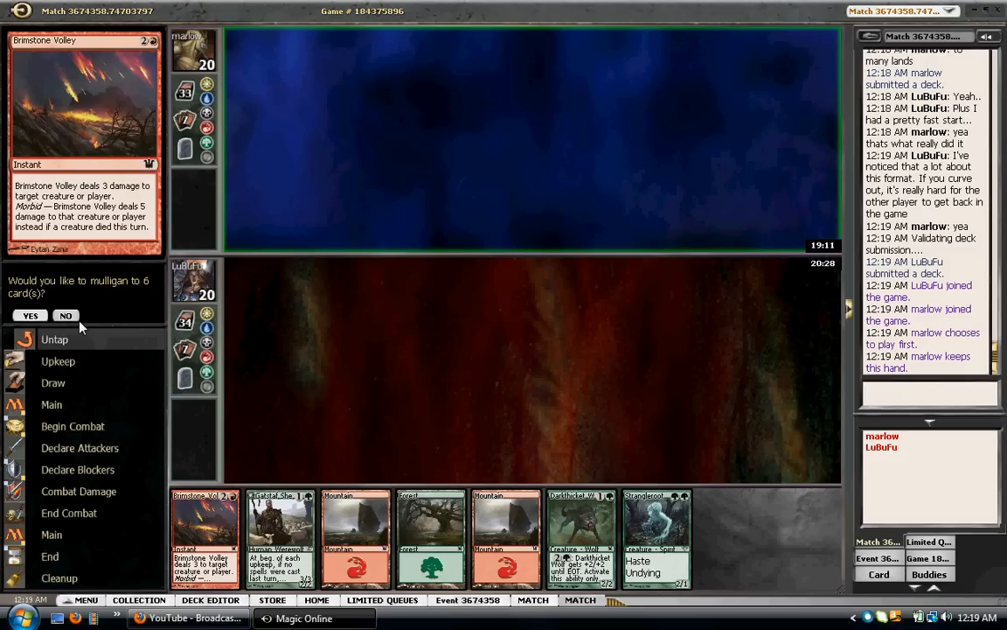
# Keep the opening hand and pass through marlow's end step and your first turn
pyautogui.click(66, 315)
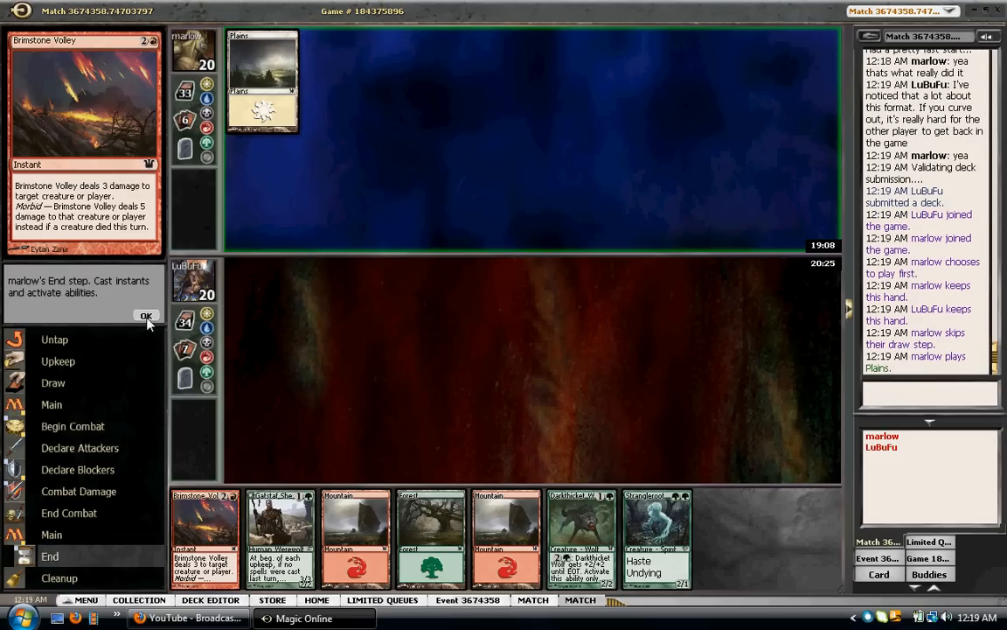
pyautogui.click(146, 315)
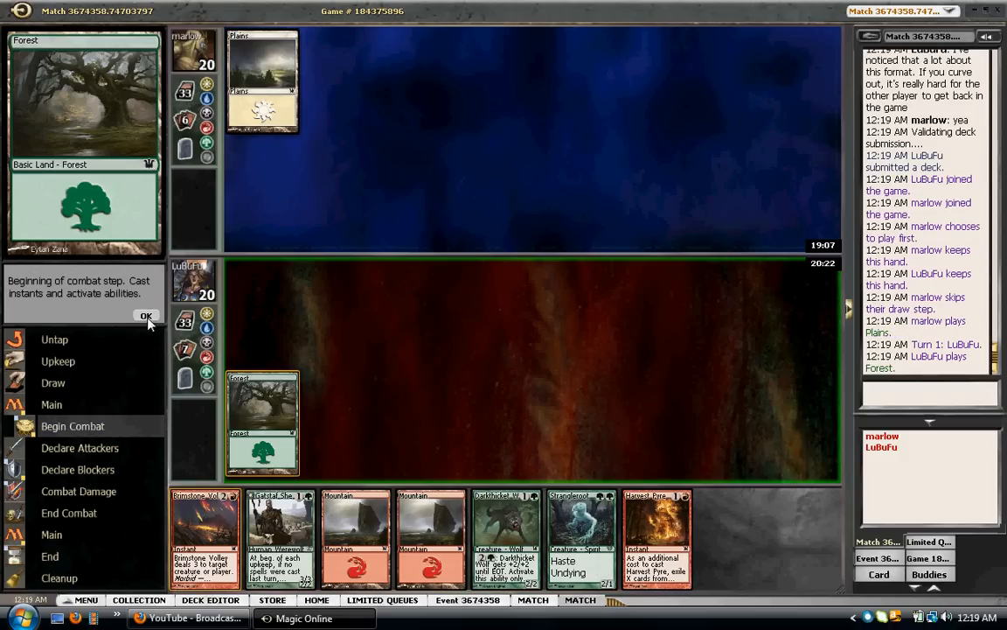
pyautogui.click(146, 316)
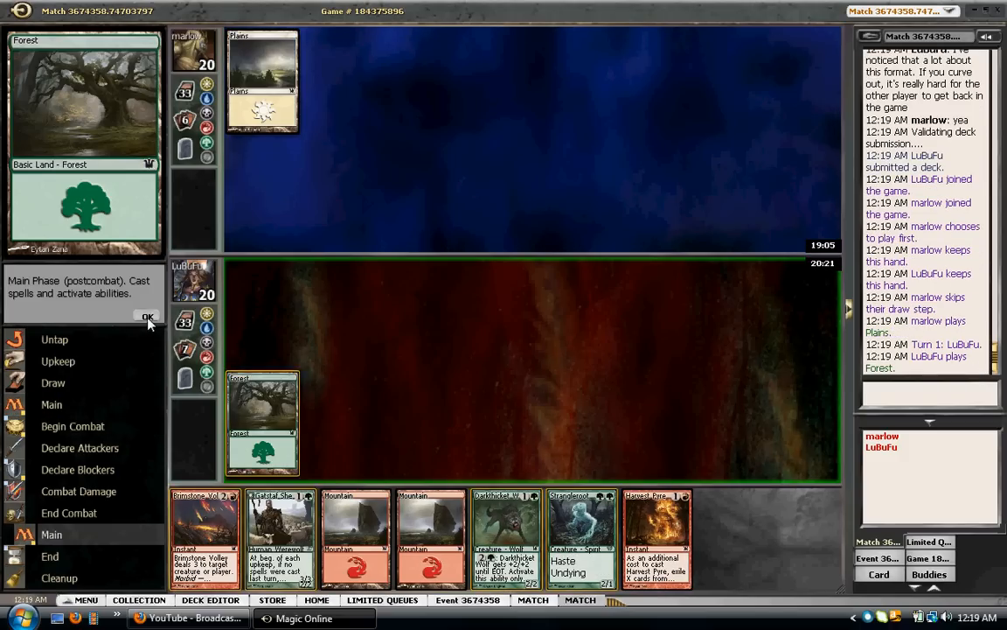
pyautogui.click(148, 316)
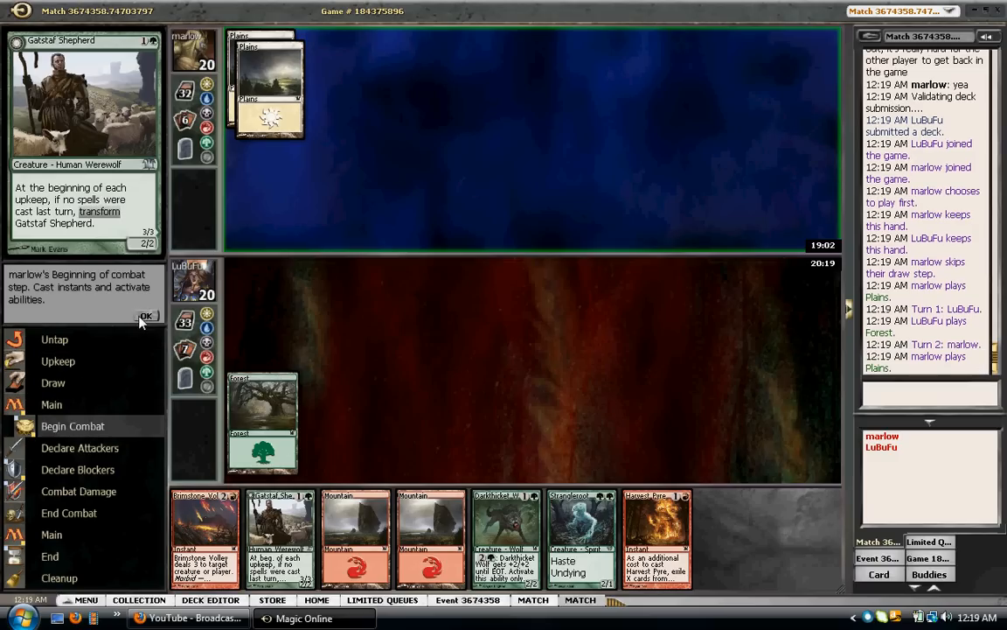
# Pass priority through marlow's combat, then your precombat main phase and beginning of combat
pyautogui.click(146, 316)
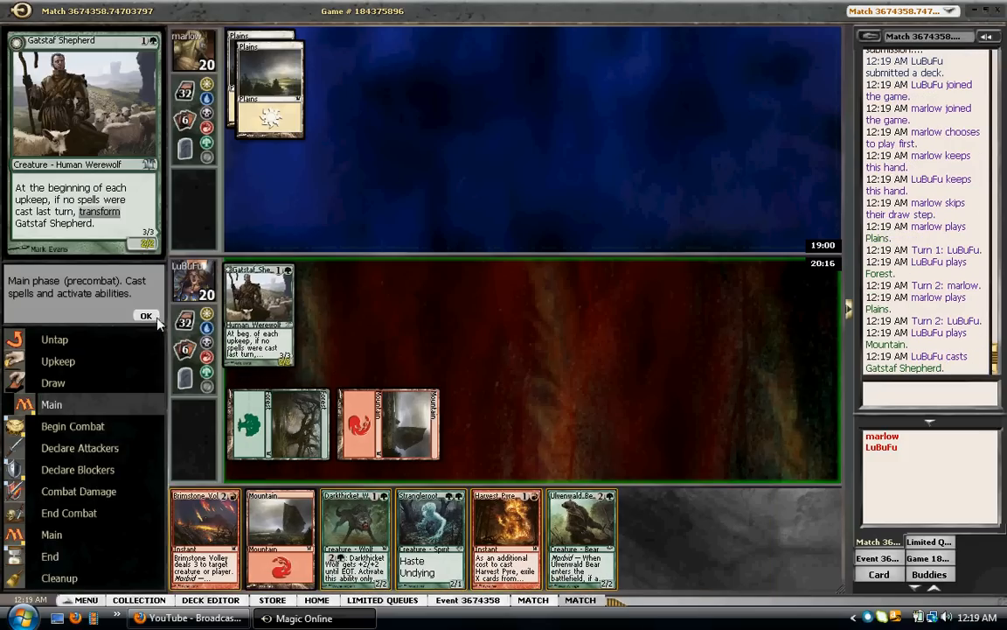
pyautogui.click(146, 316)
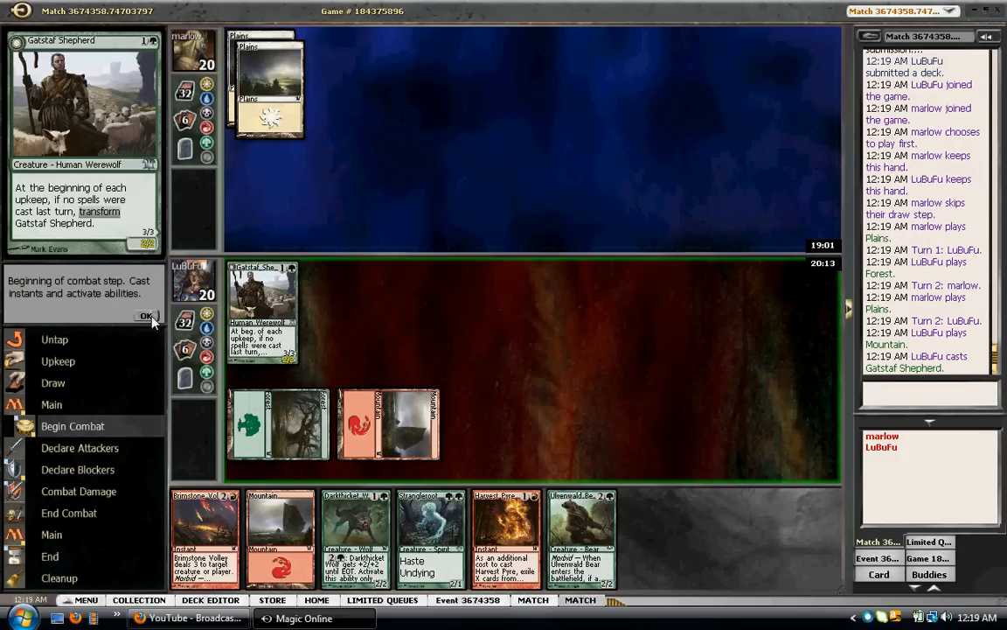
pyautogui.click(146, 316)
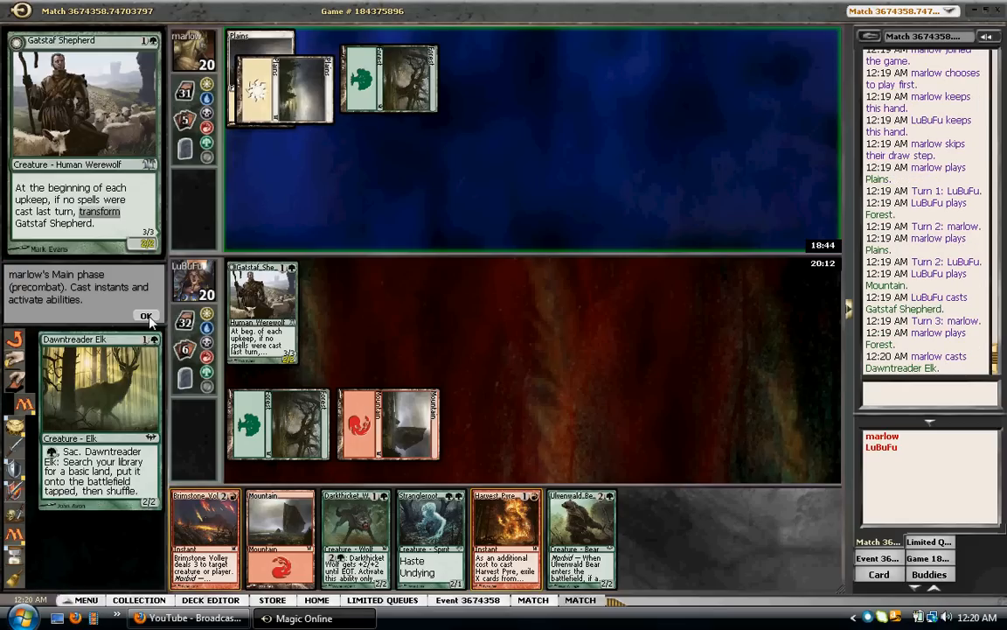
# Let Dawntreader Elk resolve, then attack with Gatstaf Shepherd and pass the blockers step
pyautogui.click(146, 315)
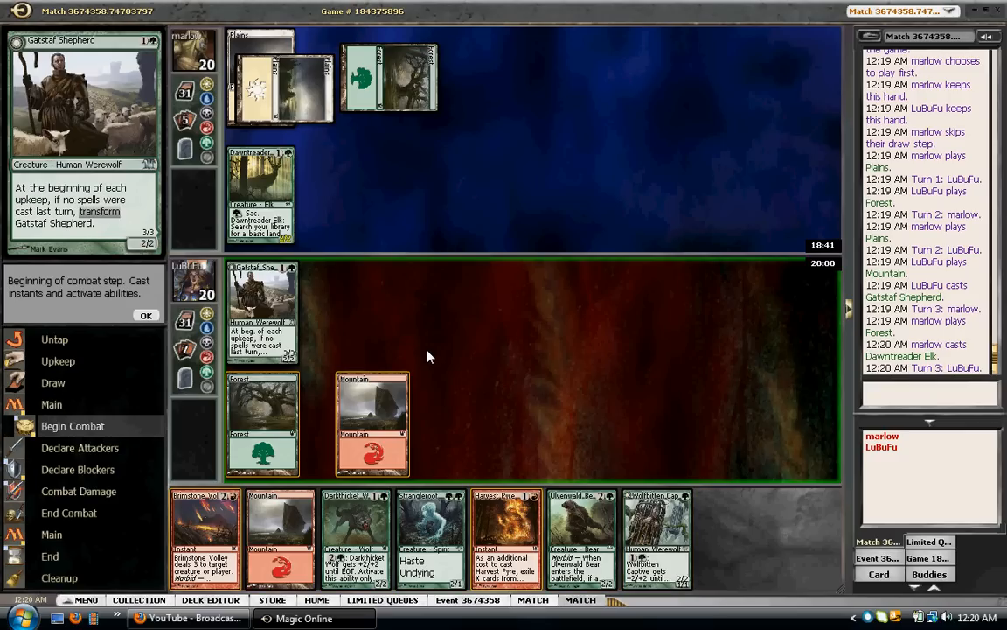
pyautogui.moveTo(271, 317)
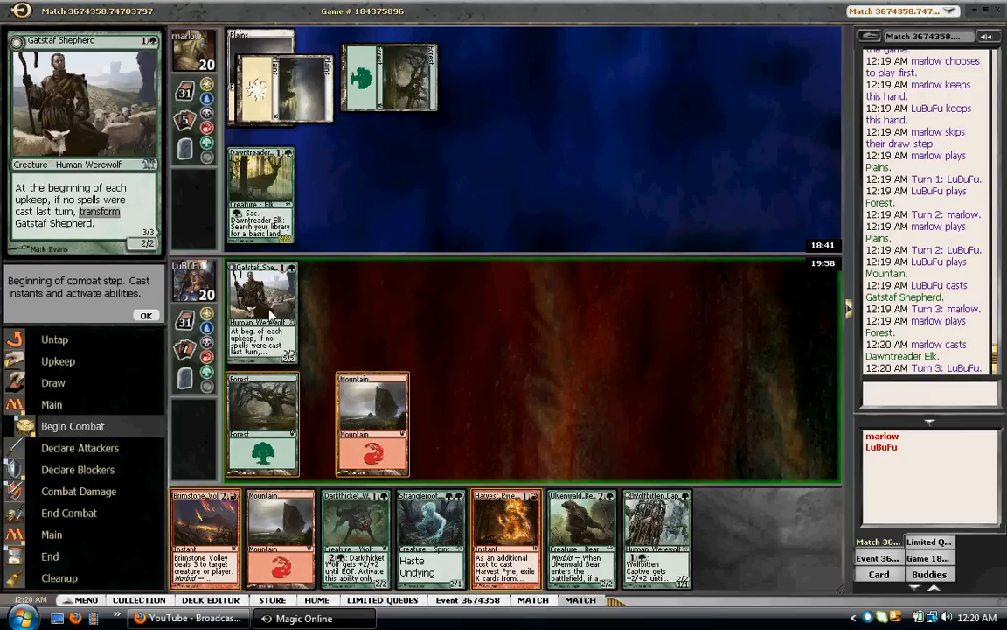
pyautogui.click(147, 315)
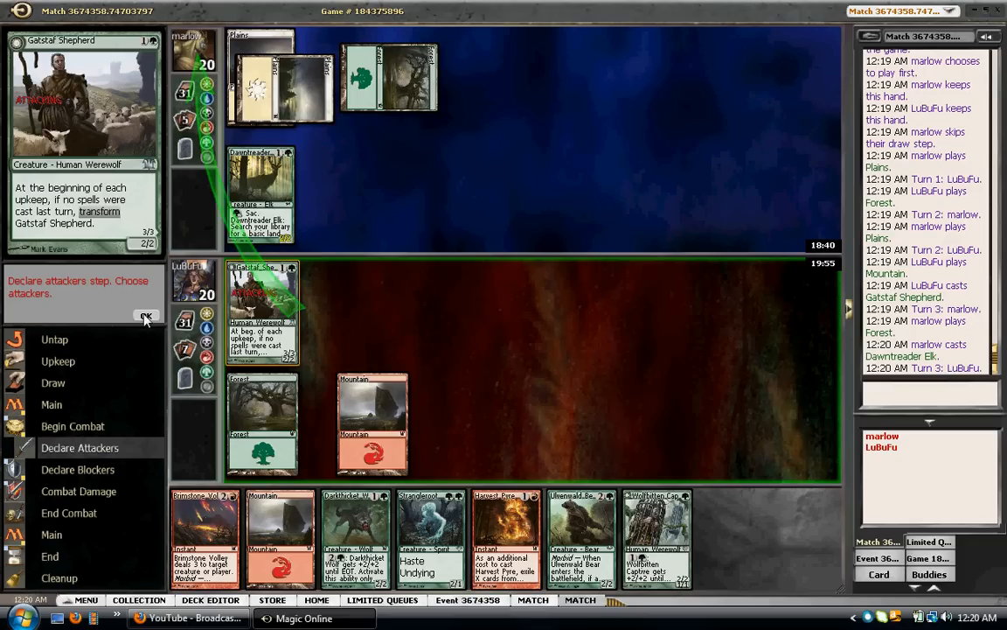
pyautogui.click(146, 316)
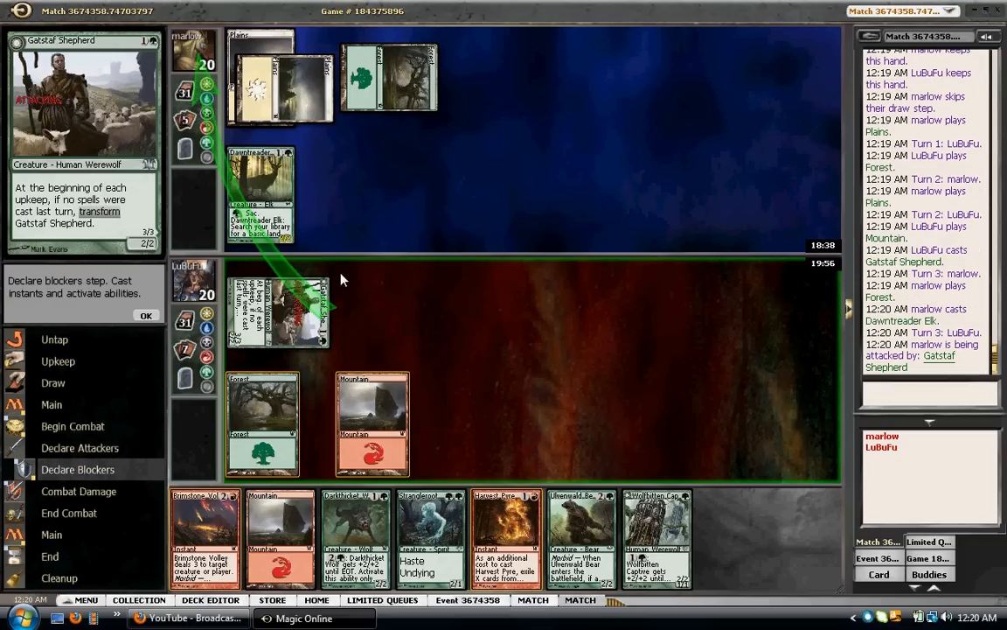
pyautogui.click(146, 315)
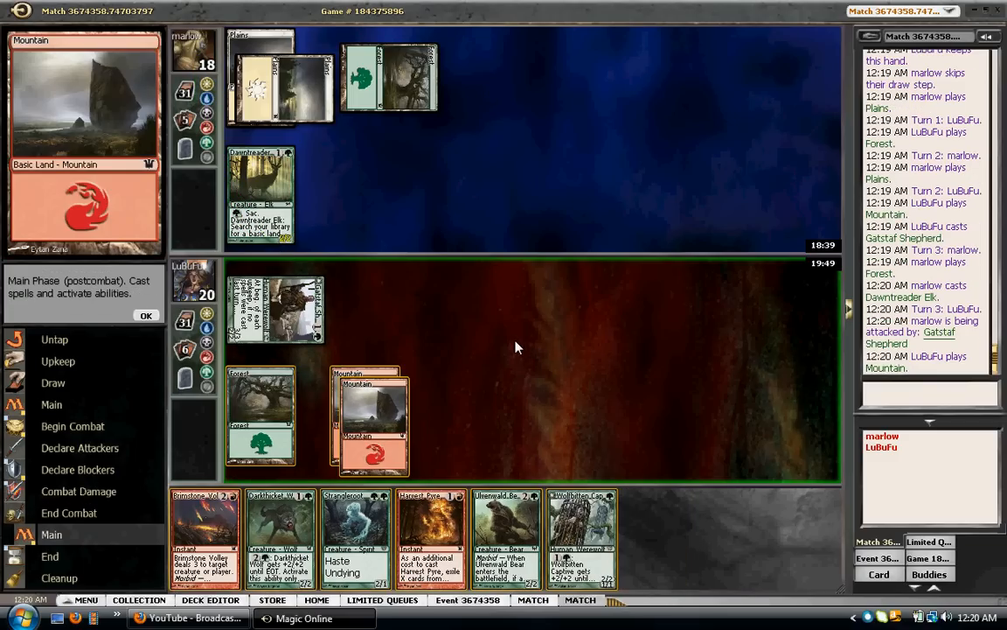
pyautogui.moveTo(418, 446)
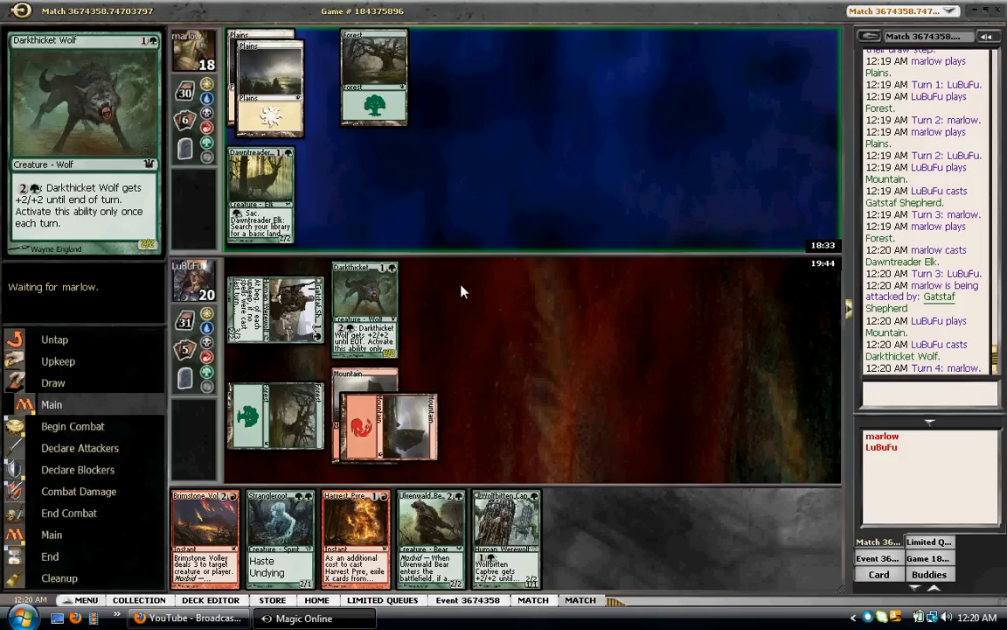
pyautogui.moveTo(356, 234)
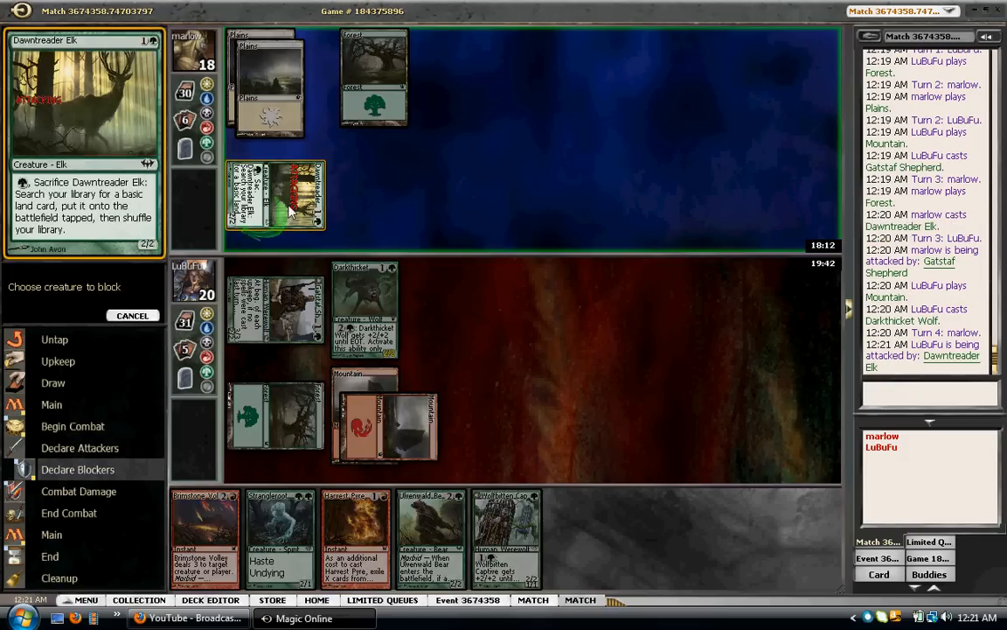
# Block Dawntreader Elk with Darkthicket Wolf, then pass through Spidery Grasp, damage and end step
pyautogui.click(364, 306)
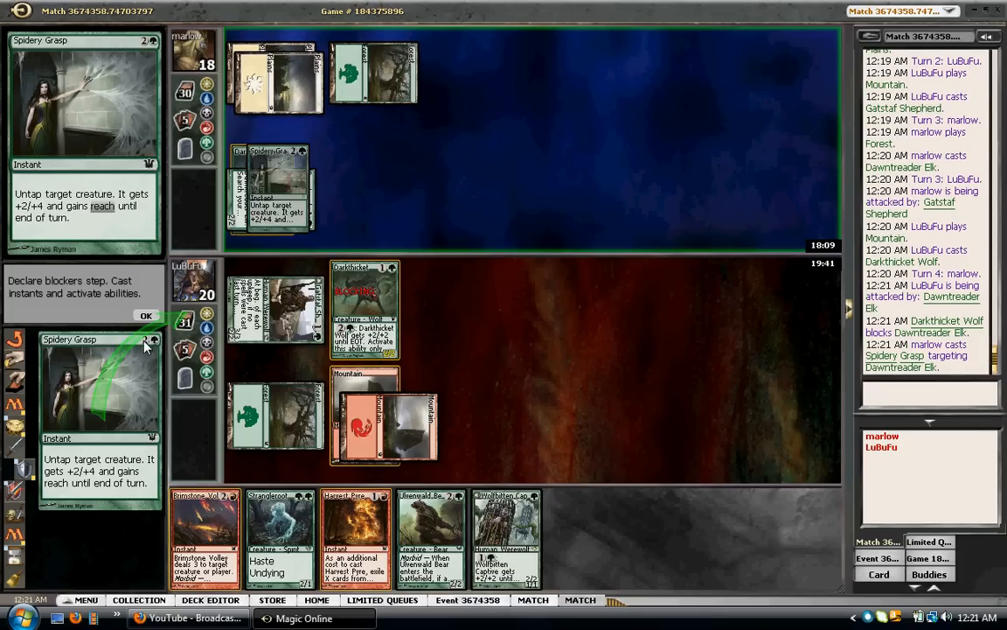
pyautogui.click(146, 316)
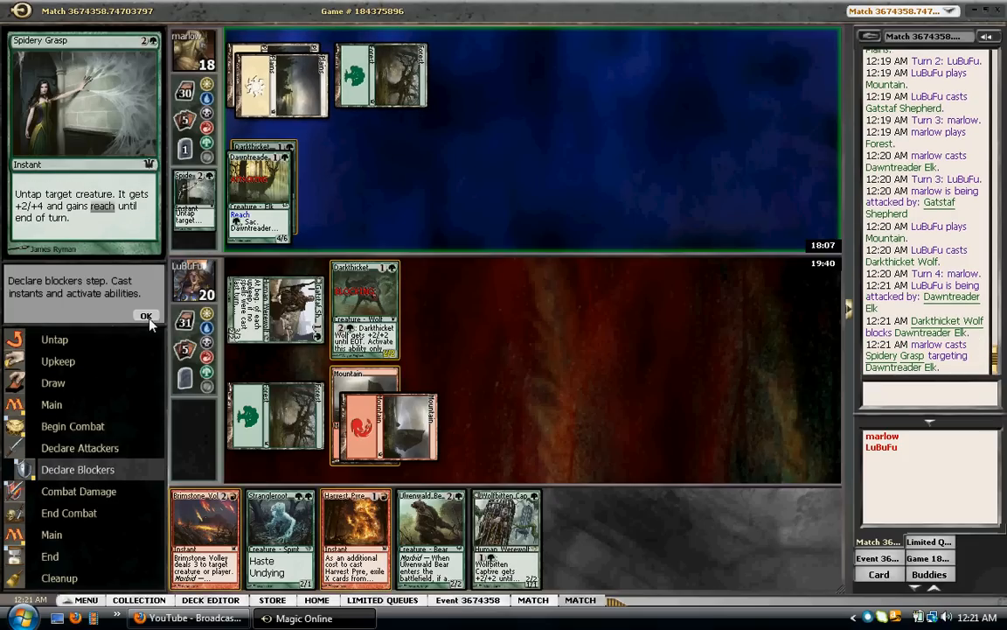
pyautogui.click(146, 316)
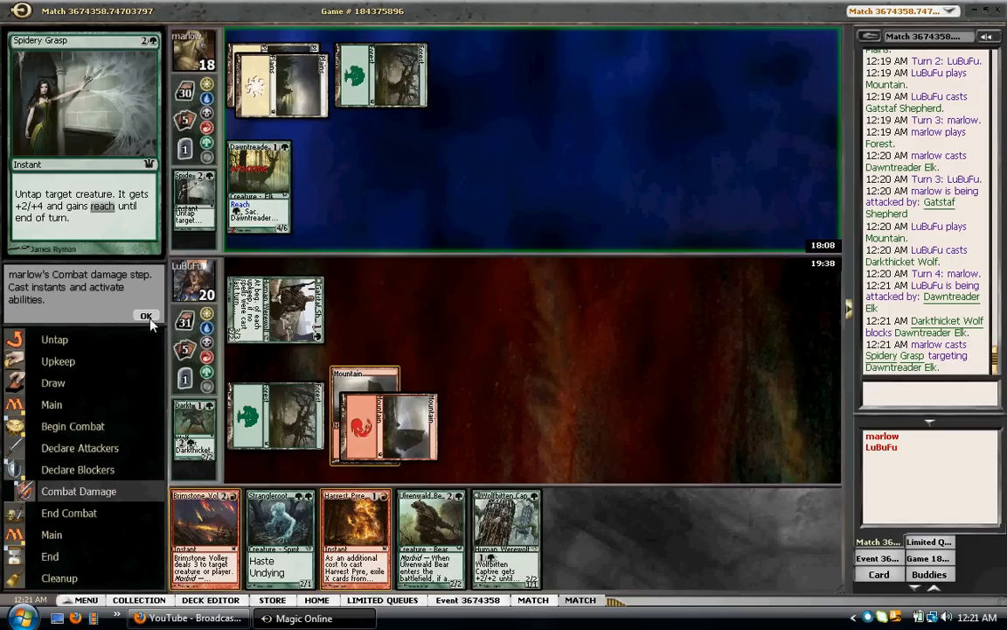
pyautogui.click(146, 315)
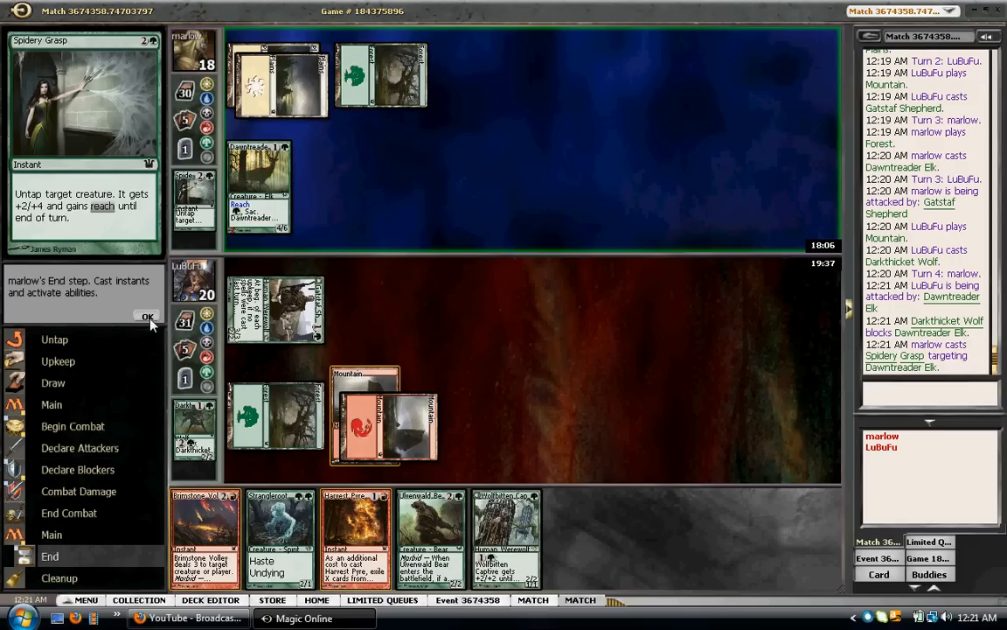
pyautogui.click(146, 316)
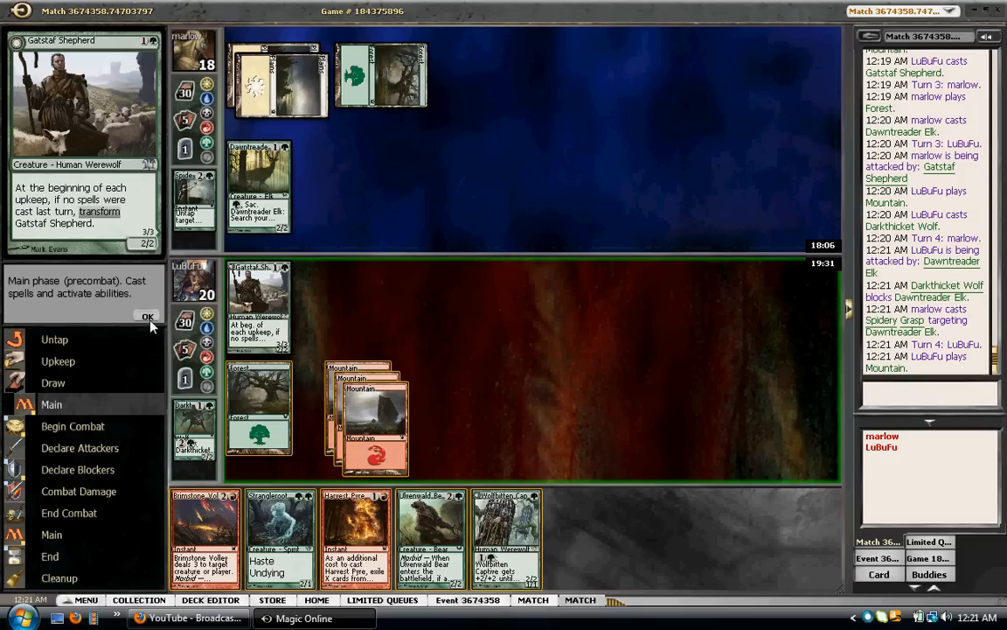
# Attack with Gatstaf Shepherd, resolve the Ulvenwald Bear trigger, and pass marlow's end step
pyautogui.click(147, 315)
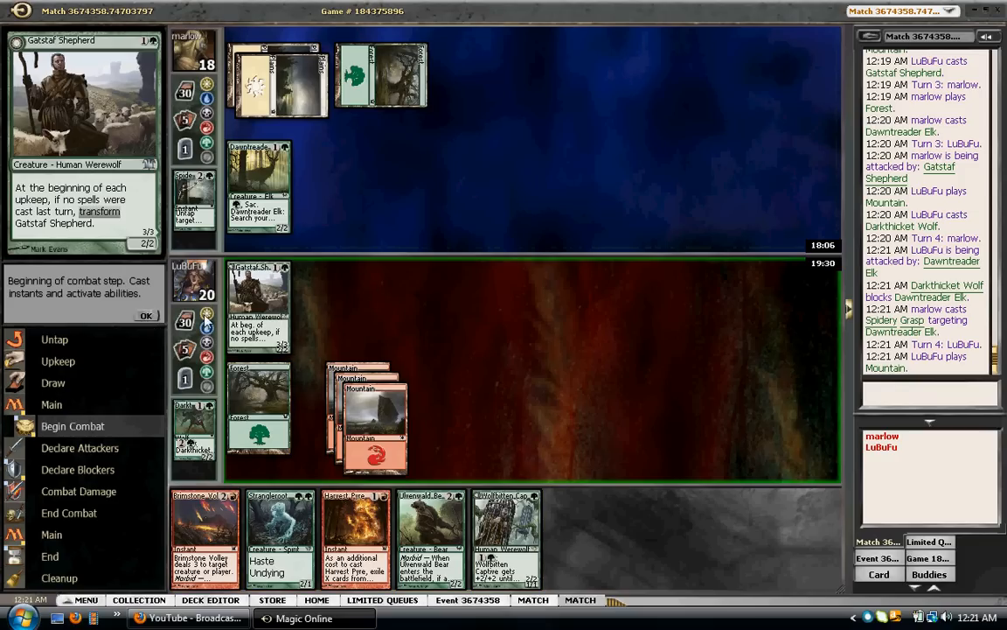
pyautogui.click(146, 316)
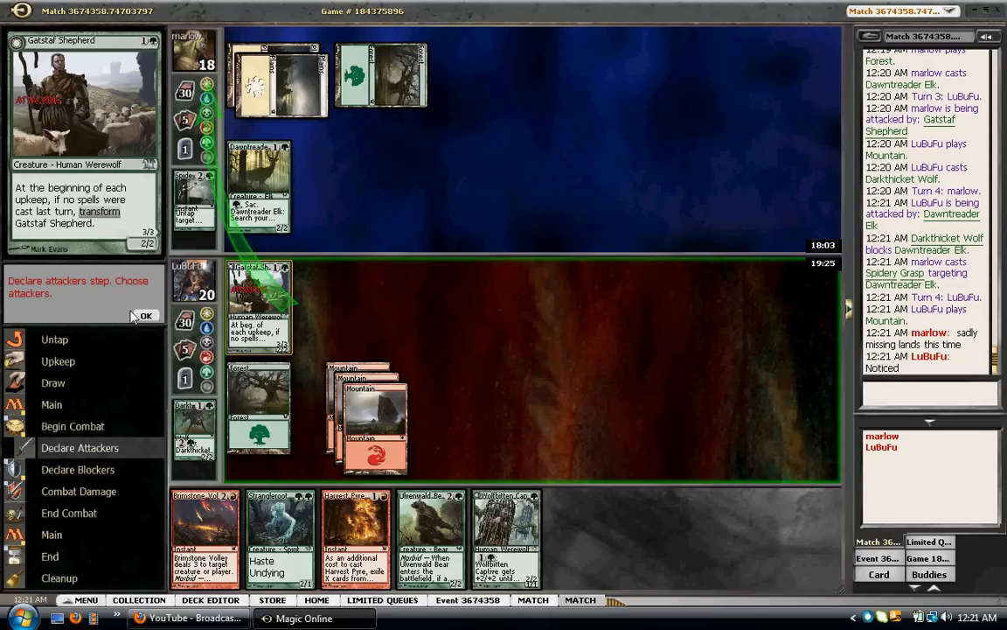
pyautogui.click(146, 316)
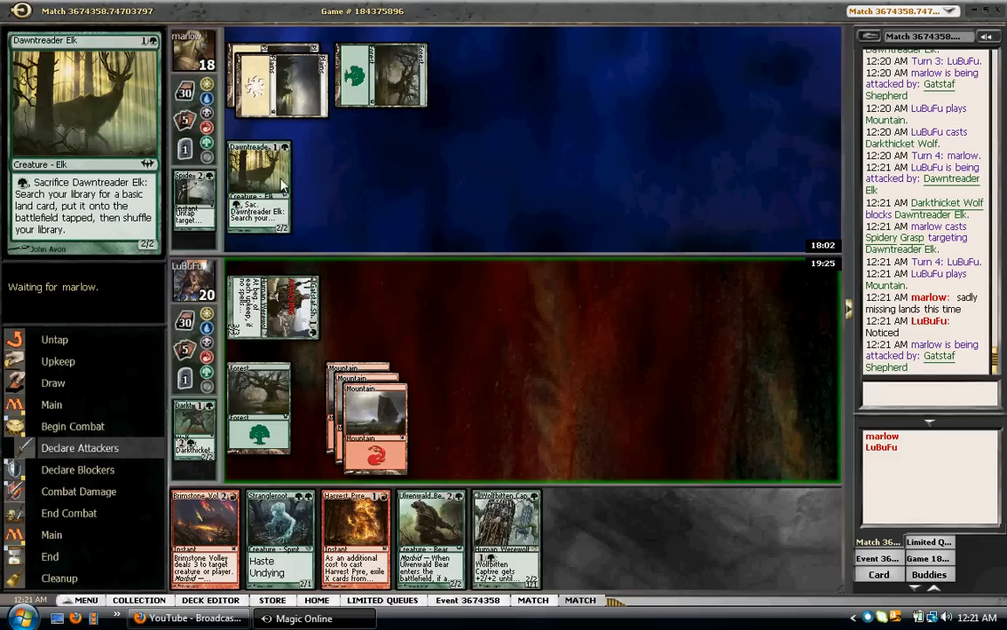
pyautogui.moveTo(488, 227)
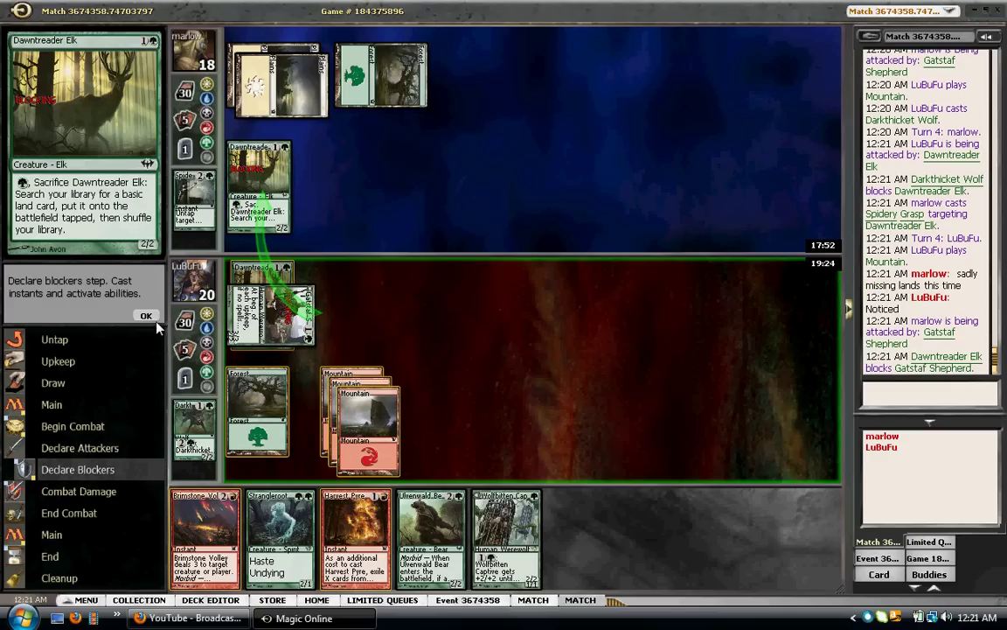
pyautogui.click(146, 315)
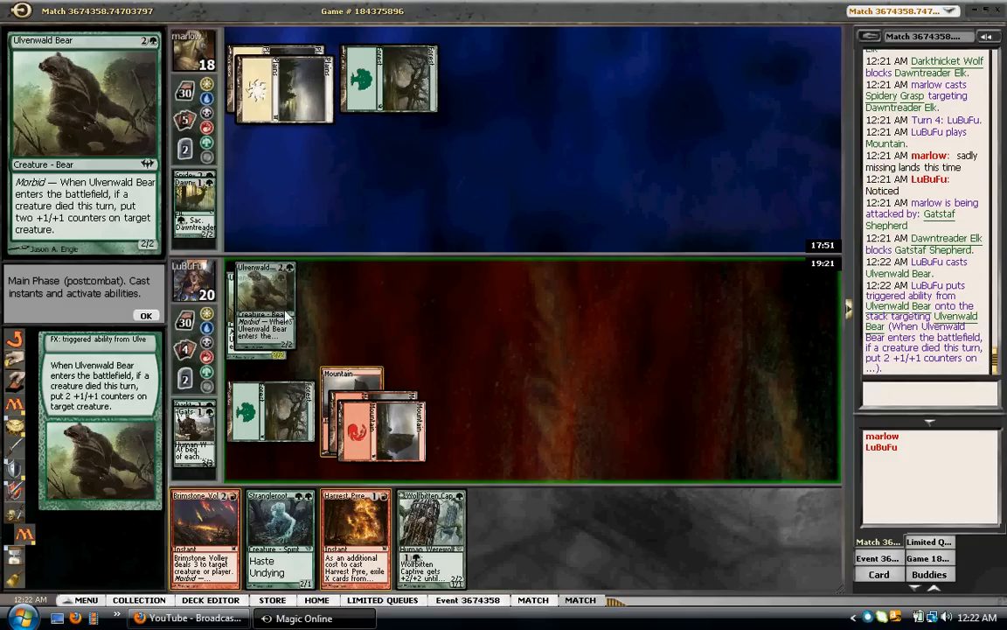
pyautogui.click(146, 315)
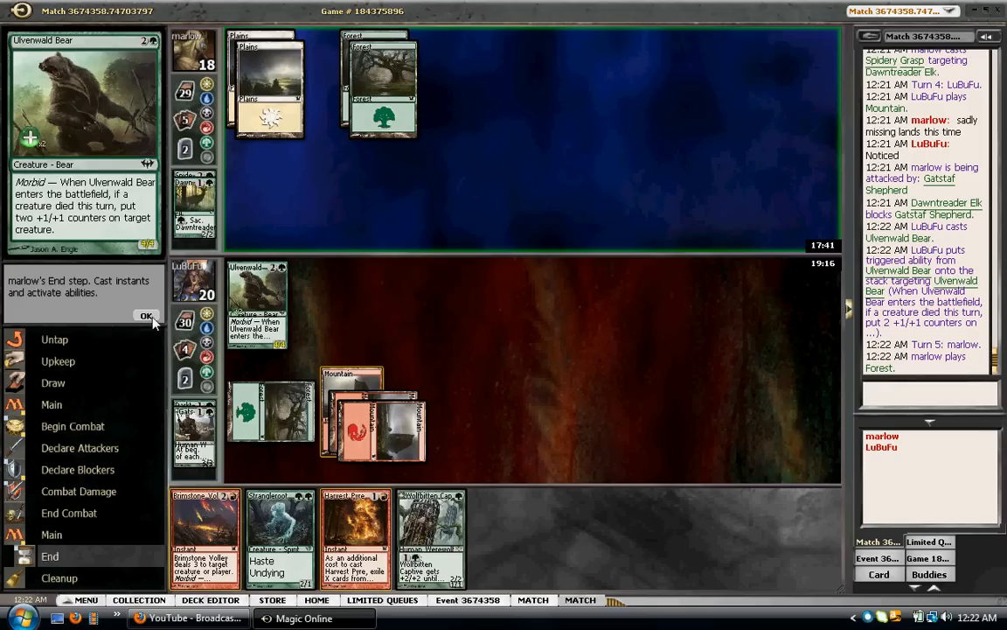
pyautogui.click(146, 314)
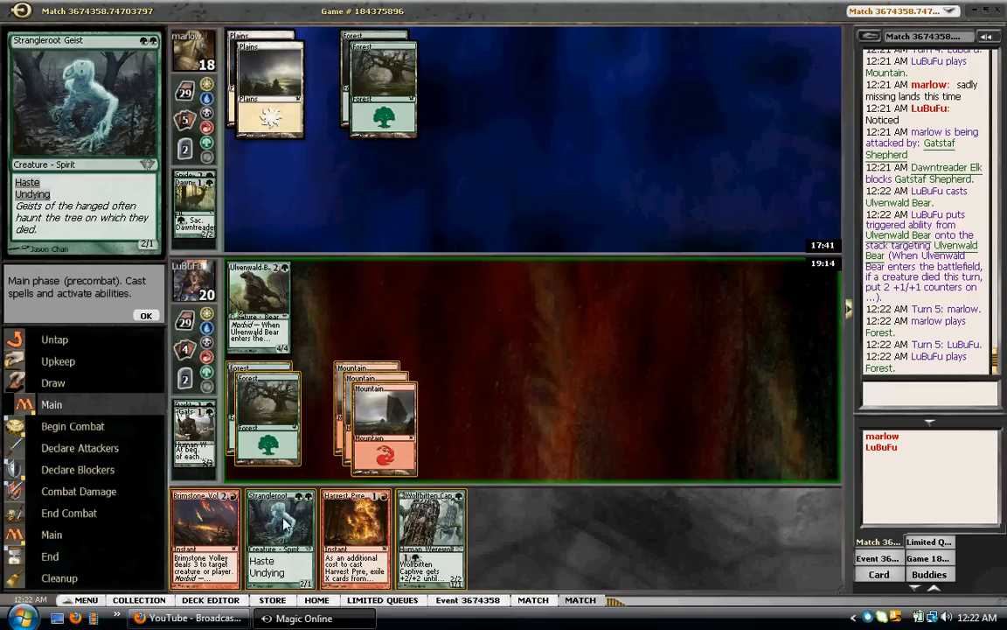
# Cast Strangleroot Geist, attack with it and Ulvenwald Bear, let Rebuke resolve, end turn
pyautogui.click(280, 534)
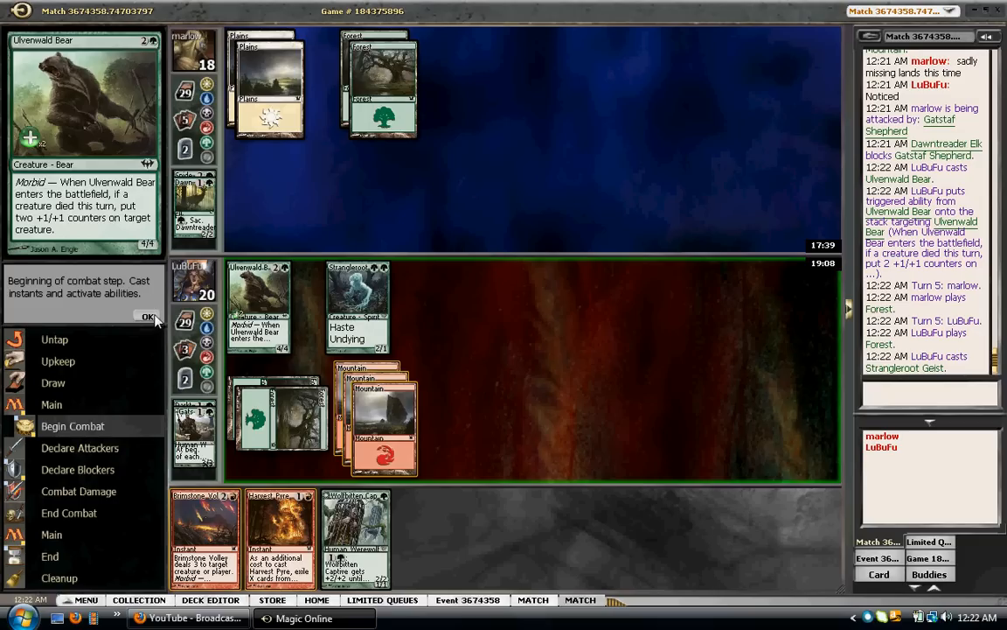
pyautogui.click(149, 316)
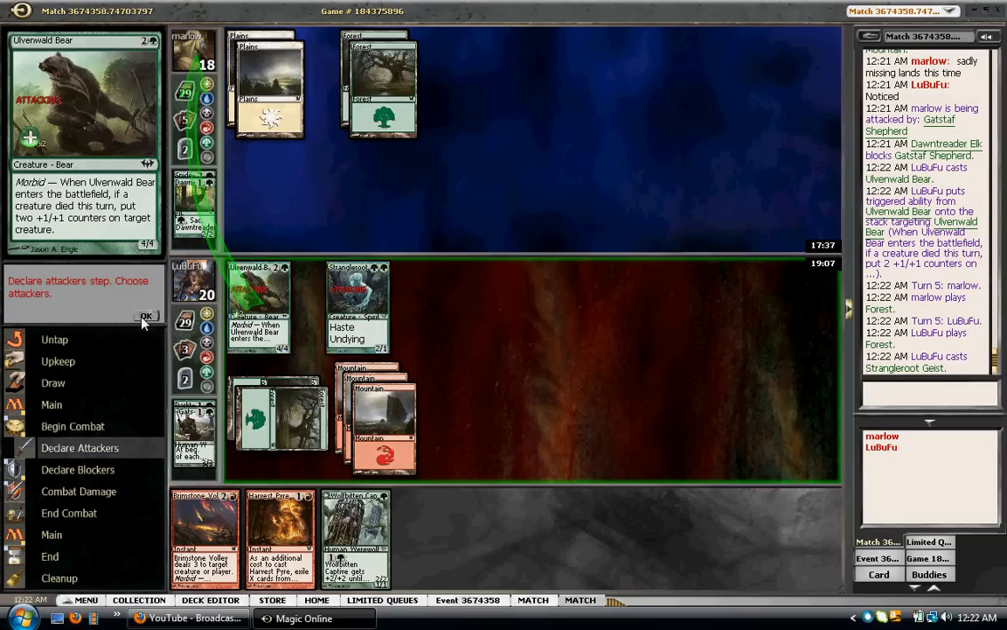
pyautogui.click(147, 316)
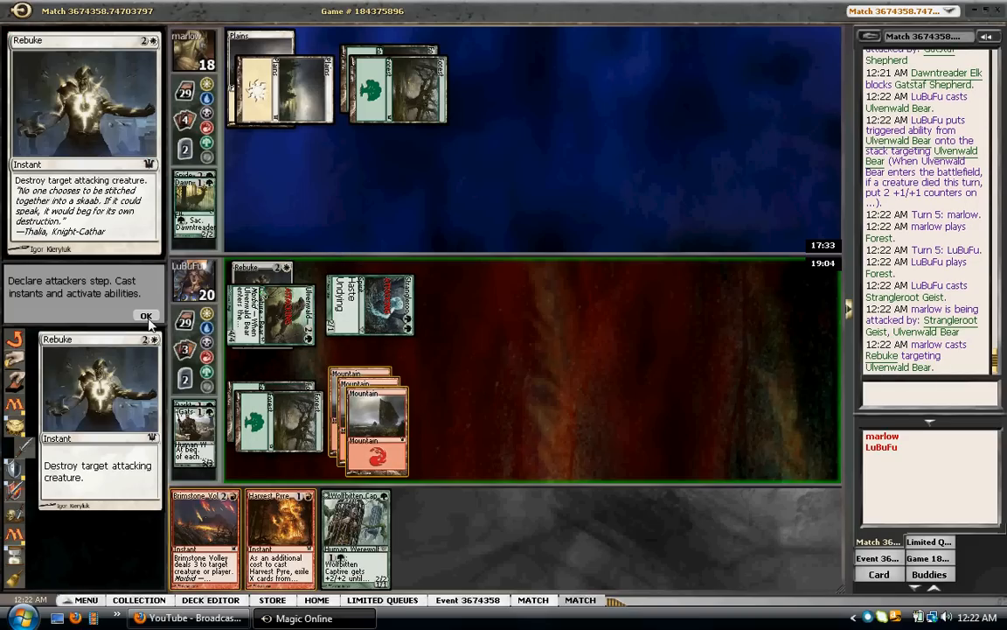
pyautogui.click(146, 315)
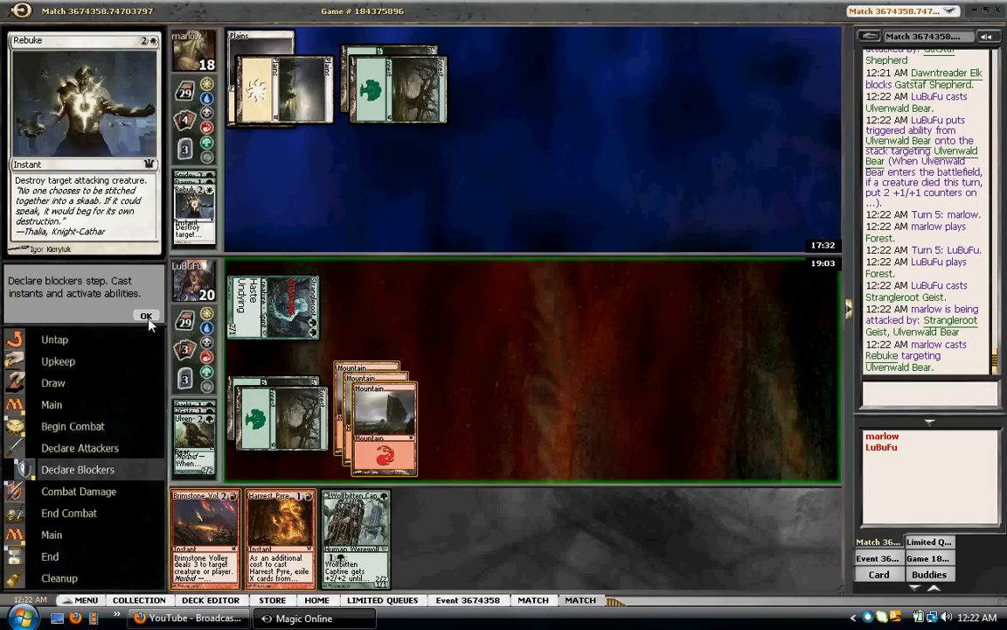
pyautogui.click(146, 316)
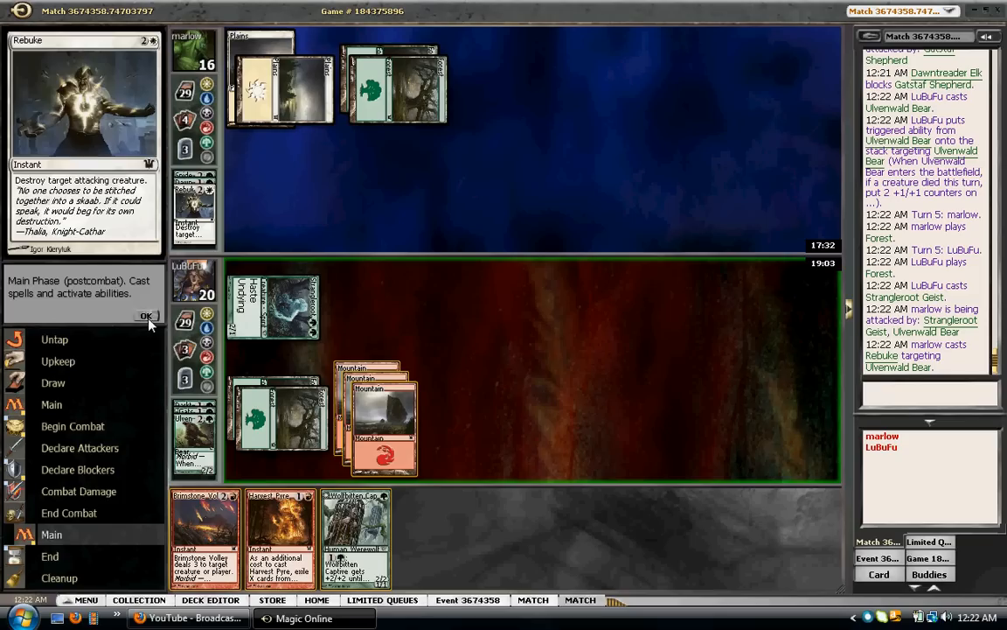
pyautogui.click(145, 315)
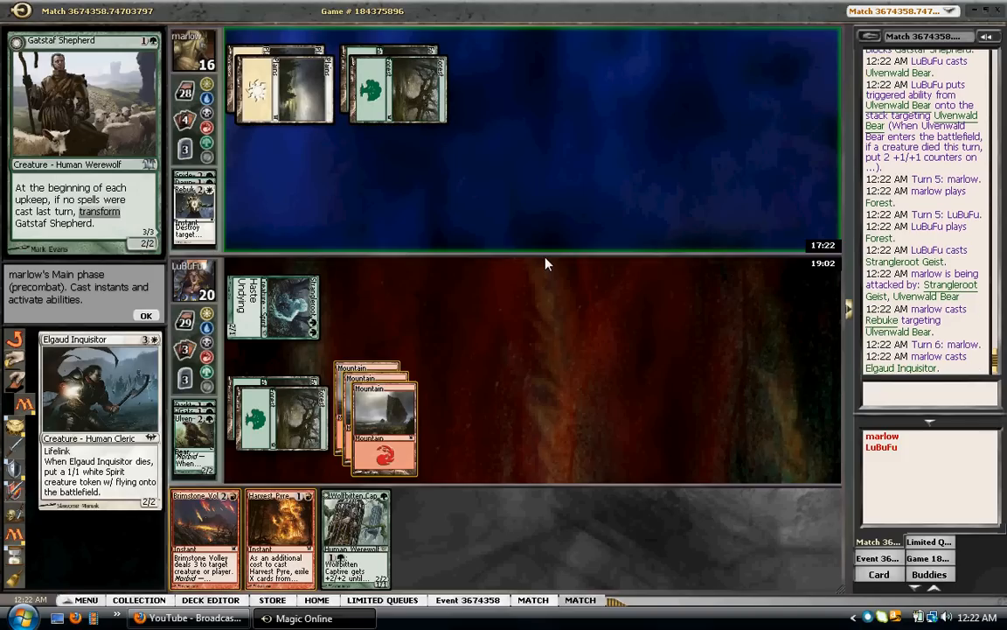
# Let Elgaud Inquisitor resolve, pass marlow's end step, and play a Forest
pyautogui.click(146, 315)
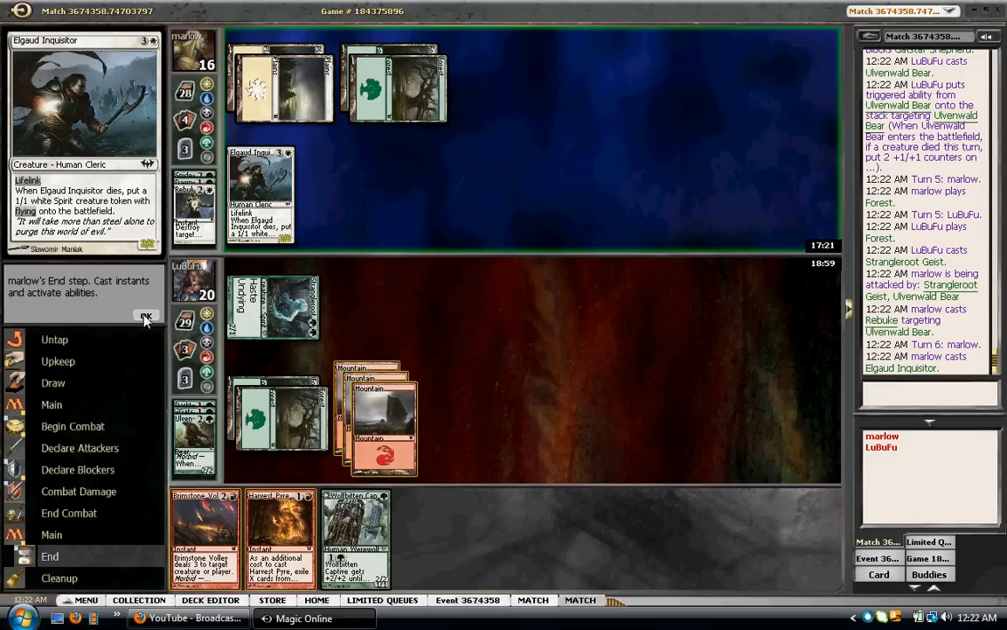
pyautogui.click(146, 315)
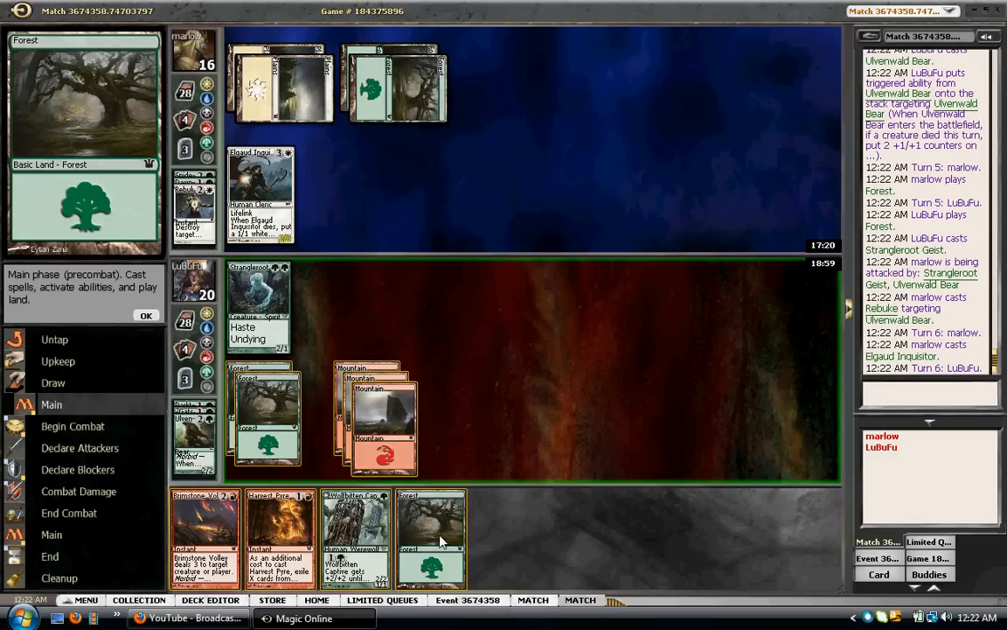
pyautogui.click(430, 538)
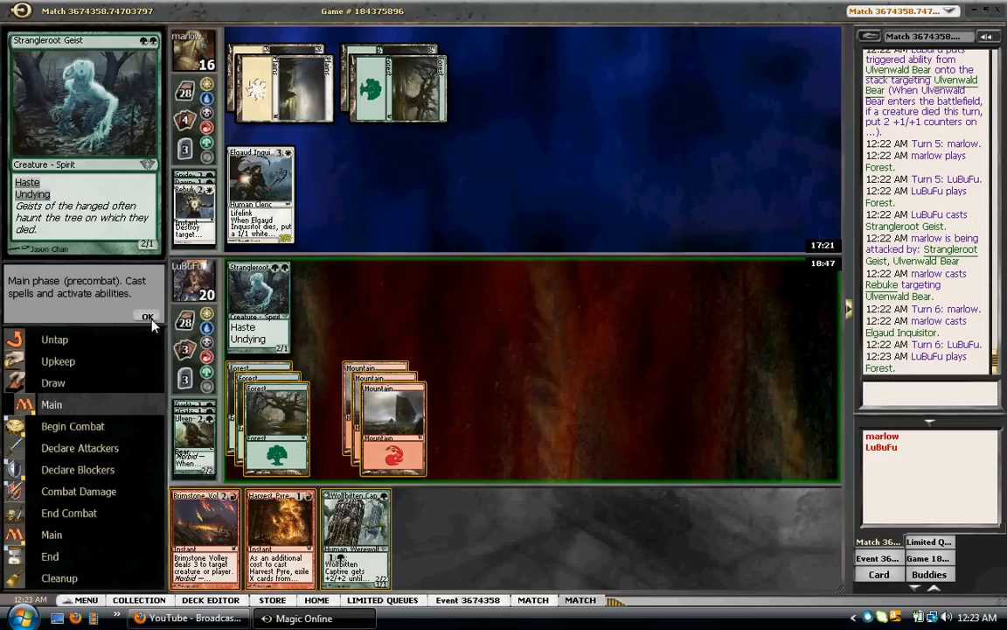
# Attack with Strangleroot Geist and let undying bring it back
pyautogui.click(147, 315)
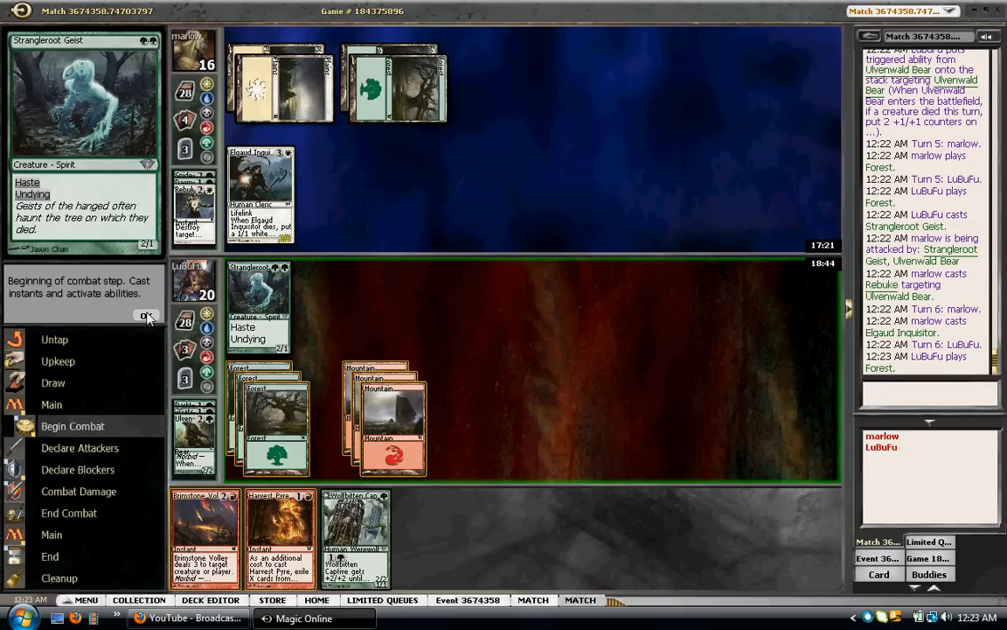
pyautogui.click(147, 316)
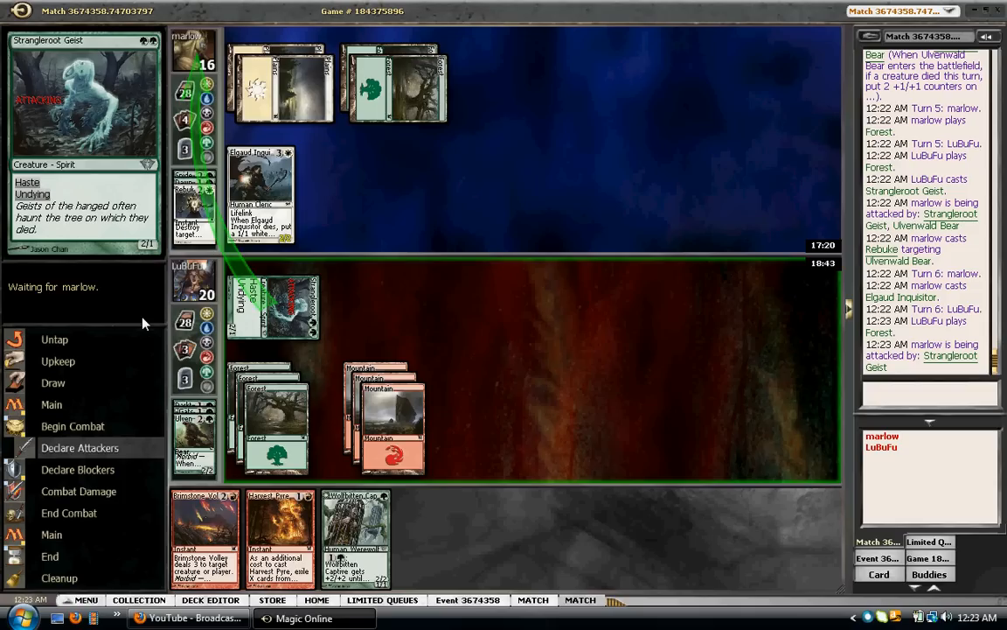
pyautogui.click(259, 190)
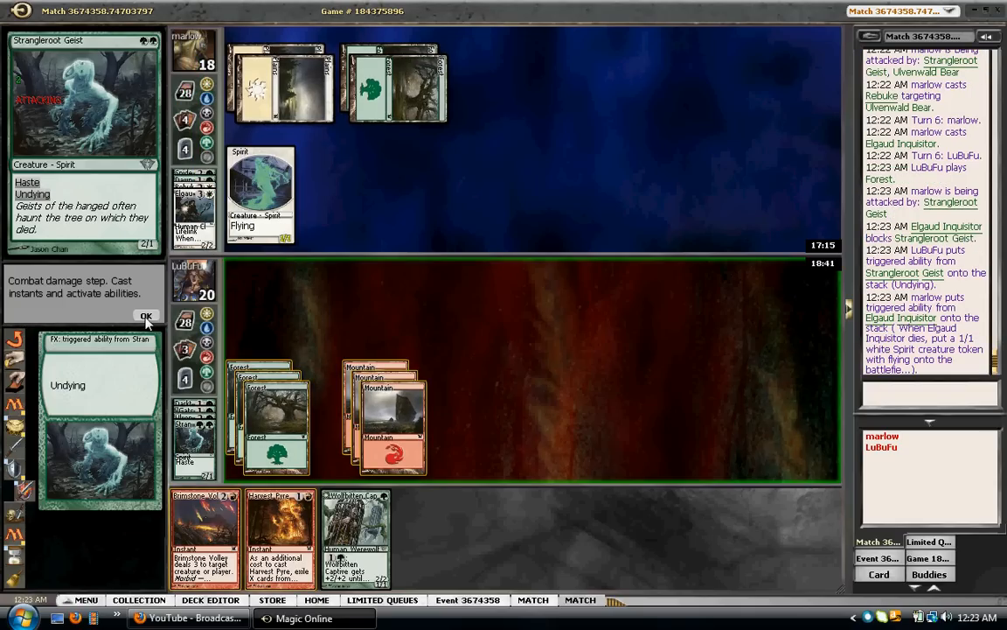
pyautogui.click(146, 316)
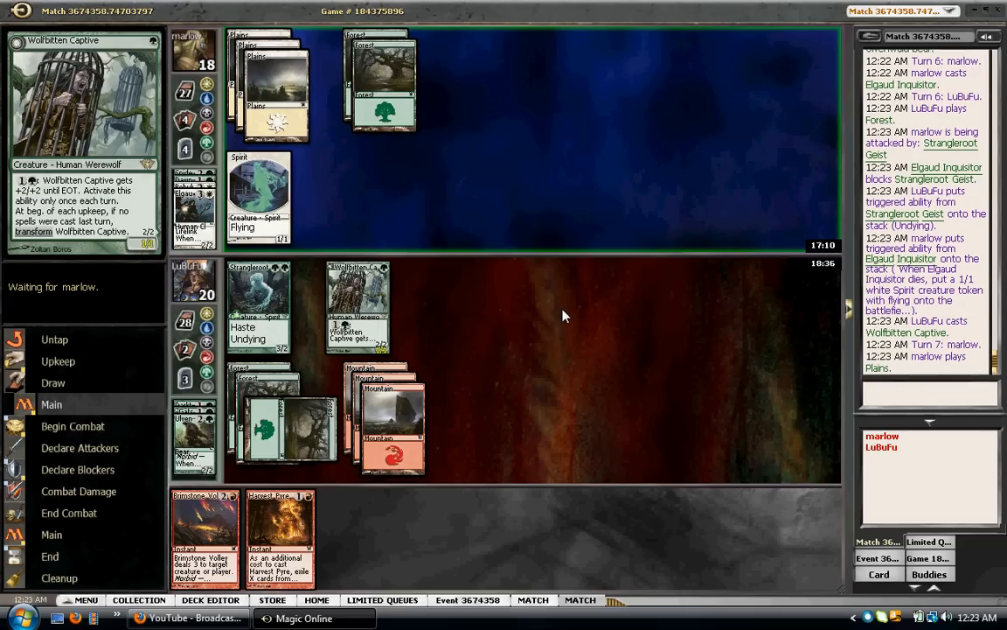
pyautogui.moveTo(393, 295)
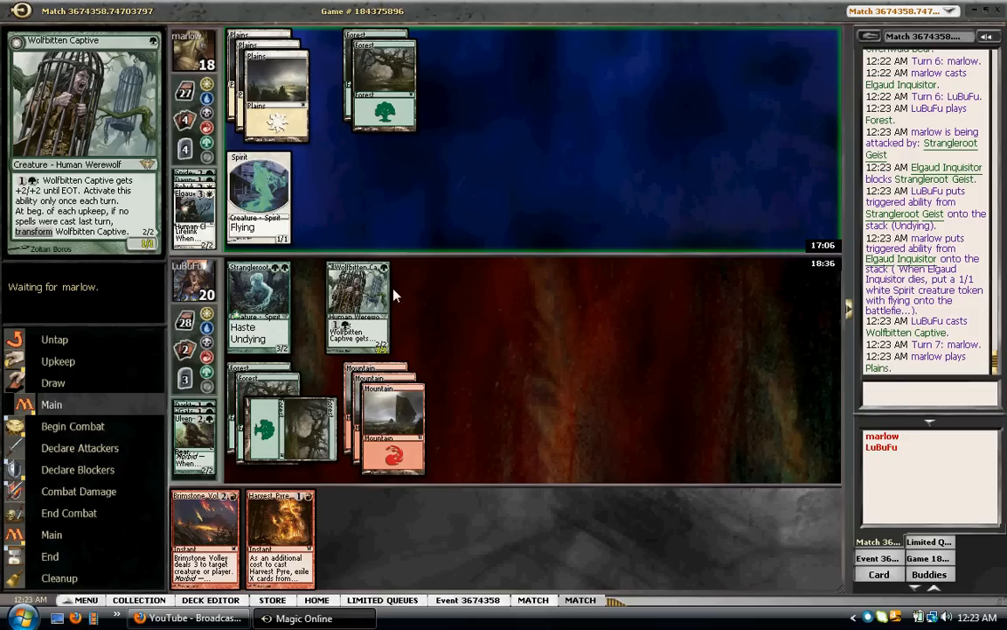
pyautogui.moveTo(357, 331)
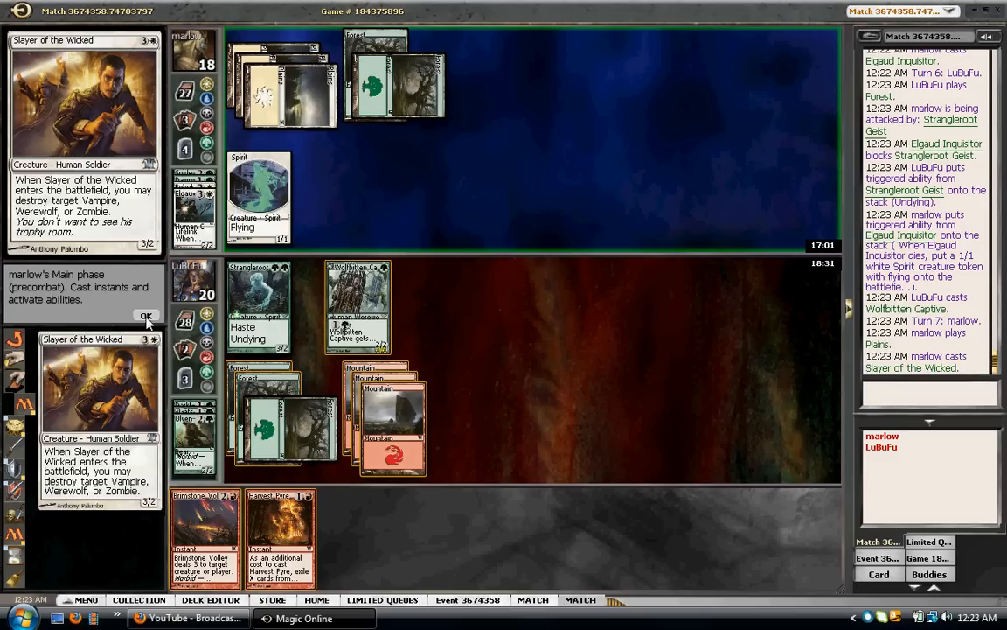
# Let Slayer of the Wicked and its trigger resolve, and take the Spirit token's attack unblocked
pyautogui.click(146, 316)
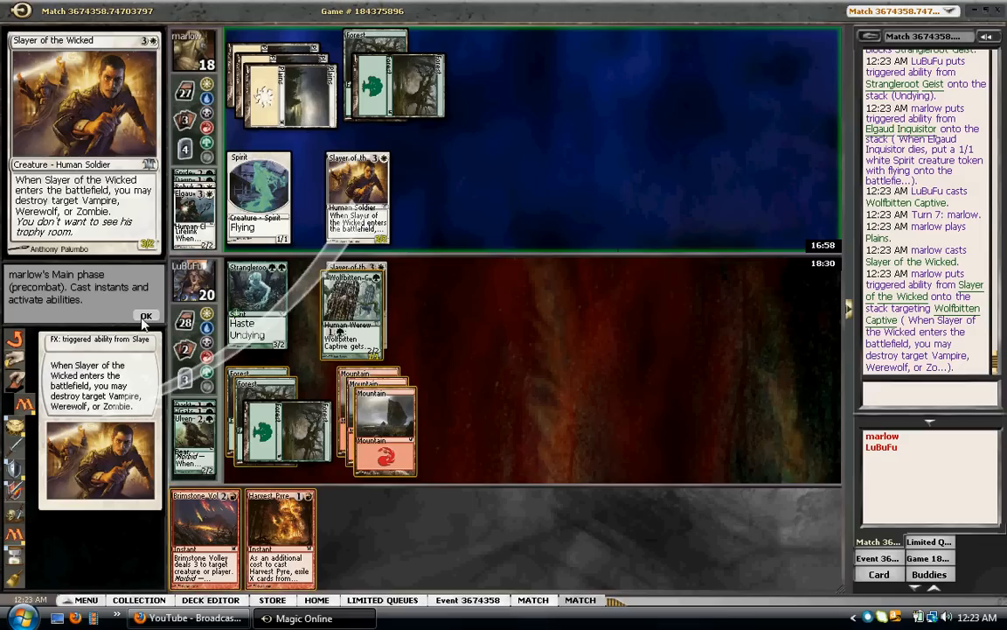
pyautogui.click(146, 316)
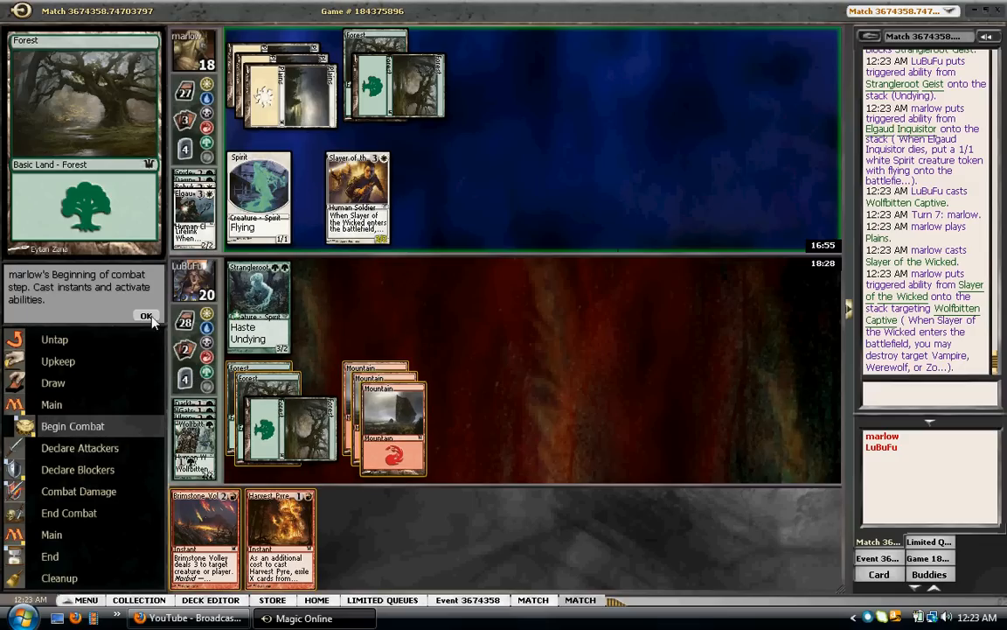
pyautogui.click(146, 316)
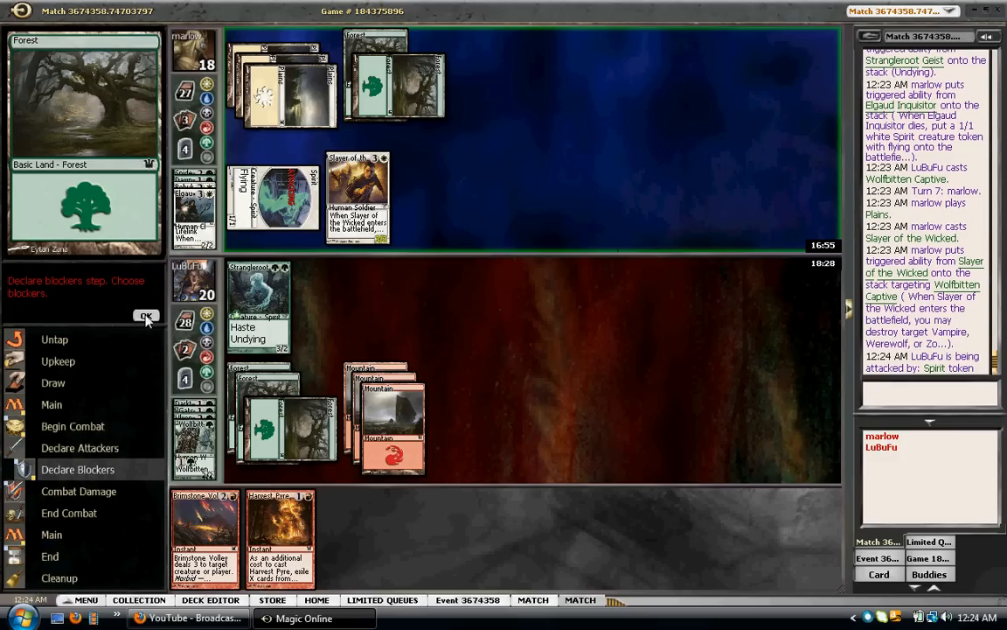
pyautogui.click(146, 315)
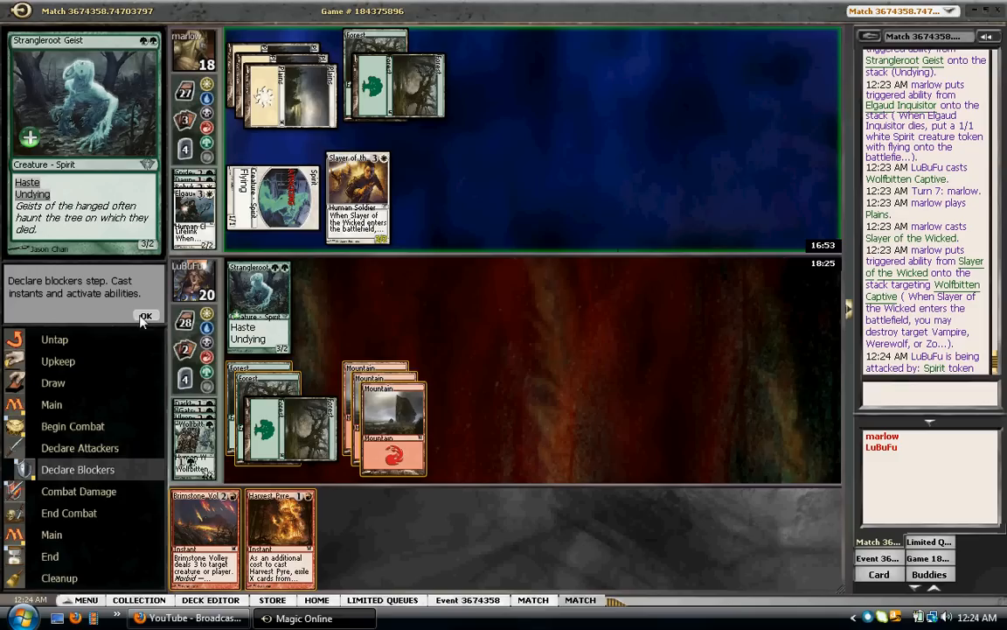
pyautogui.click(146, 316)
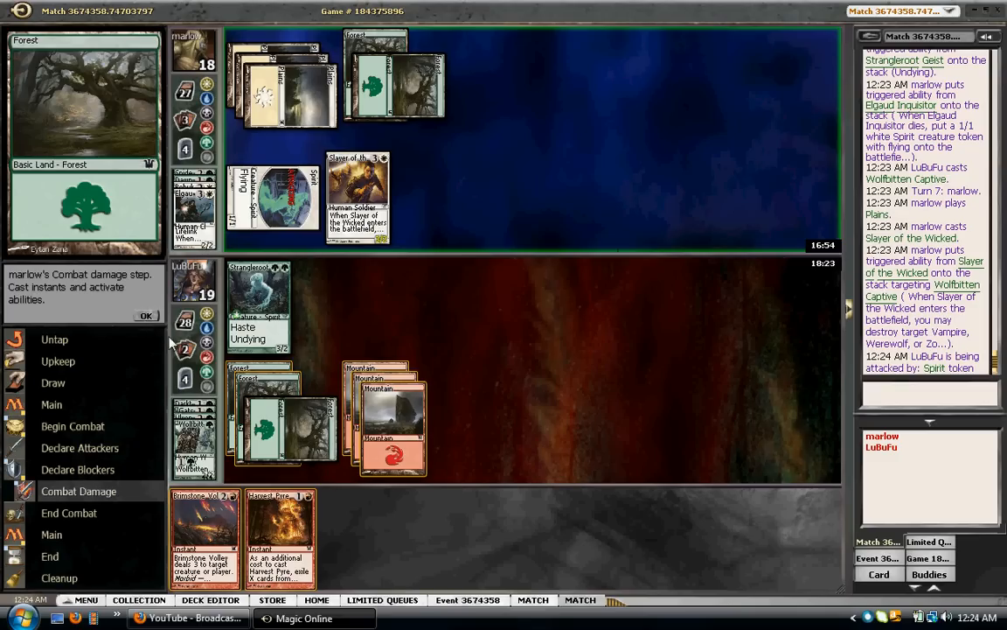
# Cast Harvest Pyre using a Mountain, exiling three graveyard cards to target Slayer of the Wicked
pyautogui.click(391, 420)
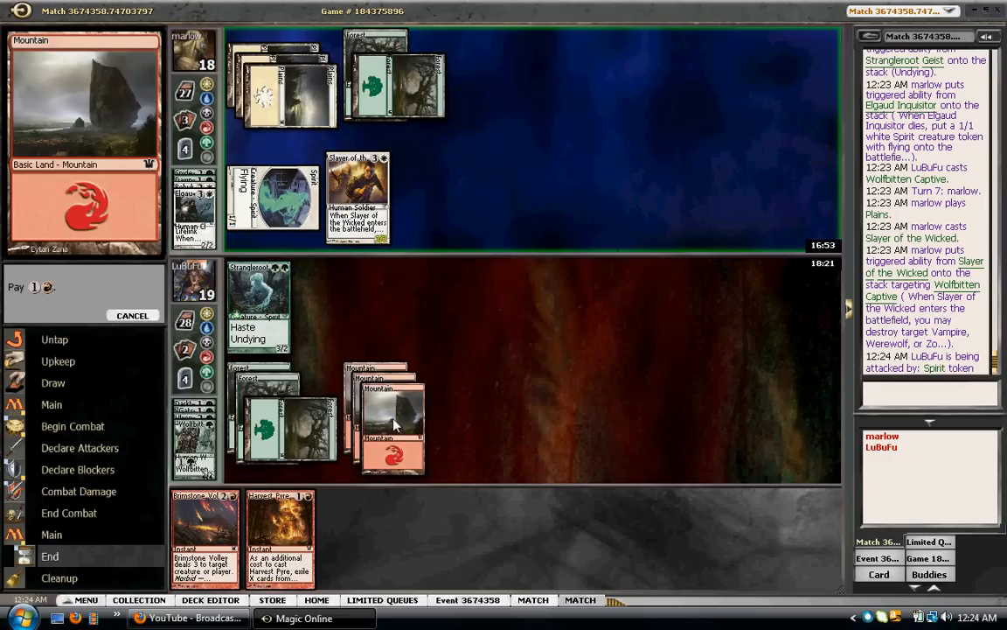
pyautogui.click(391, 424)
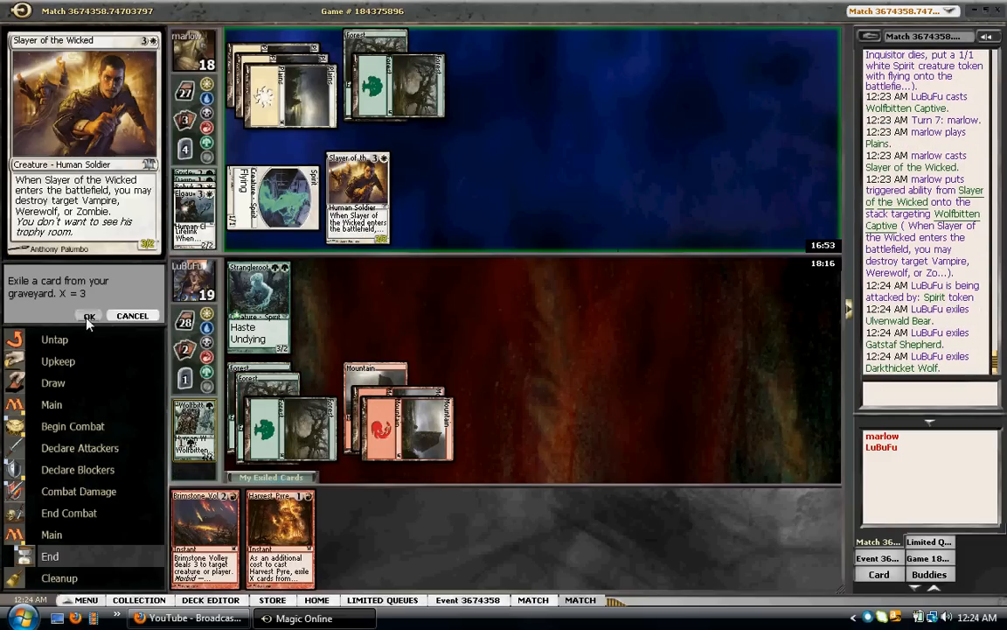
pyautogui.click(88, 316)
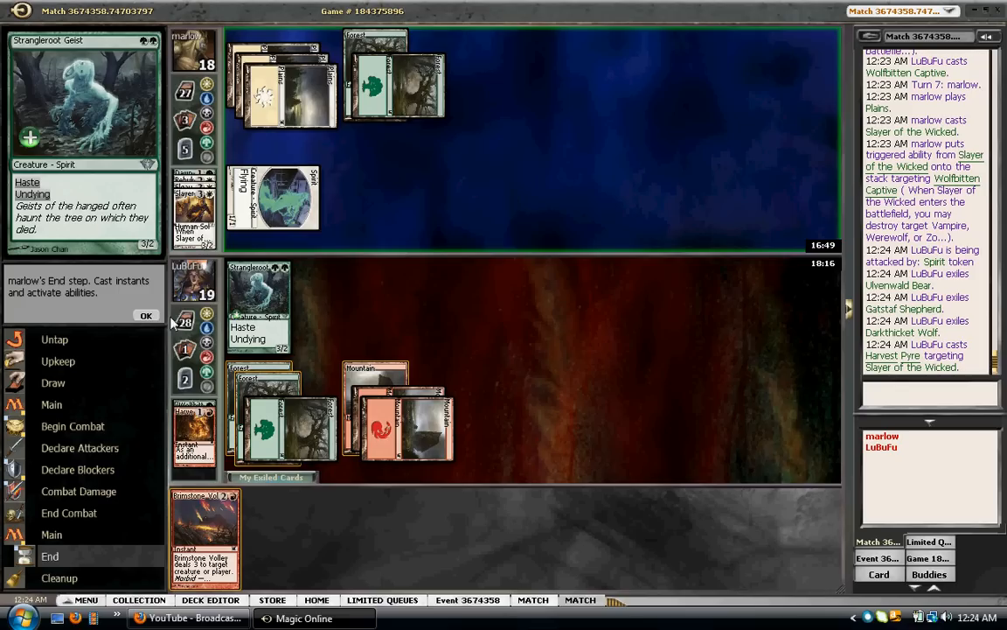
pyautogui.moveTo(158, 374)
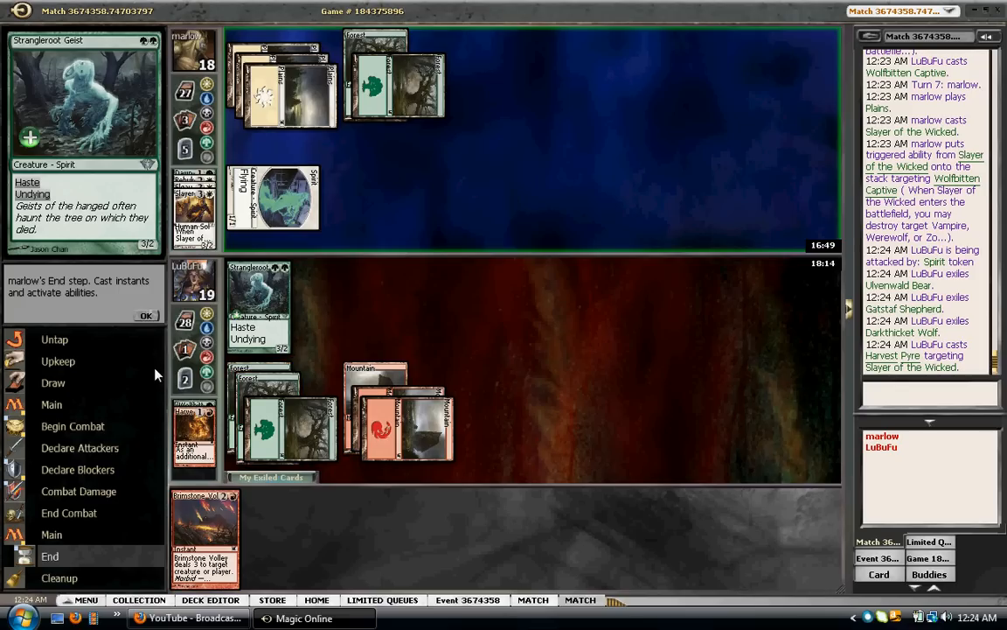
# Pass marlow's end step, attack with Strangleroot Geist, and end the turn after Avacyn's Pilgrim
pyautogui.click(147, 315)
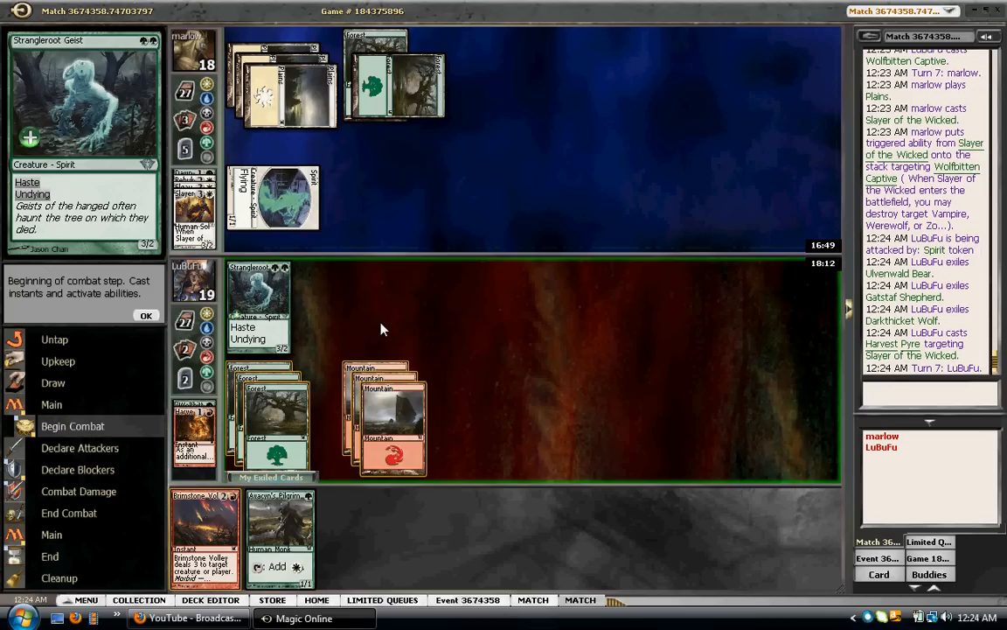
pyautogui.click(146, 315)
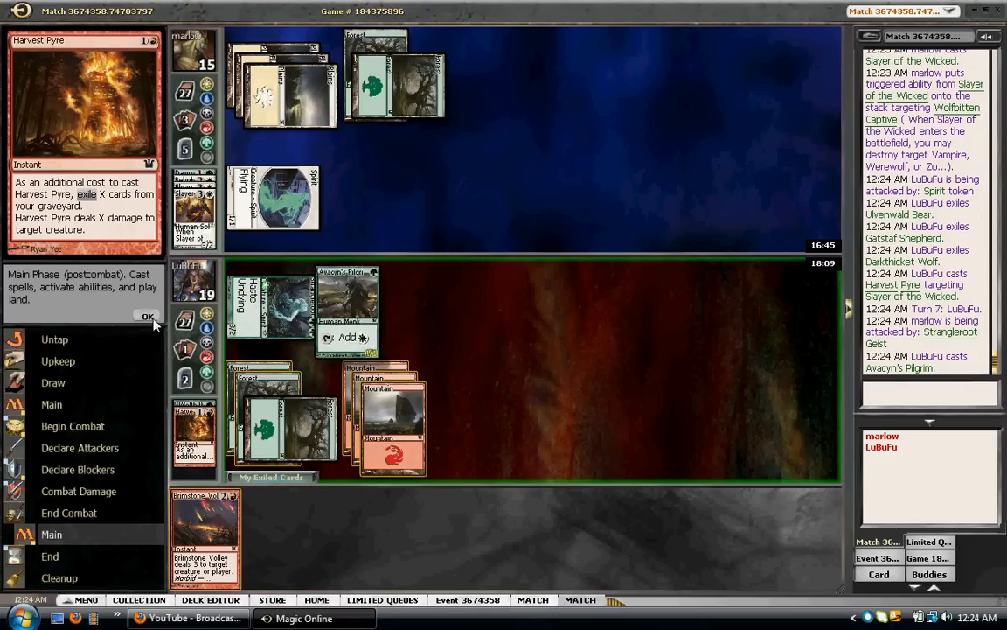
pyautogui.click(148, 317)
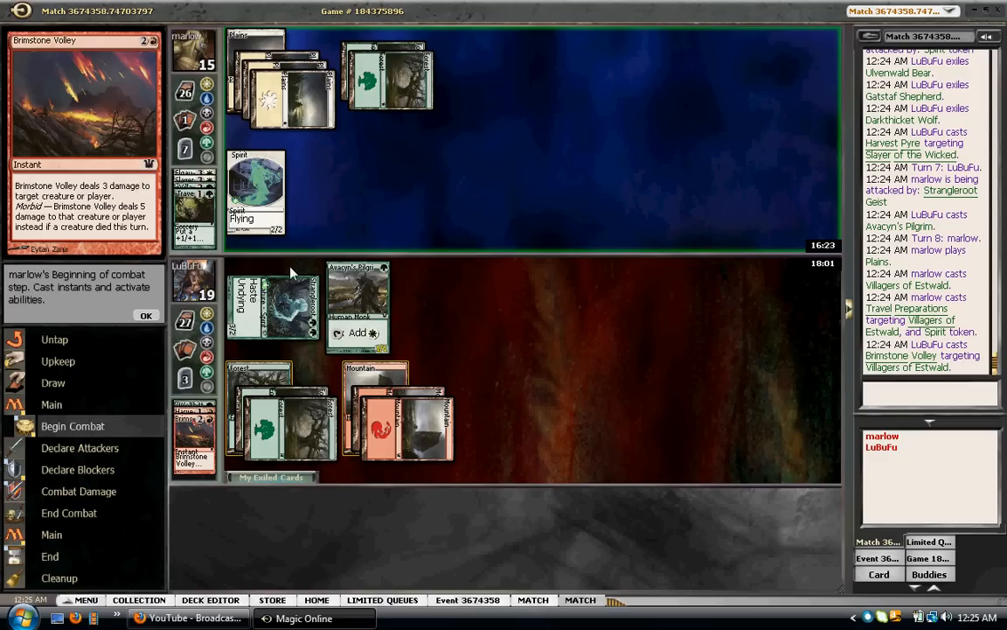
# Pass through marlow's turn, skip attacking, and end the turn after casting Skirsdag Cultist
pyautogui.click(146, 316)
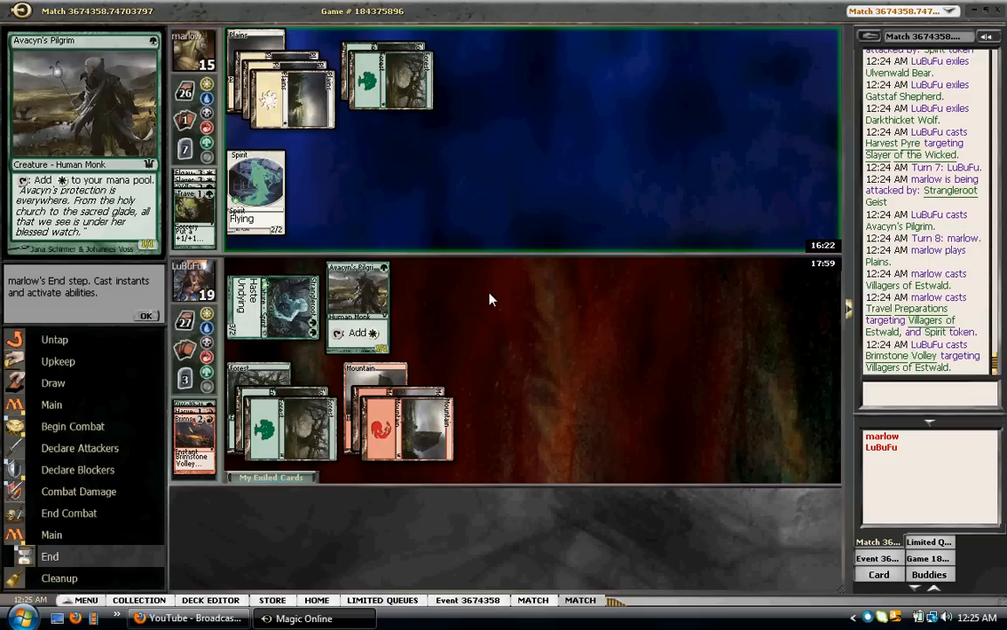
pyautogui.click(146, 315)
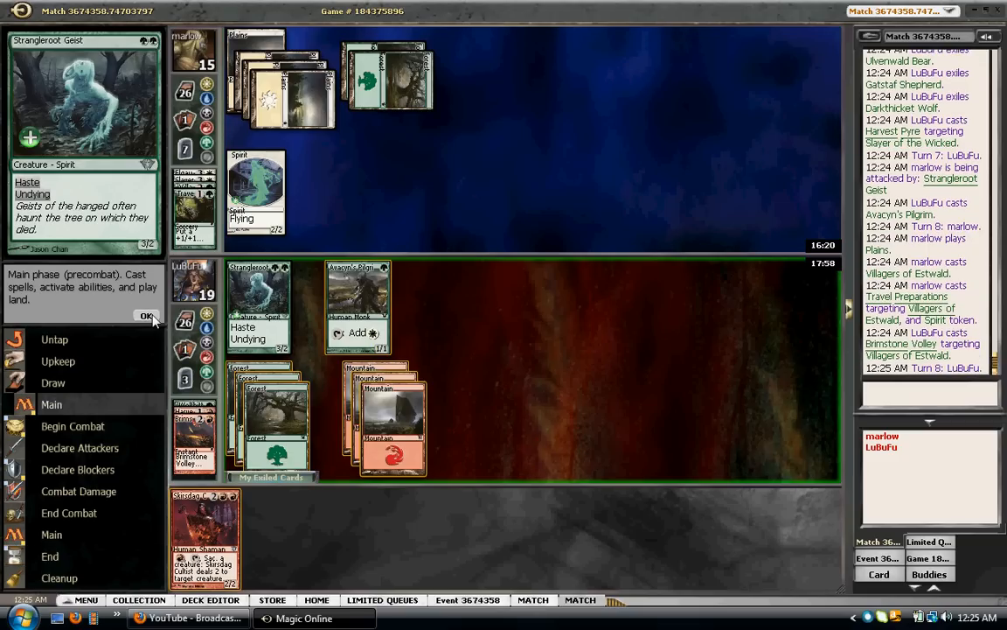
pyautogui.click(146, 316)
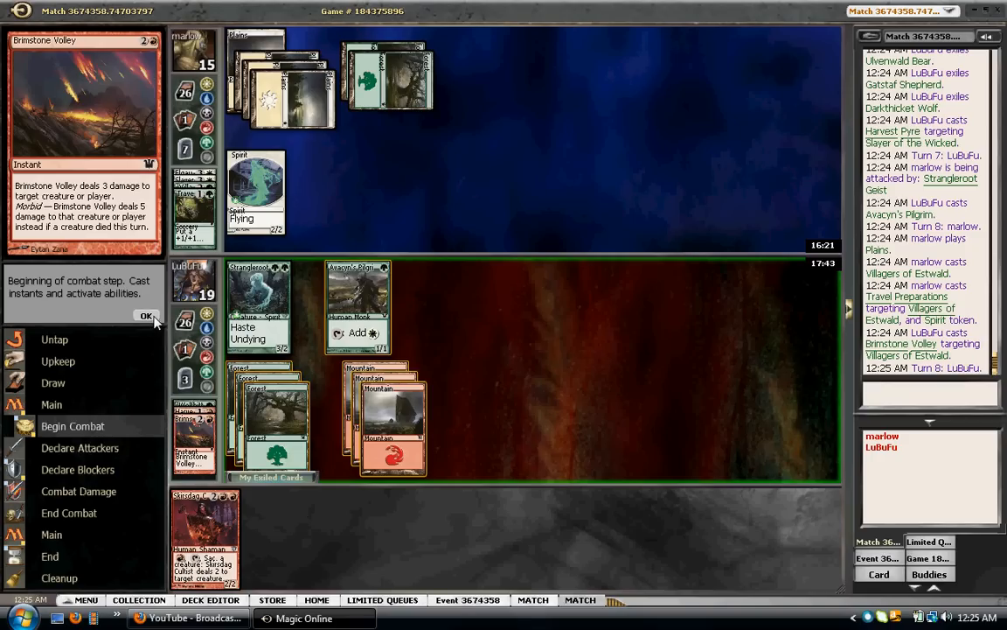
pyautogui.click(146, 316)
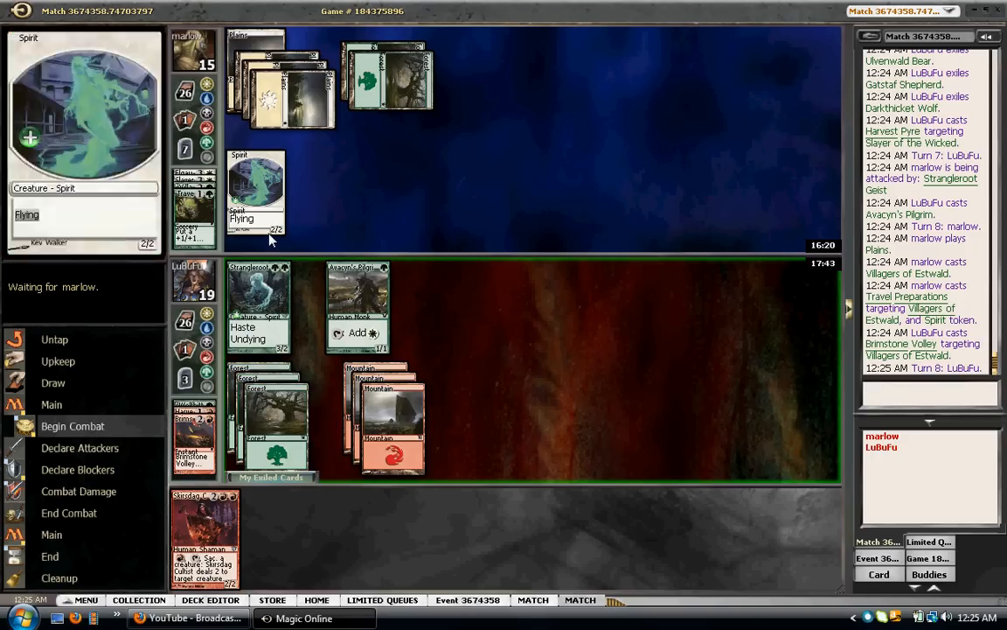
pyautogui.moveTo(307, 228)
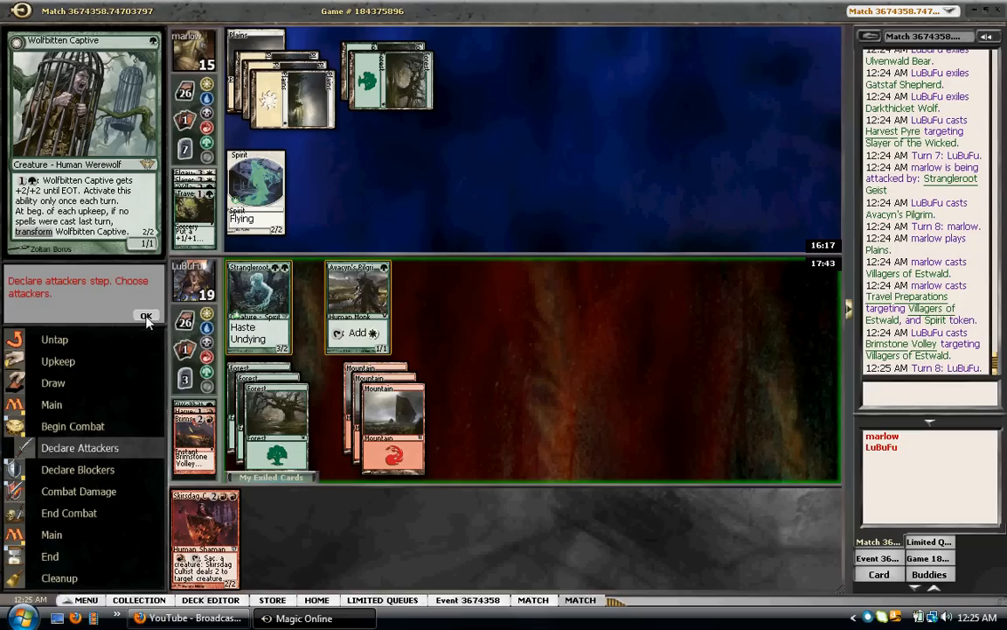
pyautogui.click(391, 408)
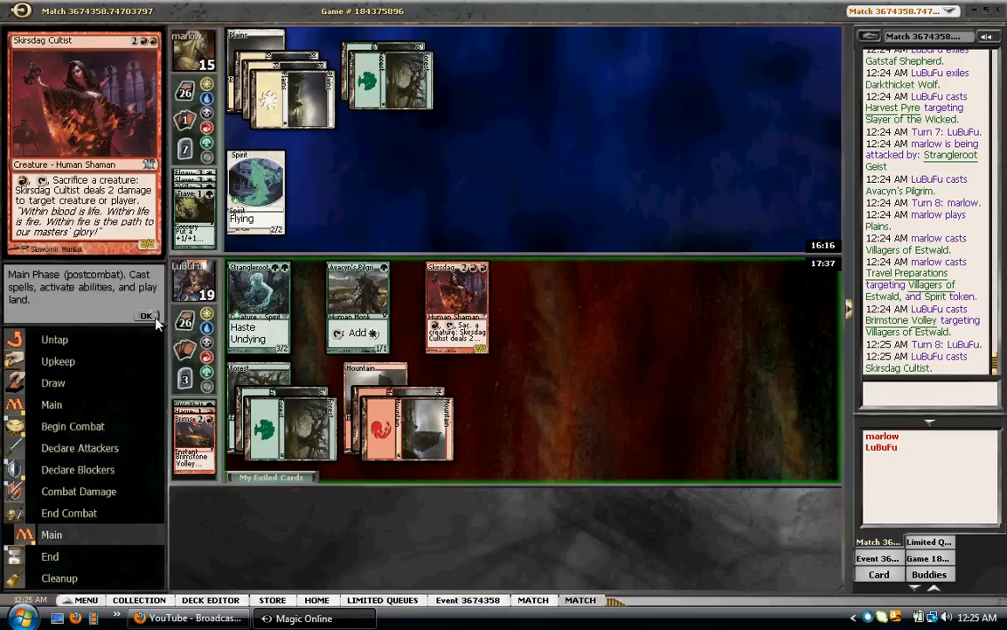
pyautogui.click(146, 316)
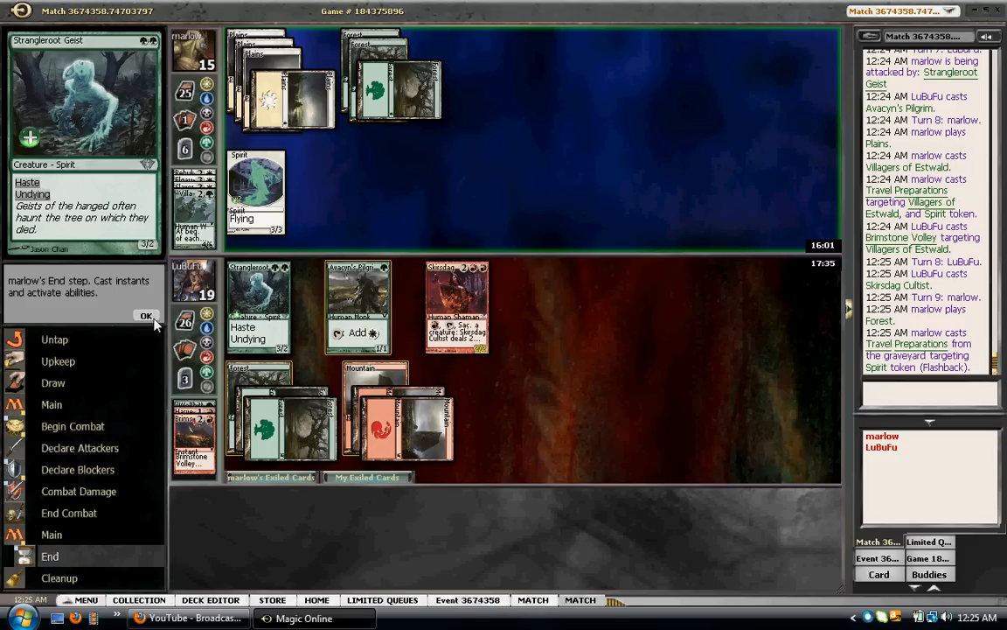
# Pass marlow's end step and attack with Strangleroot Geist into the blocking Spirit token
pyautogui.click(146, 316)
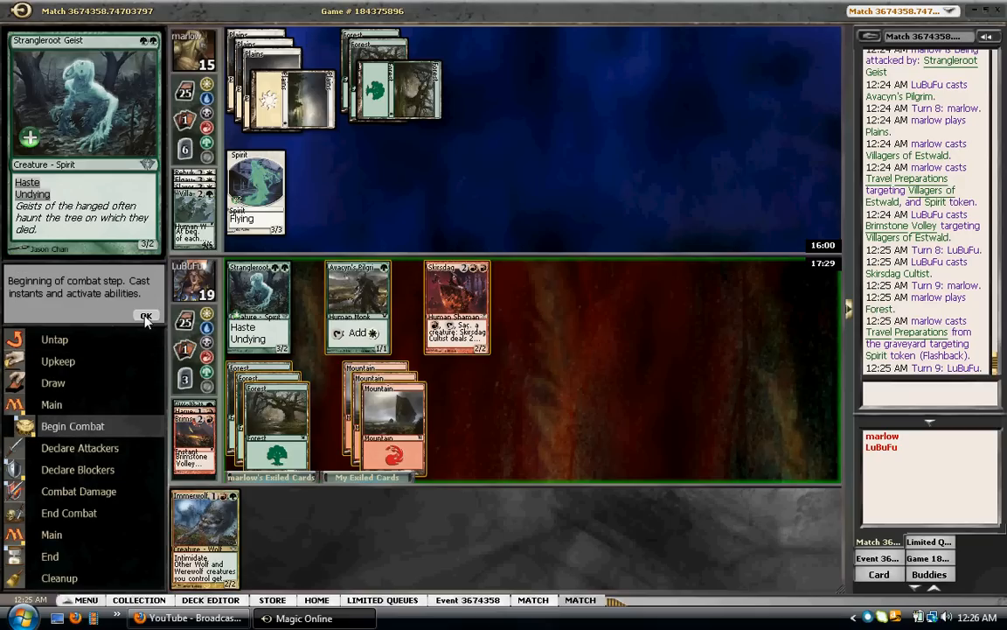
pyautogui.click(146, 315)
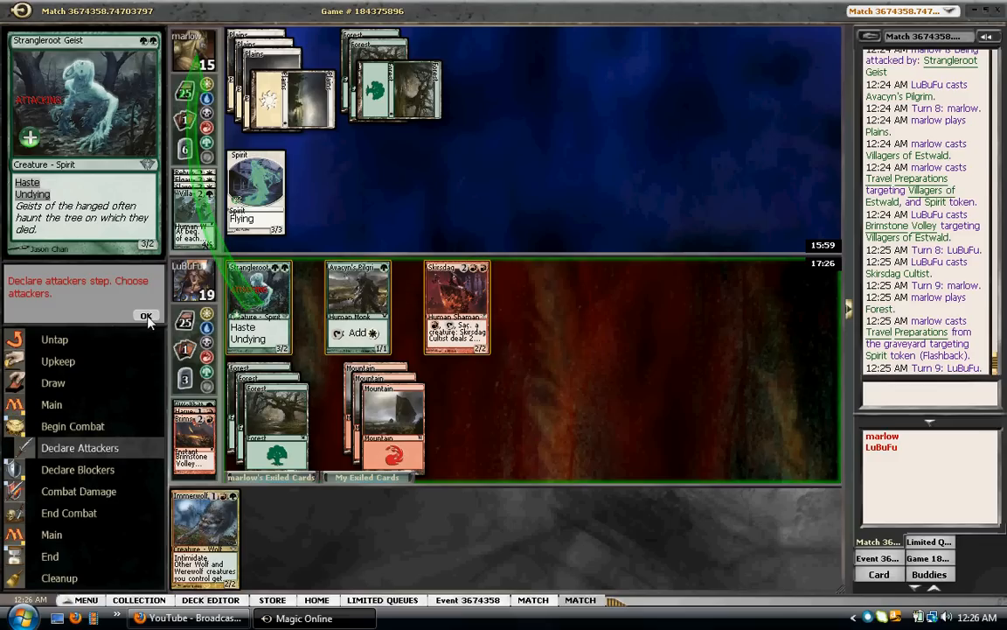
pyautogui.click(147, 316)
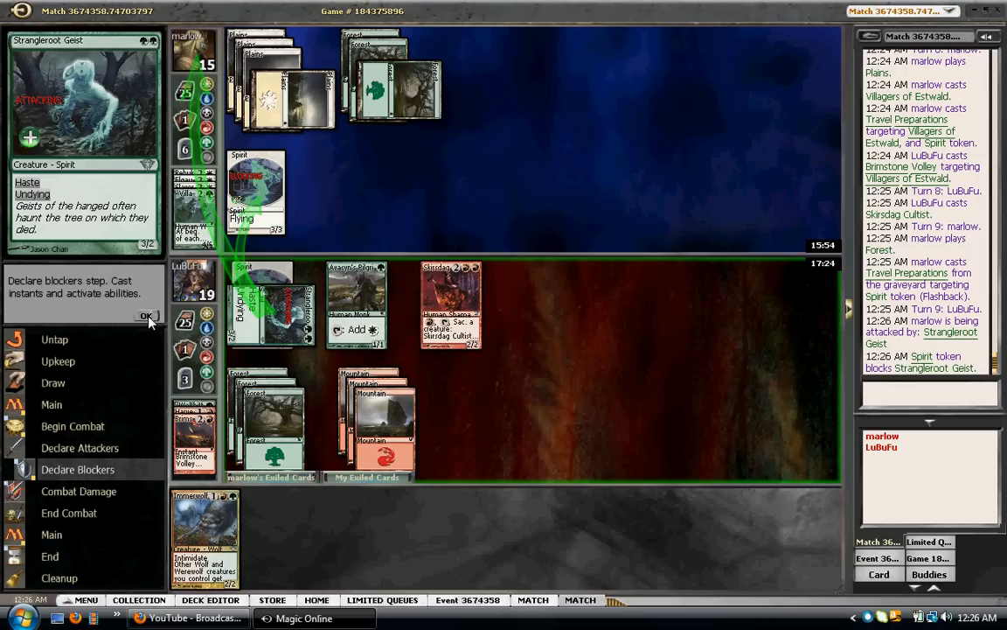
pyautogui.click(146, 315)
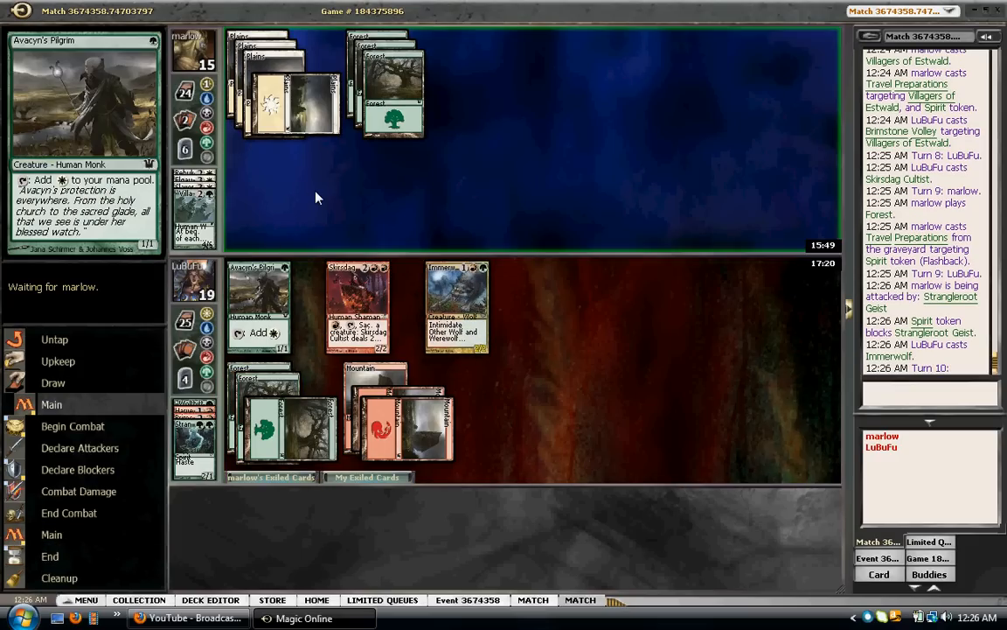
pyautogui.moveTo(356, 307)
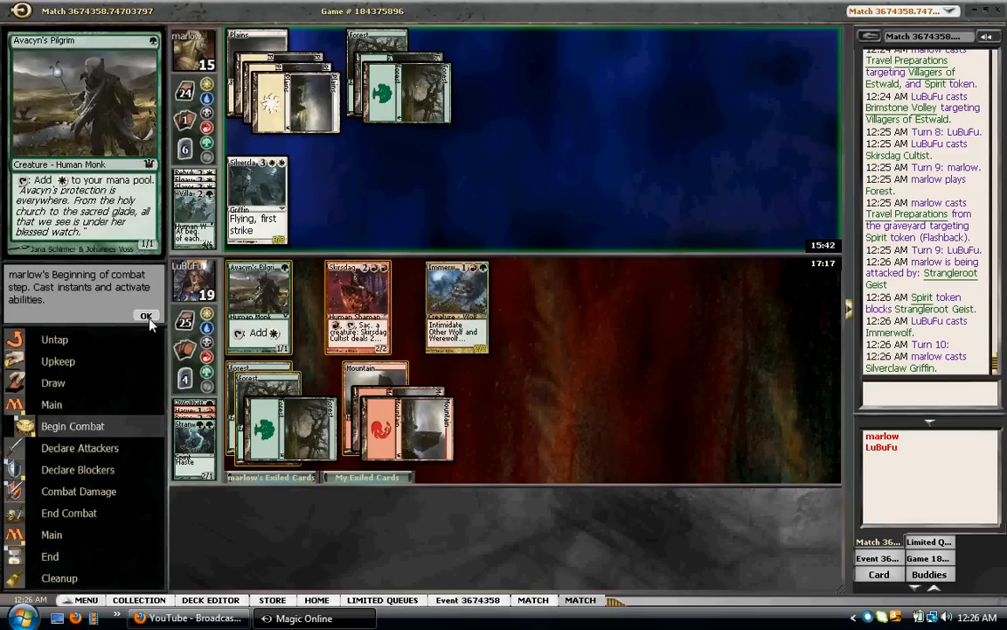
# Kill Silverclaw Griffin with Skirsdag Cultist's ability during marlow's turn
pyautogui.click(147, 315)
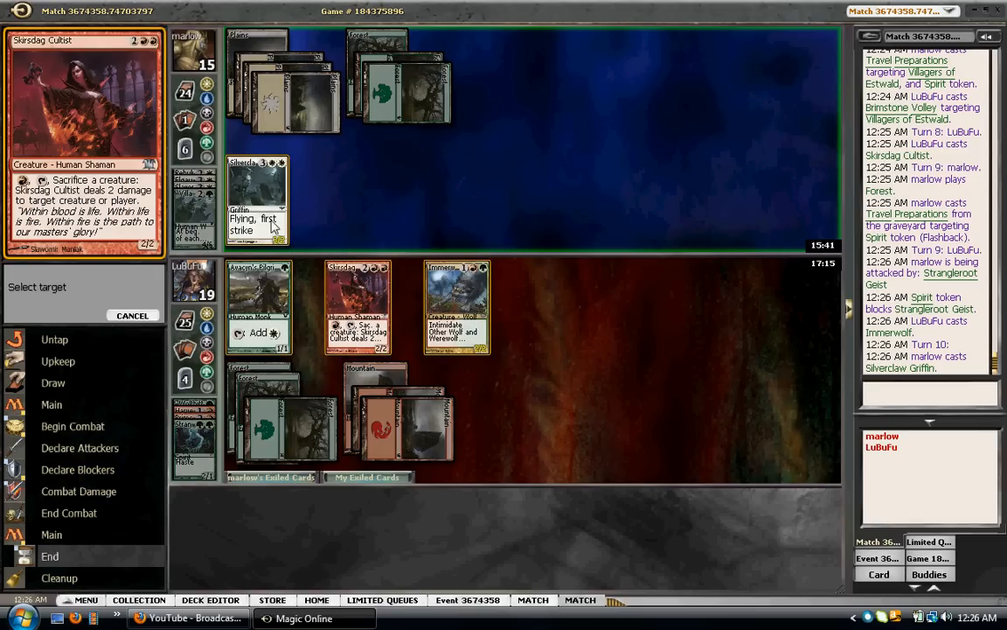
pyautogui.click(357, 306)
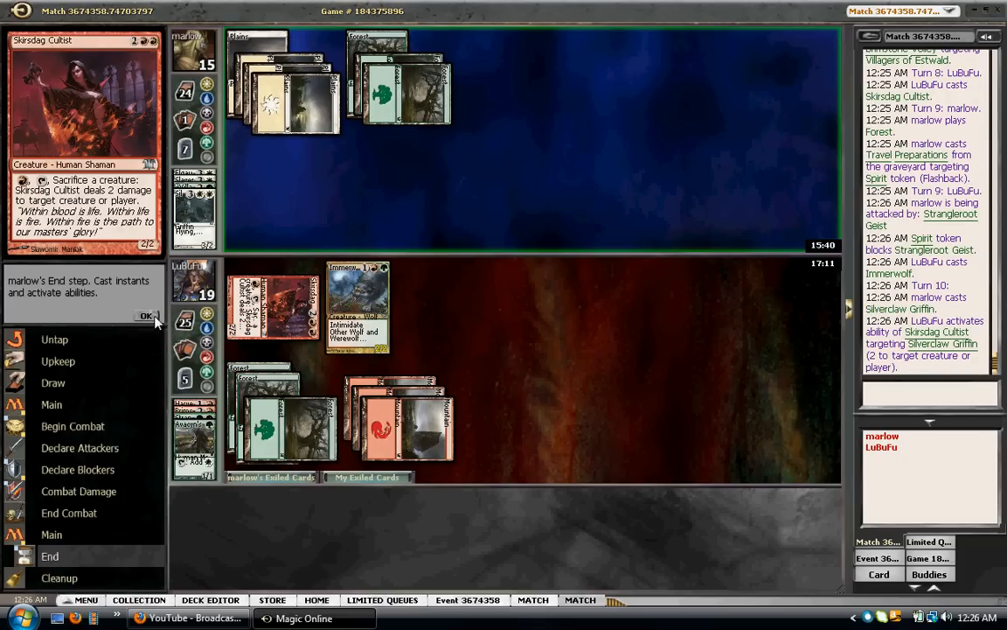
pyautogui.click(146, 316)
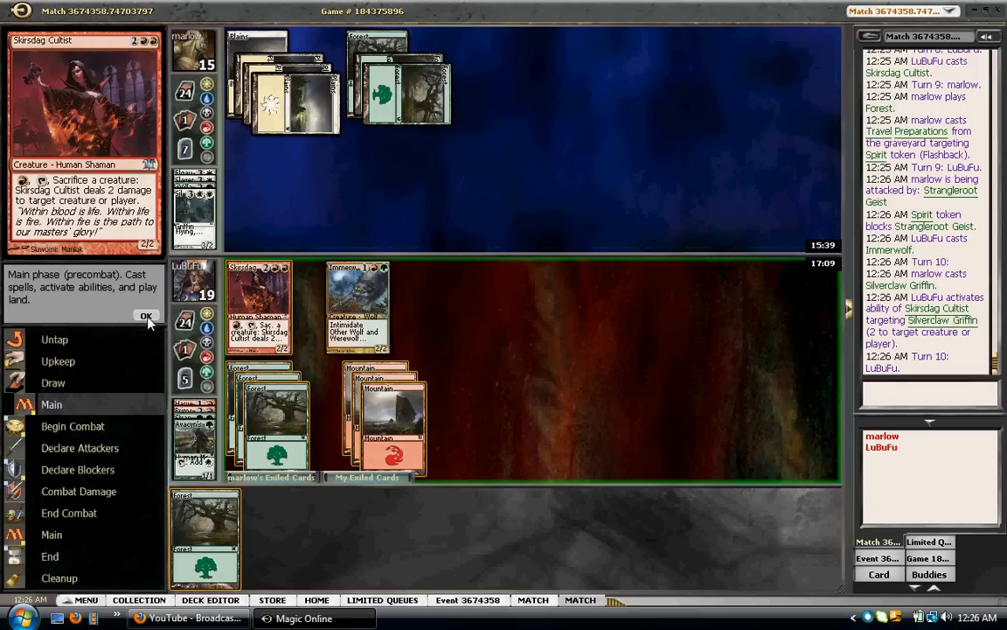
# Attack marlow with Immerwolf and Skirsdag Cultist, dropping marlow to 11
pyautogui.click(147, 316)
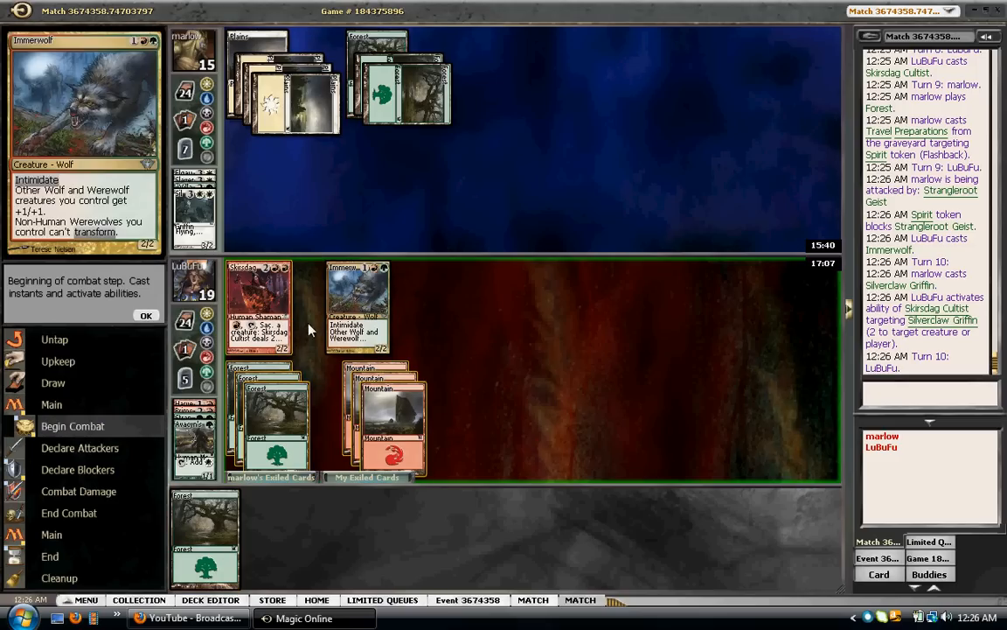
pyautogui.click(146, 315)
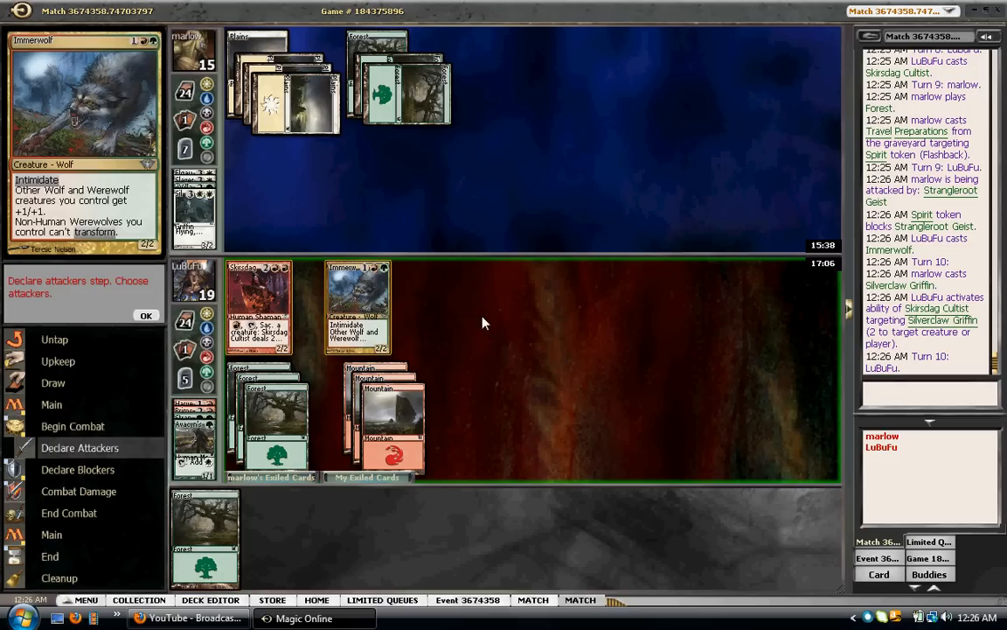
pyautogui.click(146, 315)
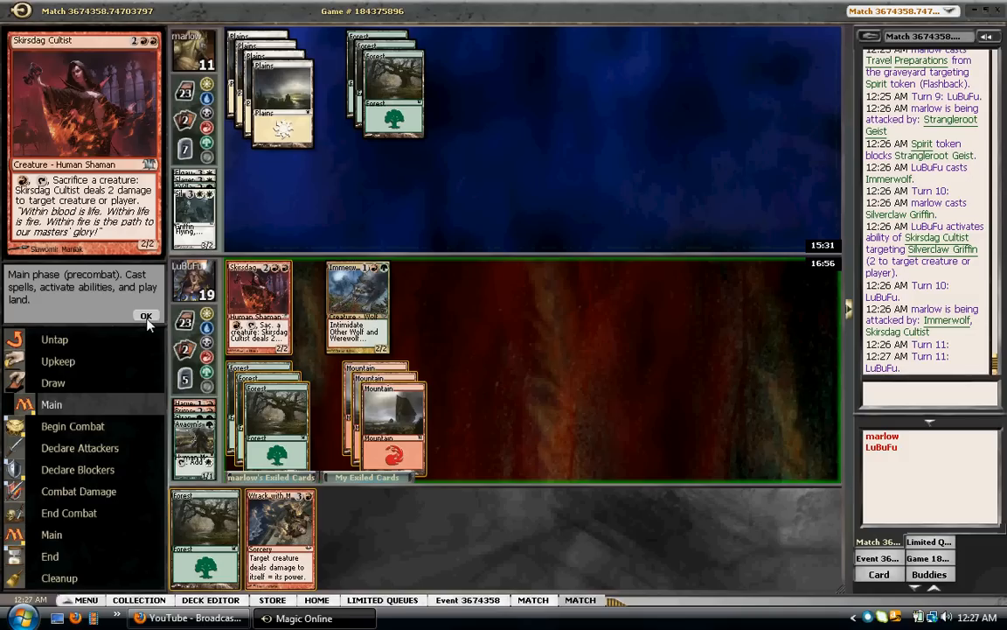
# Attack with Immerwolf, which trades with the flashed-in Ambush Viper, then finish the turn
pyautogui.click(146, 315)
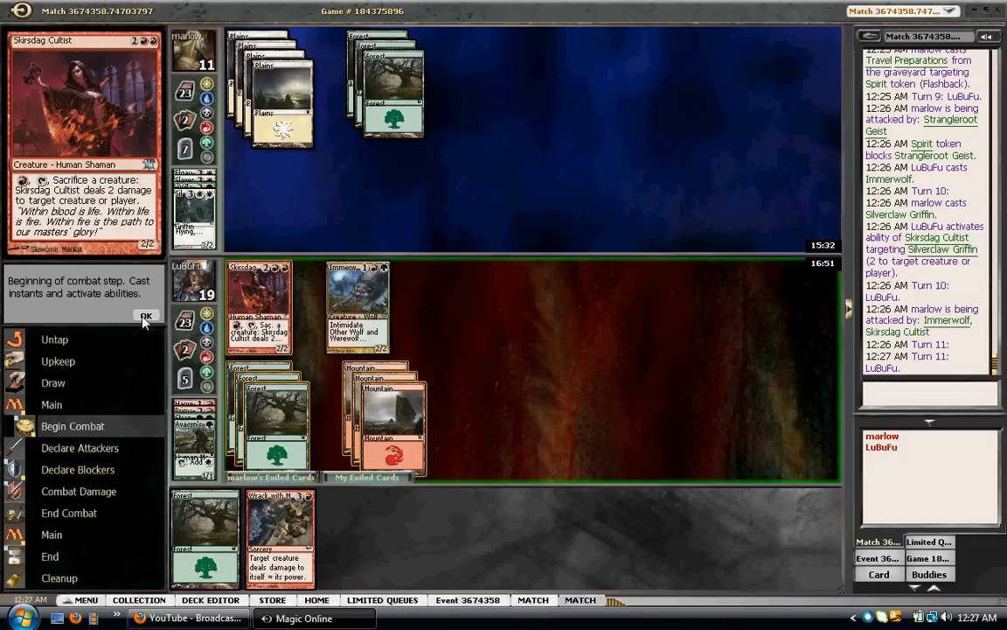
pyautogui.click(146, 317)
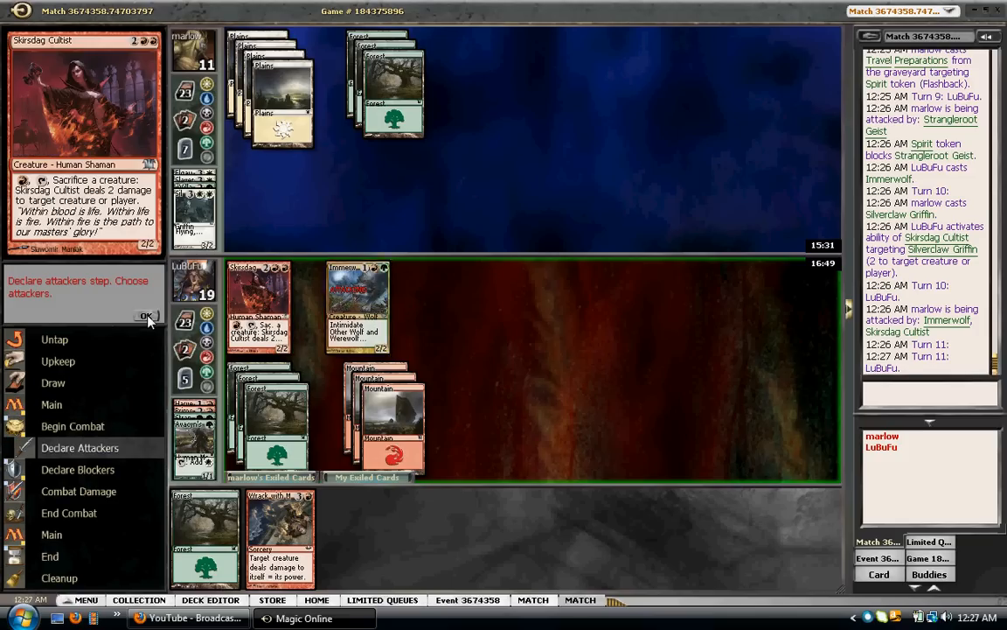
pyautogui.click(146, 316)
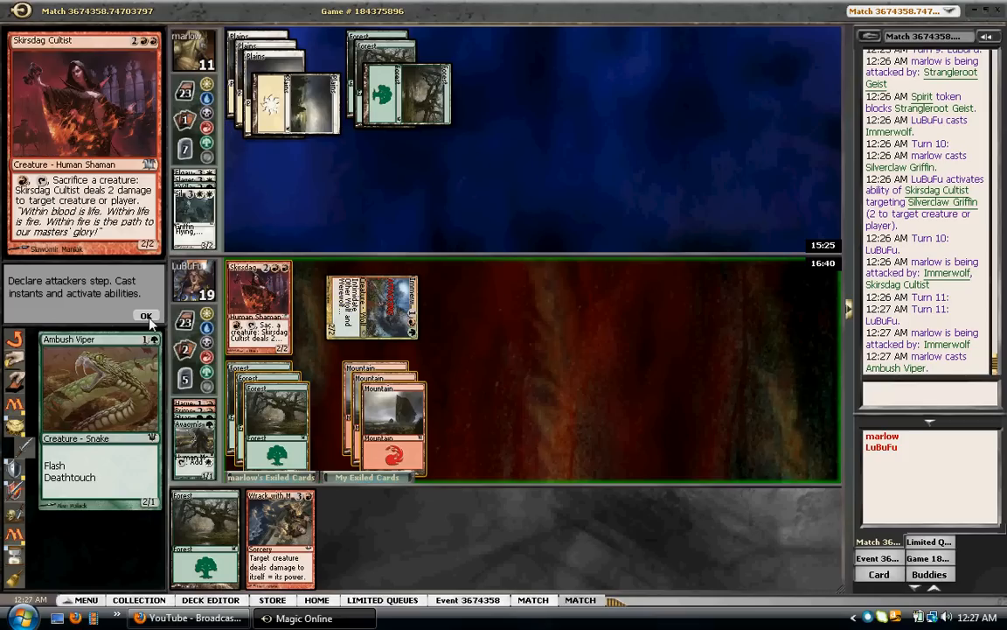
pyautogui.click(146, 315)
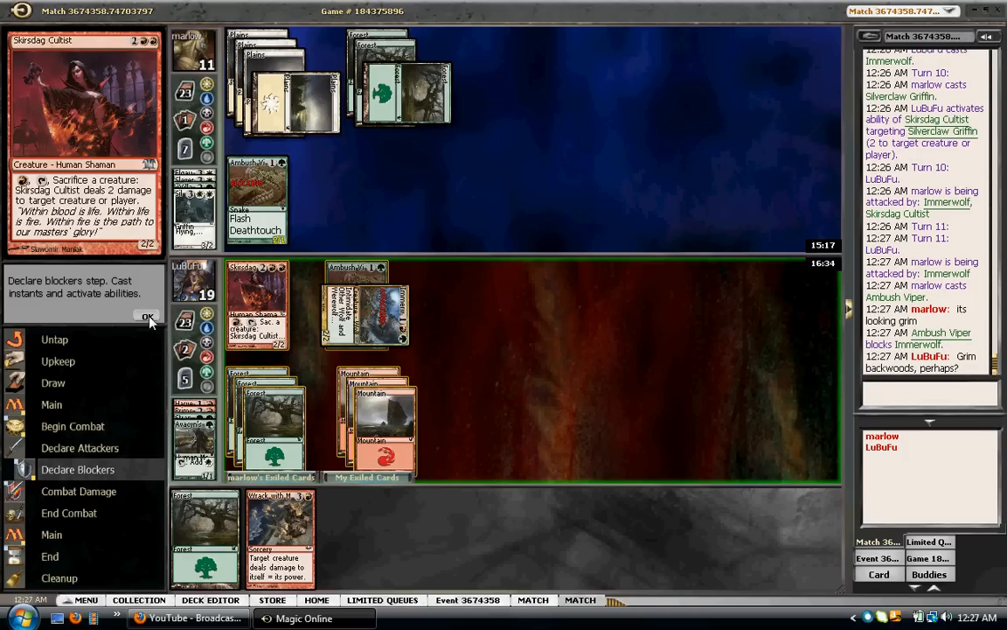
pyautogui.click(148, 316)
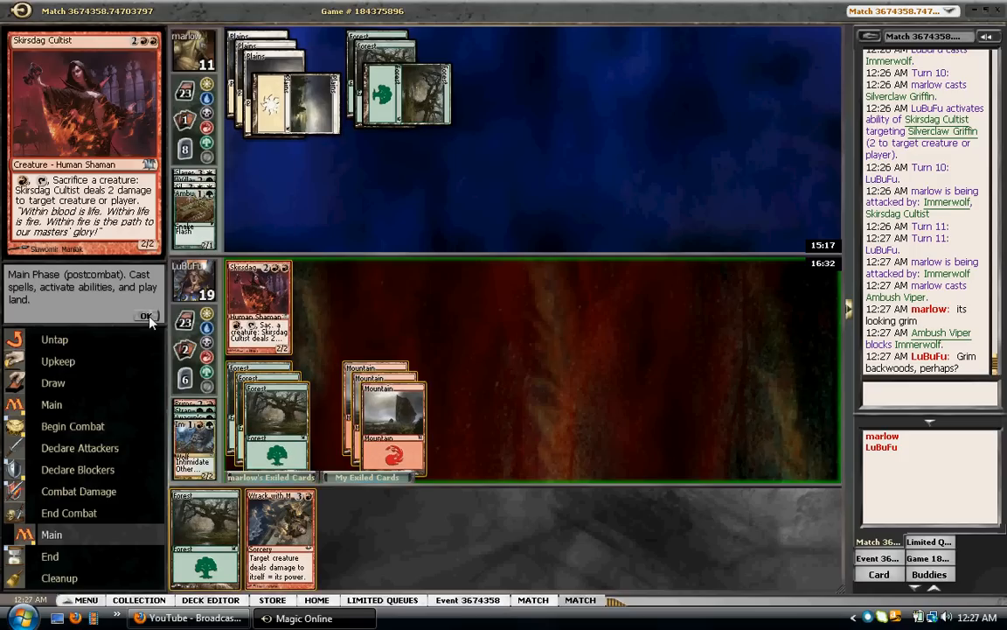
pyautogui.click(145, 316)
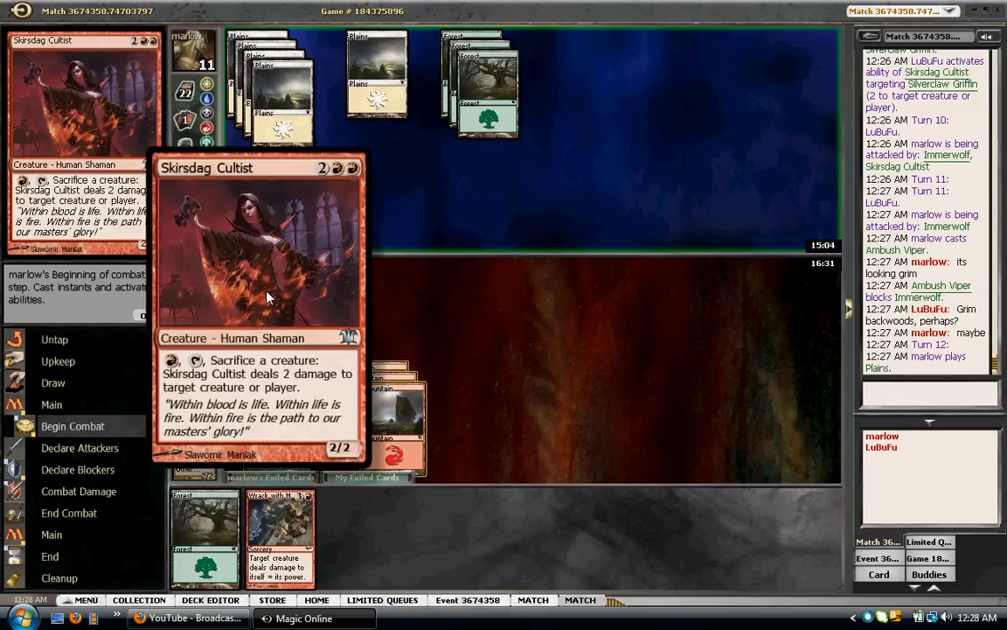
# Attack with Skirsdag Cultist to drop marlow to 9, then pass marlow's turn
pyautogui.click(146, 314)
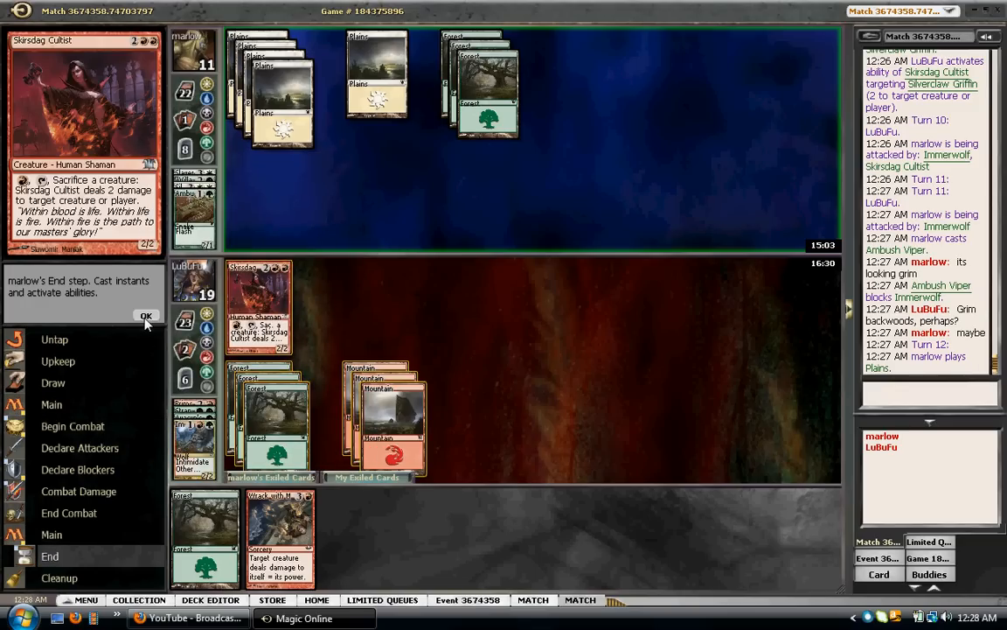
pyautogui.click(146, 316)
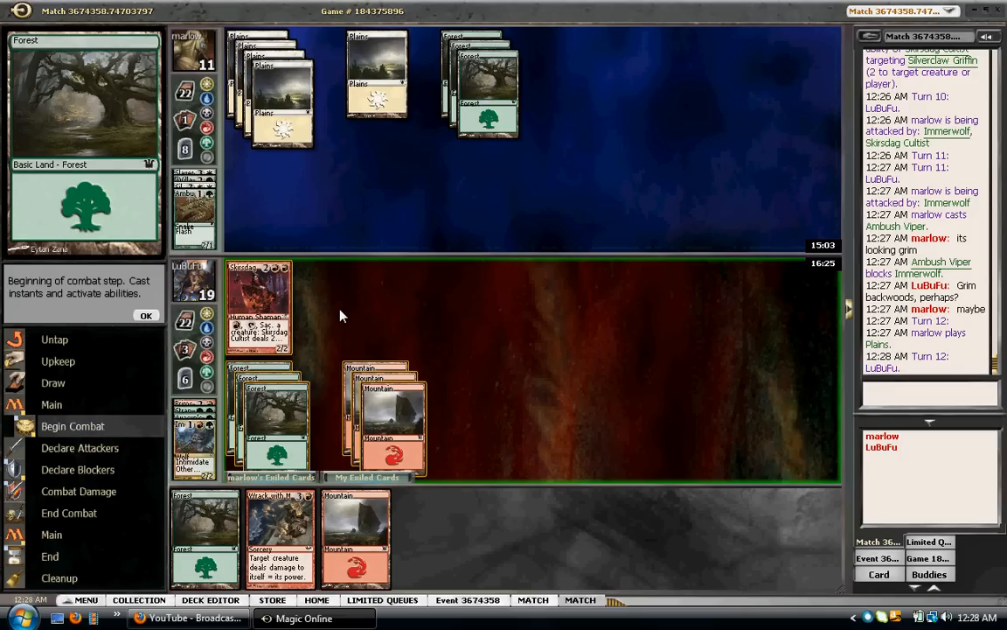
pyautogui.click(146, 315)
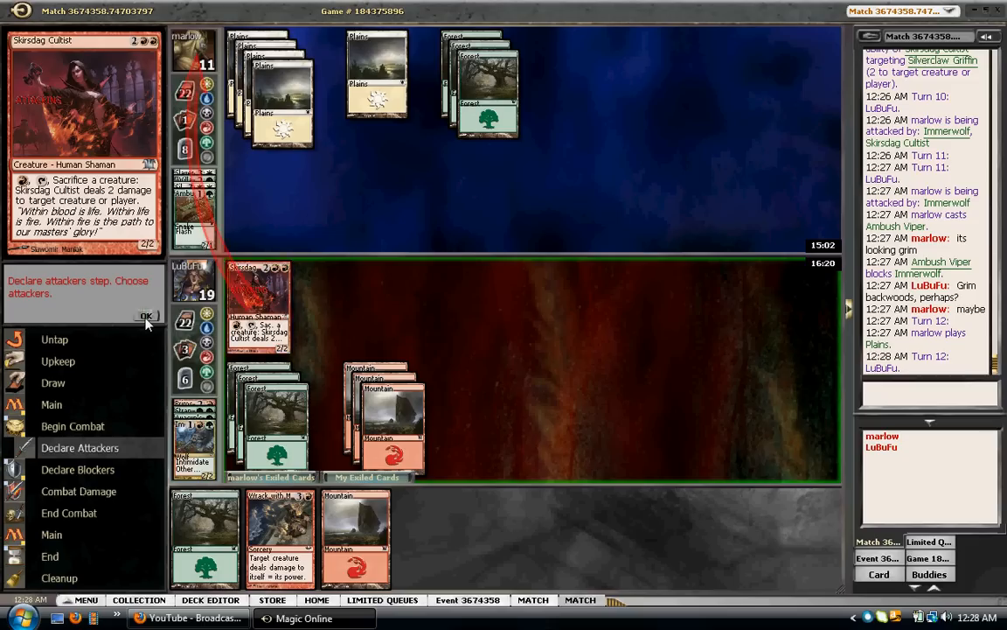
pyautogui.click(146, 315)
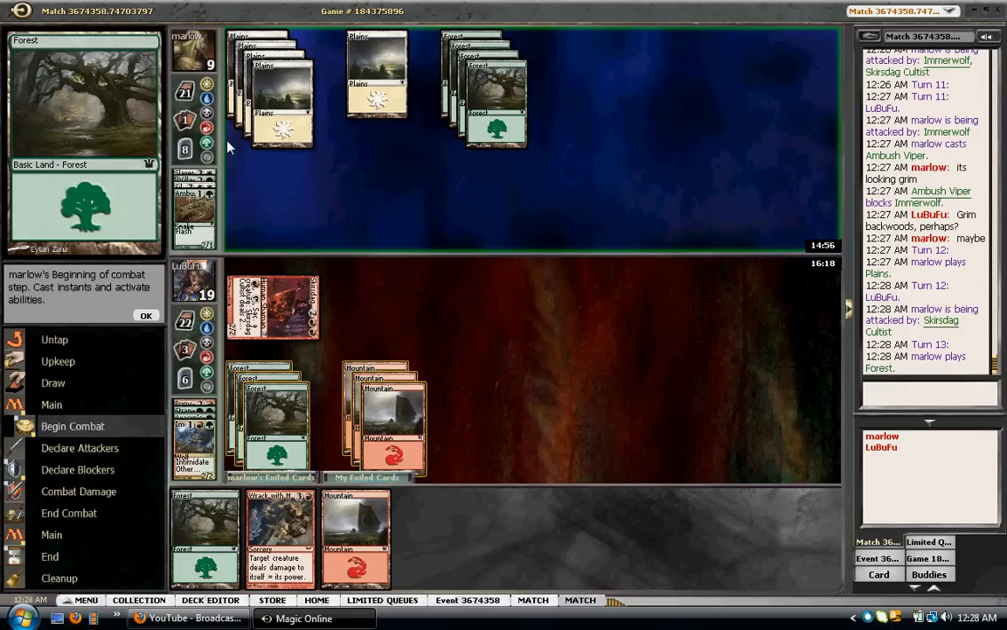
pyautogui.click(146, 315)
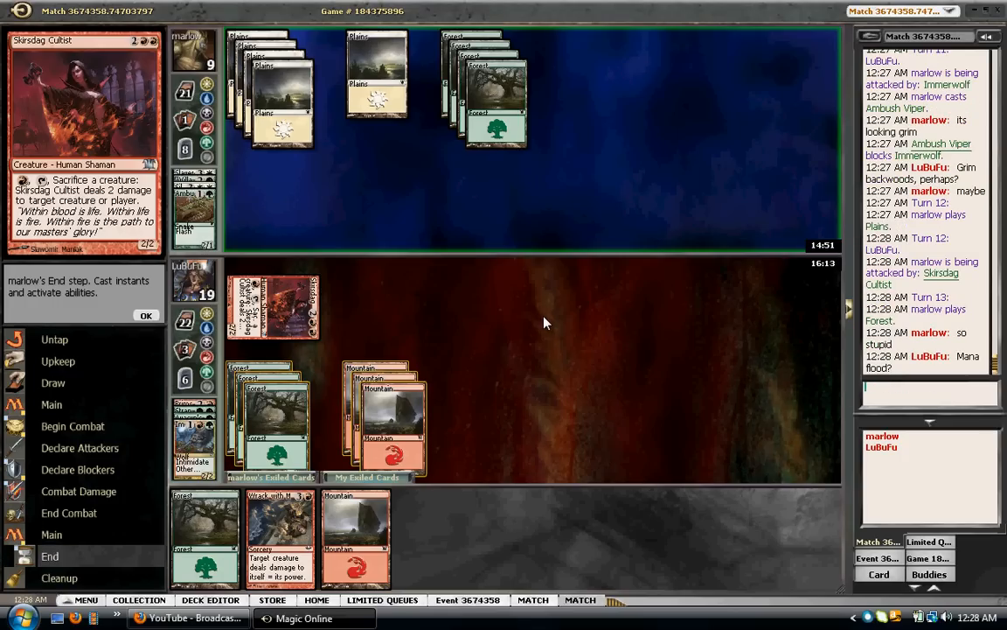
pyautogui.click(146, 315)
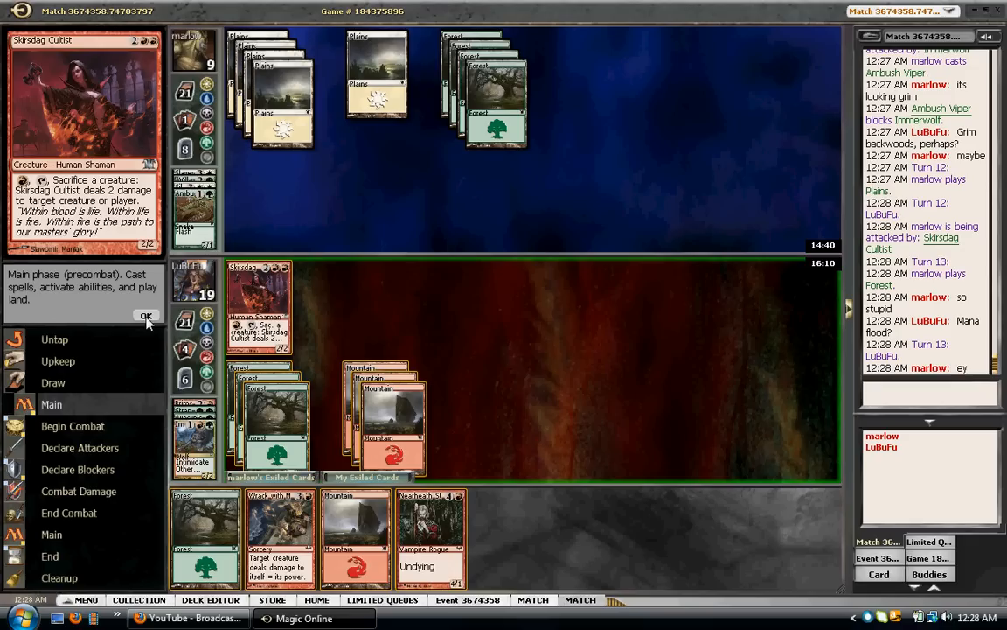
# Attack marlow down to 7 with Skirsdag Cultist, then tap a Mountain for Nearheath Stalker
pyautogui.click(146, 316)
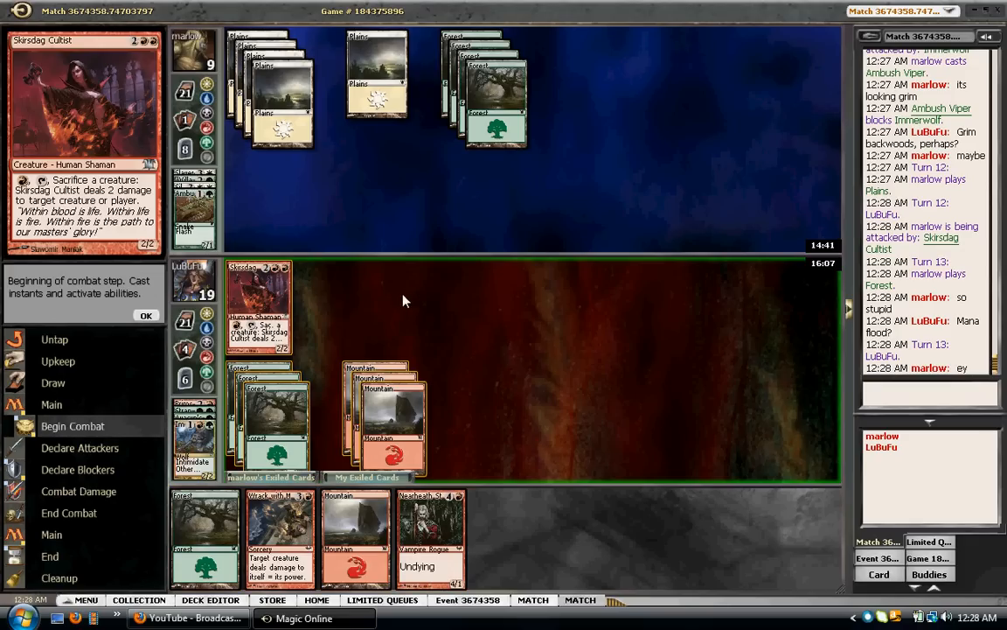
pyautogui.moveTo(147, 316)
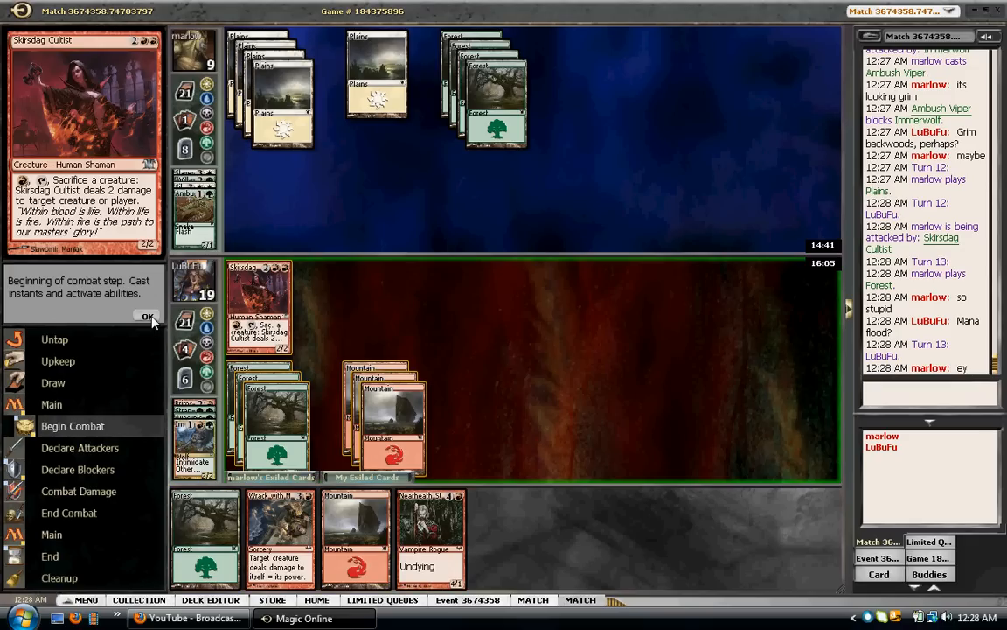
pyautogui.click(147, 316)
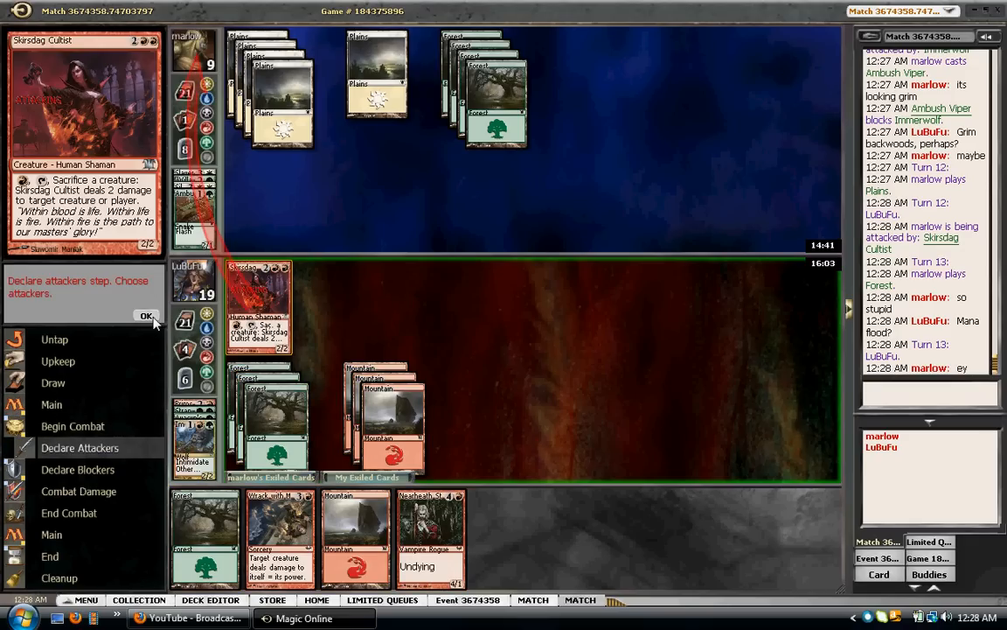
pyautogui.click(146, 316)
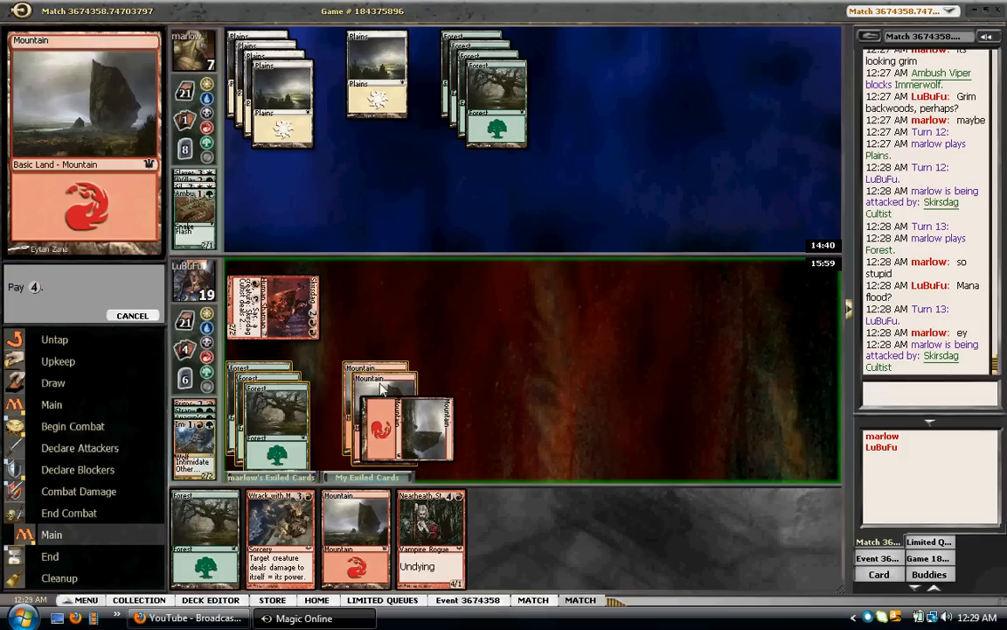
pyautogui.click(280, 429)
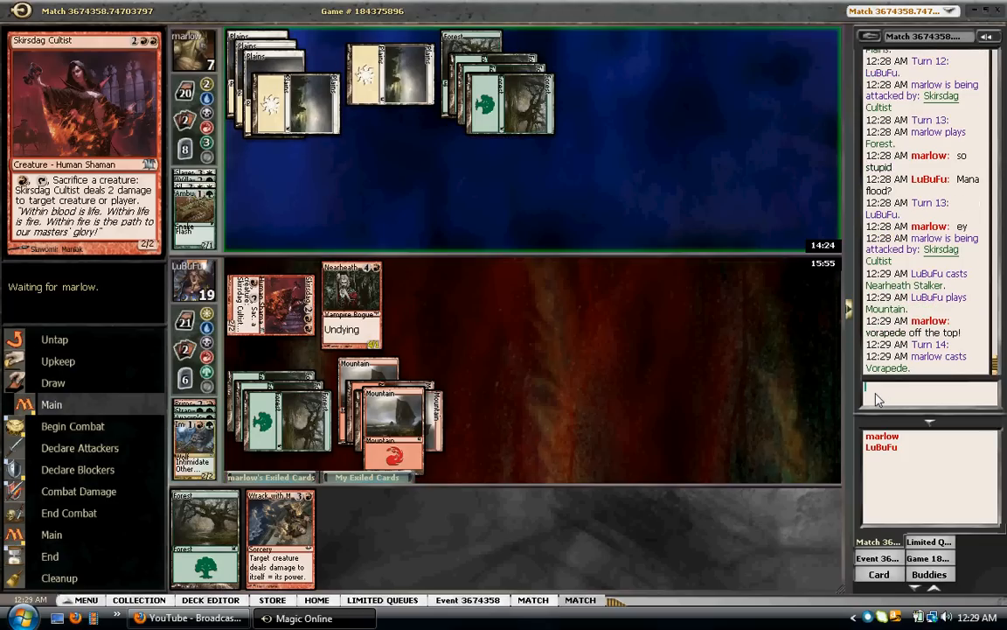
# Type 'NICE' in chat and let marlow's Vorapede resolve through marlow's combat
pyautogui.write('NICE')
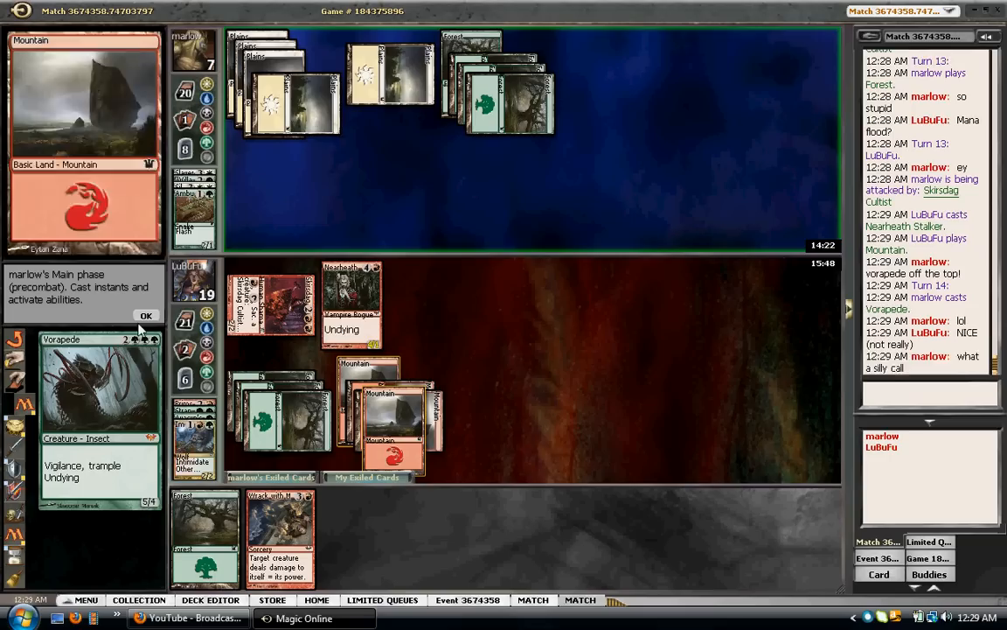
pyautogui.click(146, 316)
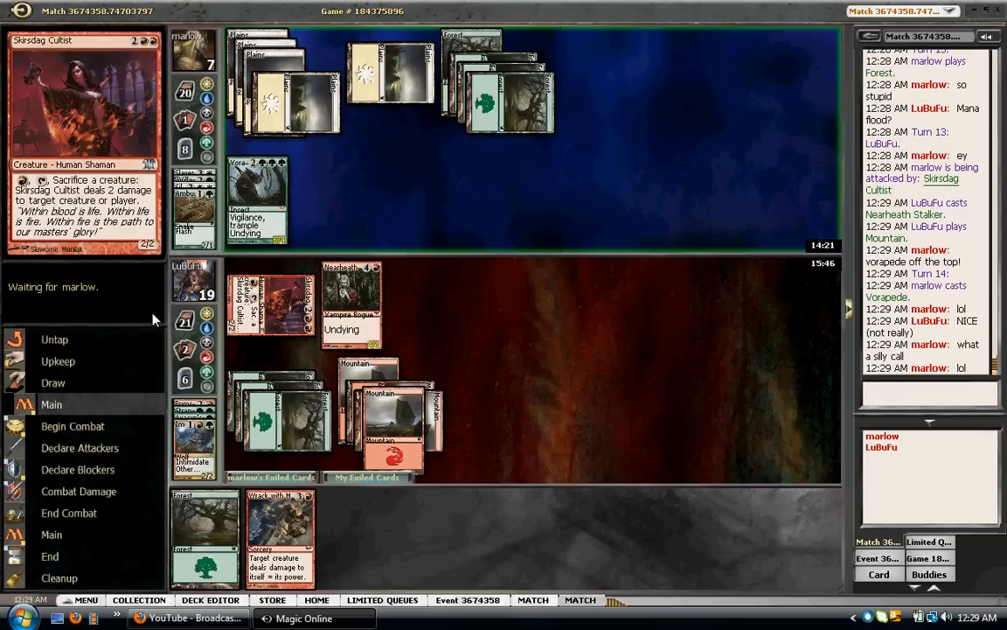
pyautogui.moveTo(149, 328)
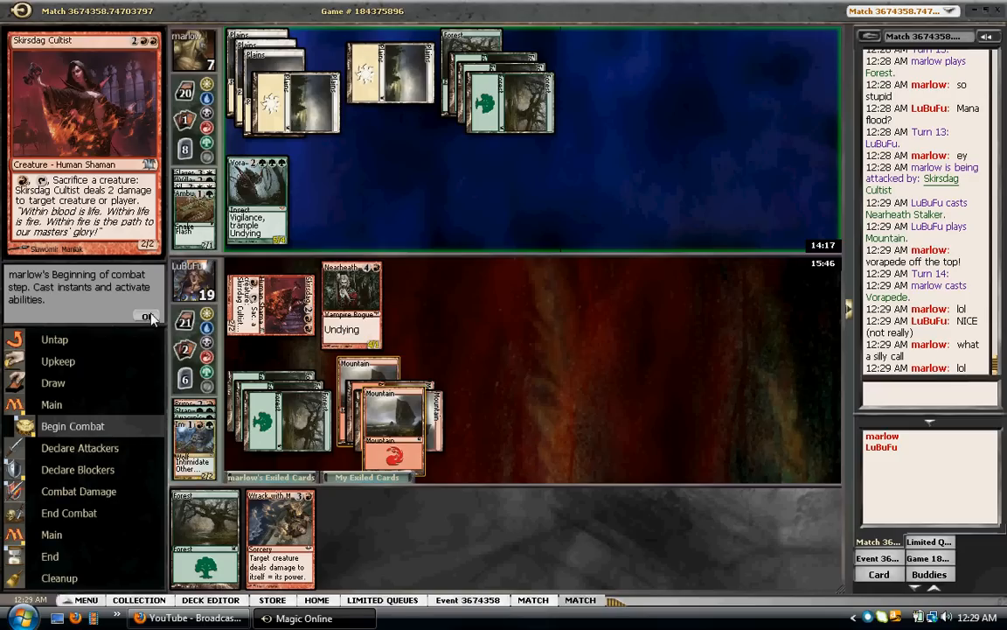
pyautogui.click(146, 317)
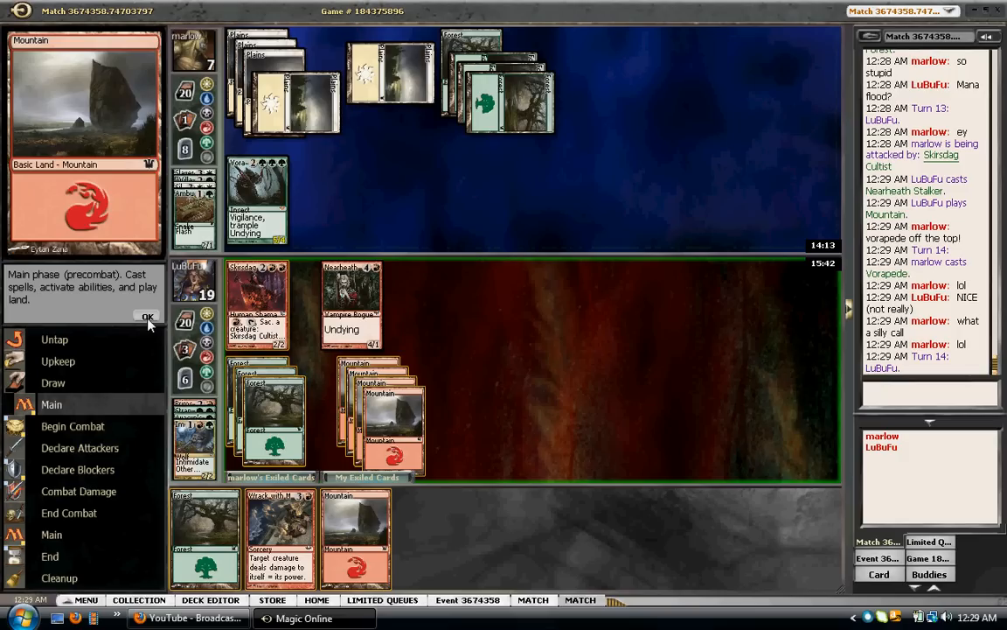
# Attack with Nearheath Stalker into Vorapede's block and resolve both undying triggers
pyautogui.click(147, 316)
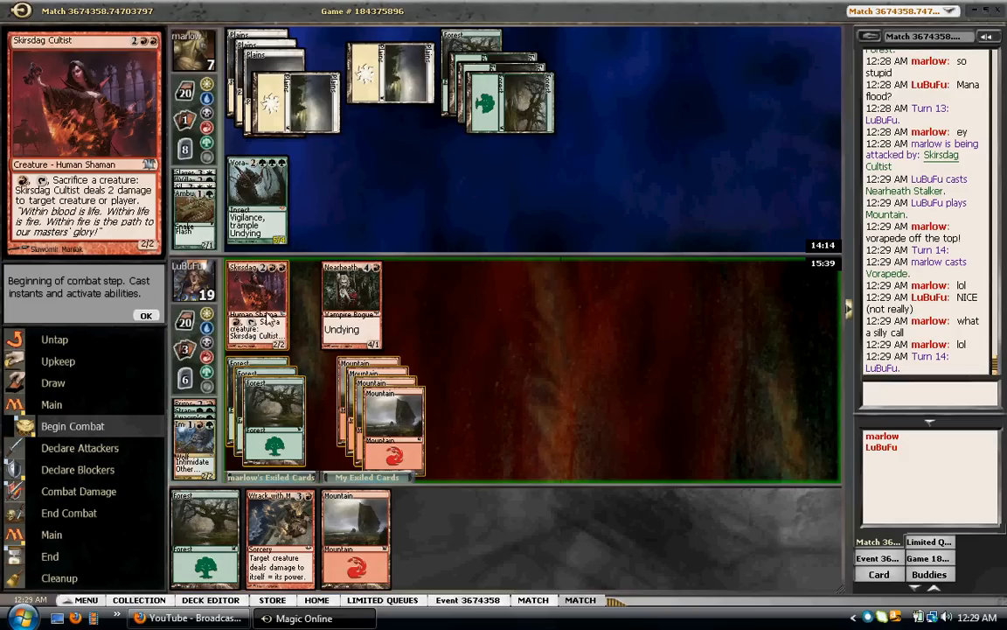
pyautogui.click(146, 315)
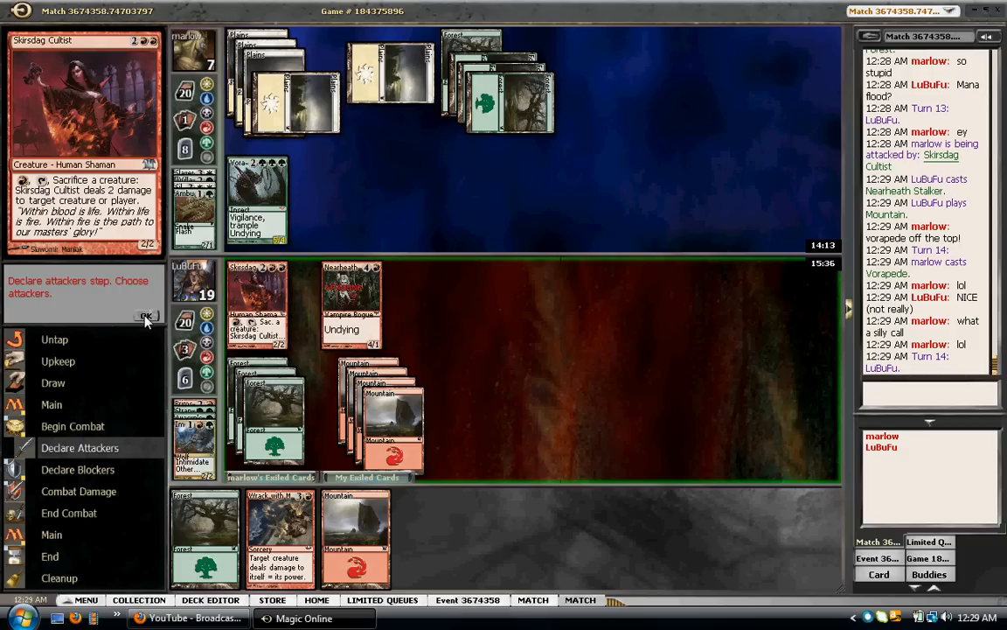
pyautogui.click(145, 316)
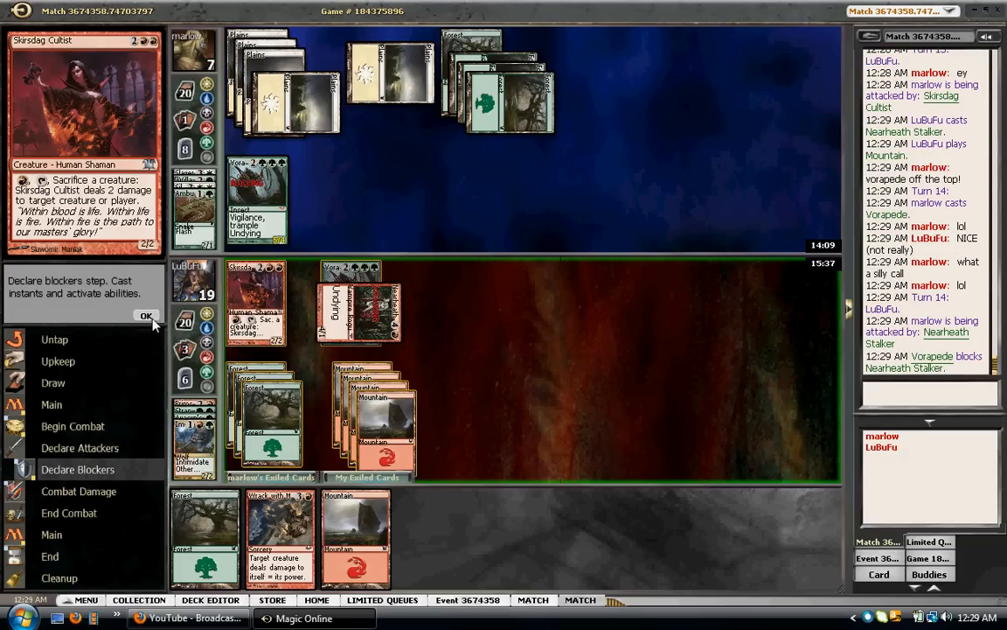
pyautogui.click(146, 315)
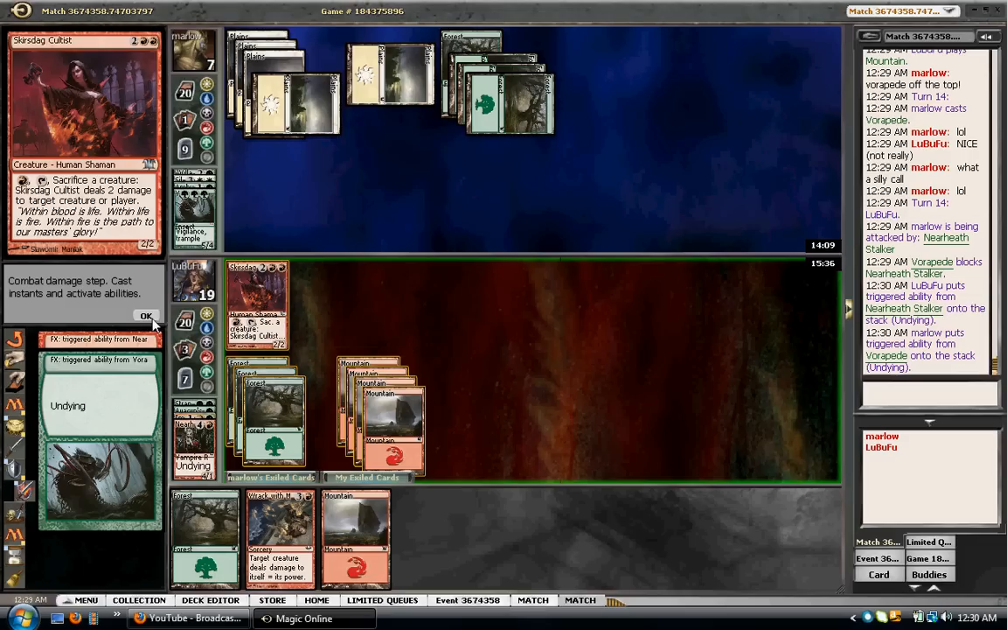
pyautogui.click(146, 314)
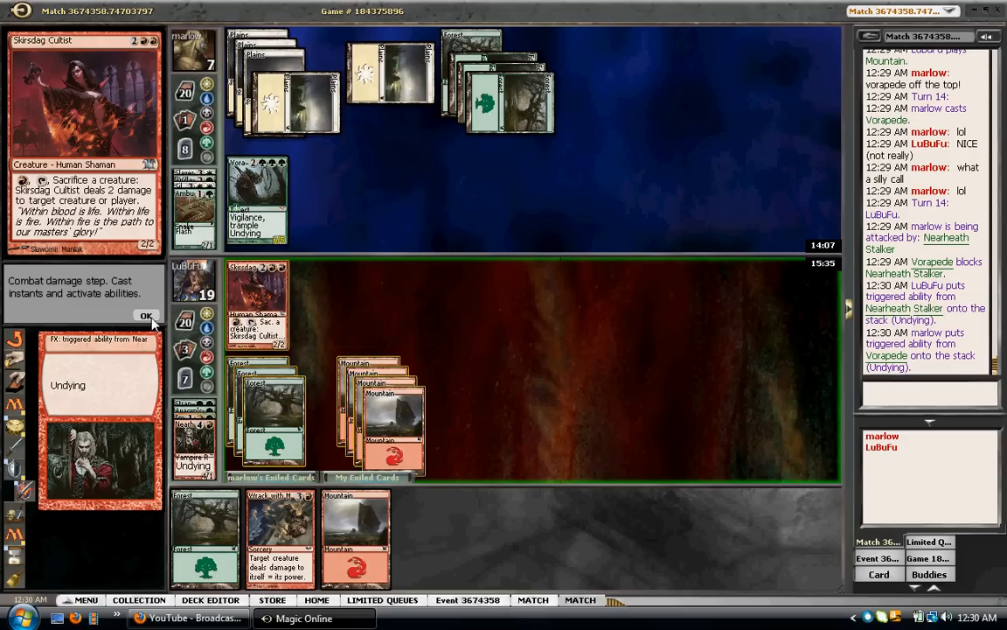
pyautogui.click(146, 315)
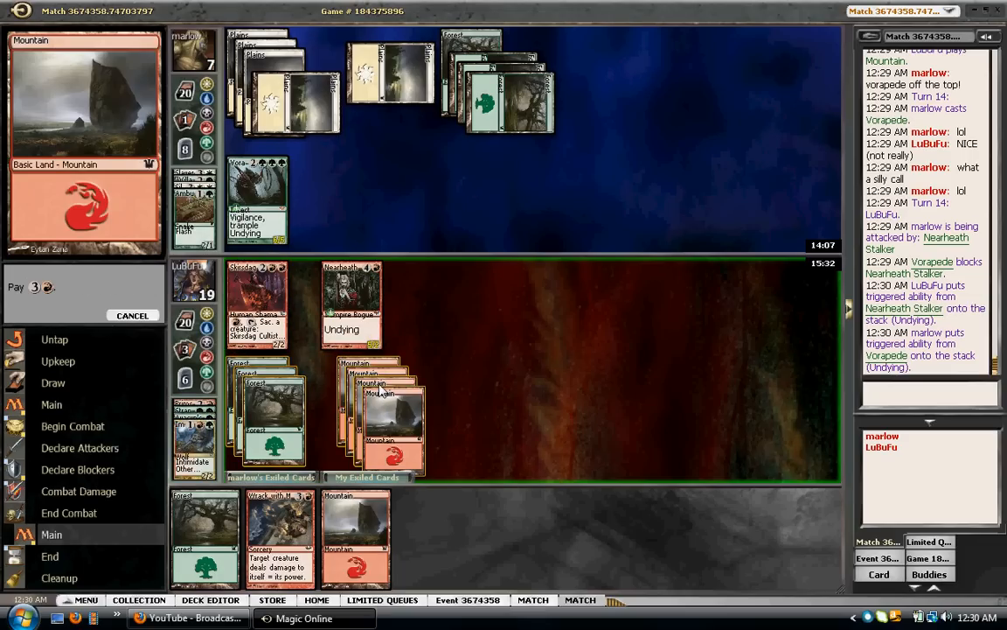
# Pay for Wrack with Madness on Vorapede, chat an apology, and let Orchard Spirit resolve
pyautogui.click(262, 420)
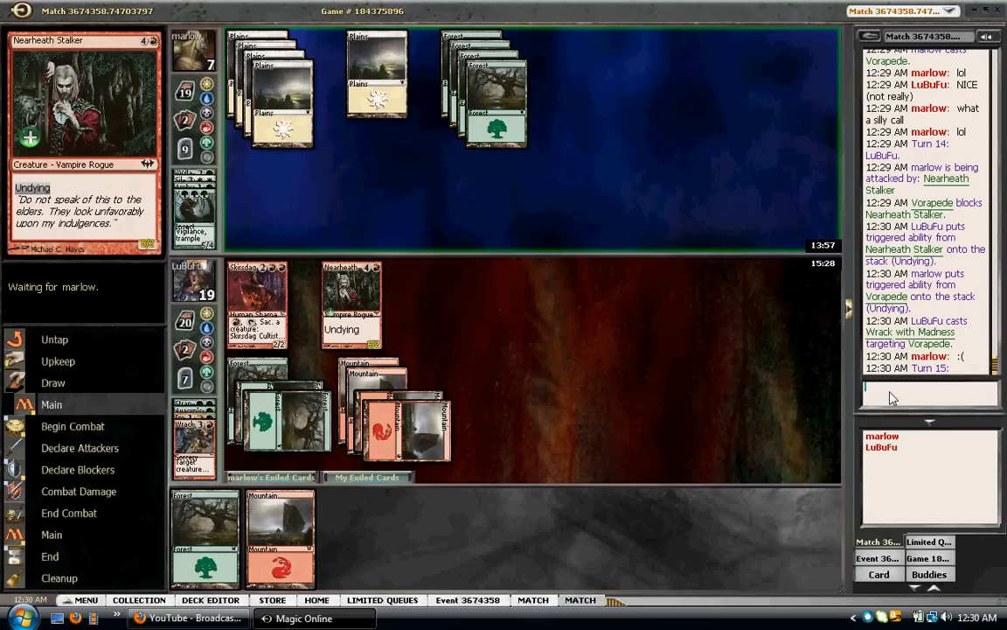
pyautogui.write('Sorry mate. Too')
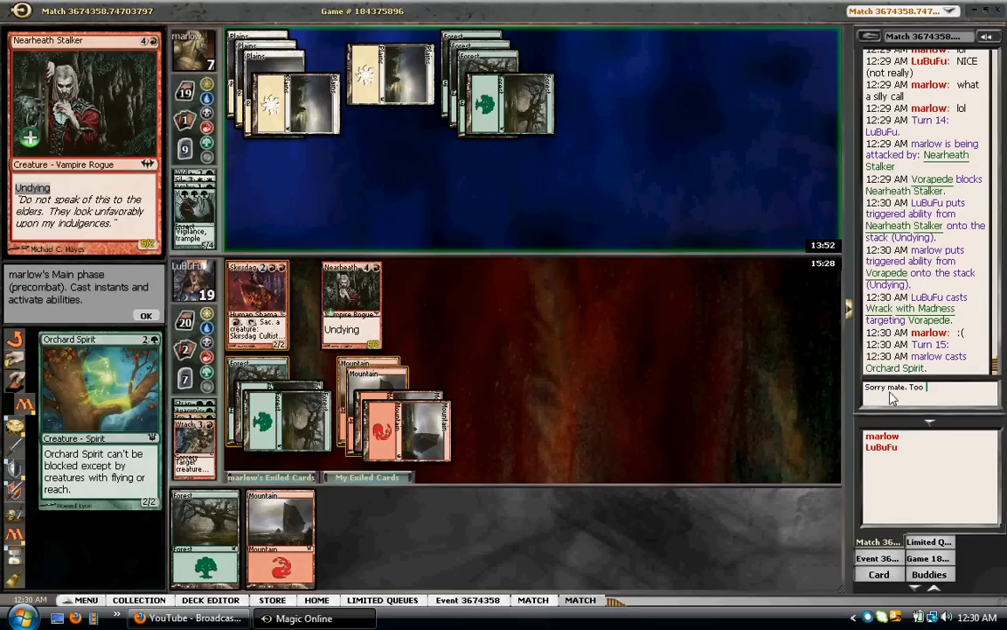
pyautogui.write('good')
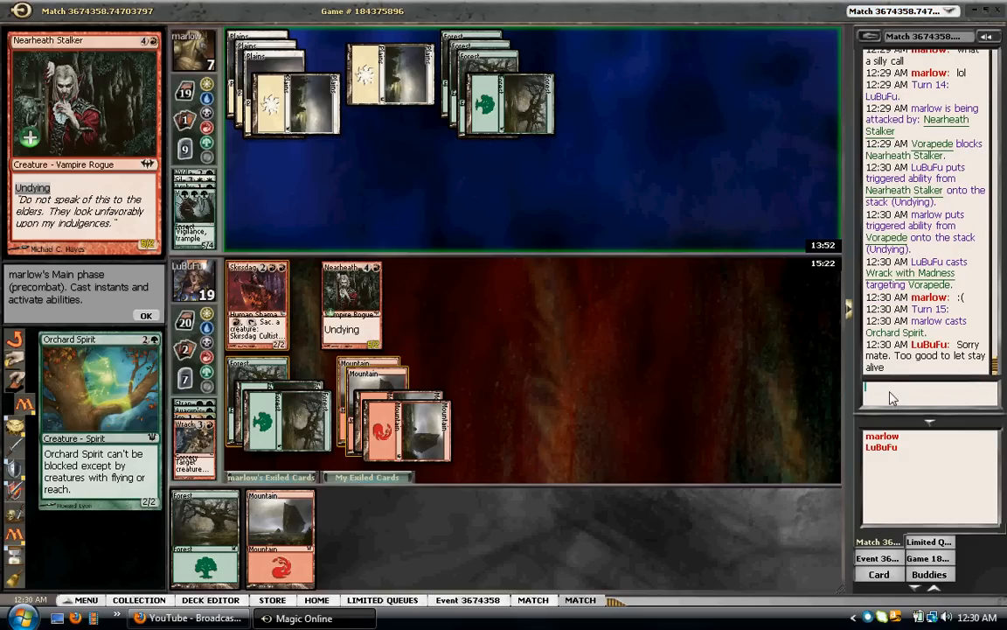
pyautogui.click(146, 315)
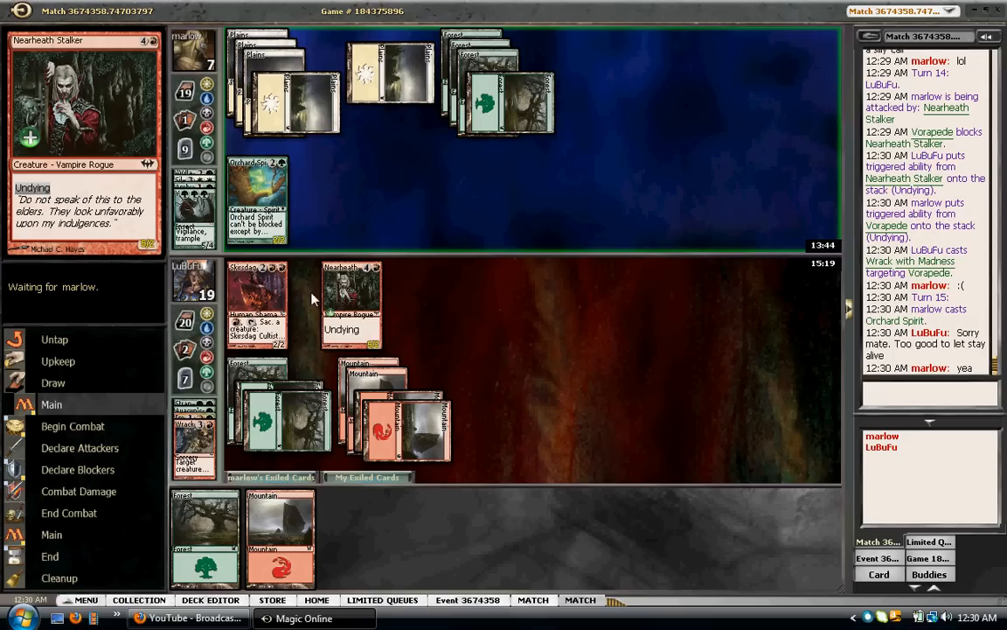
pyautogui.moveTo(302, 286)
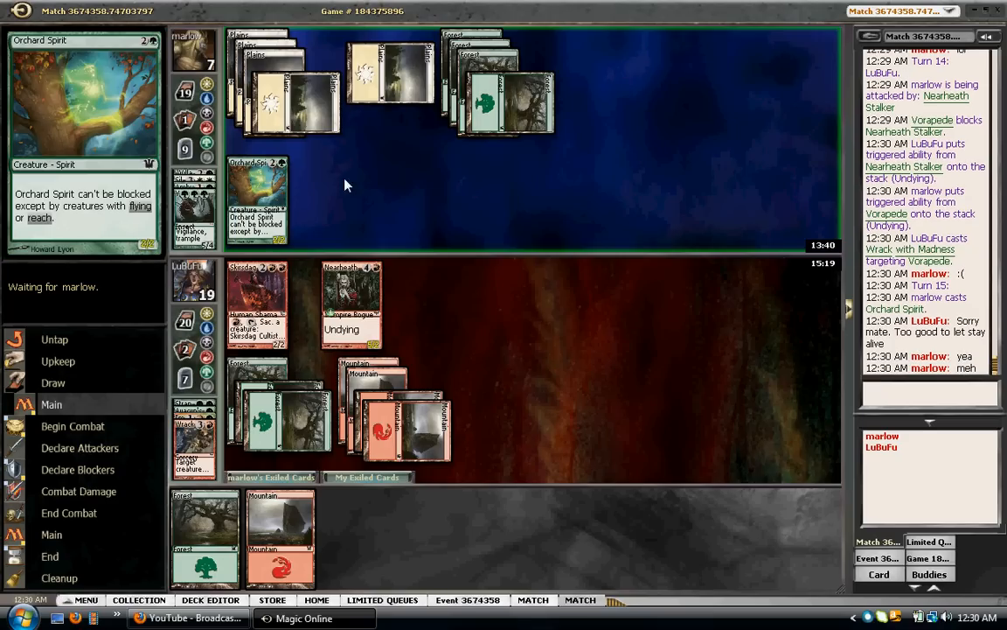
pyautogui.moveTo(489, 259)
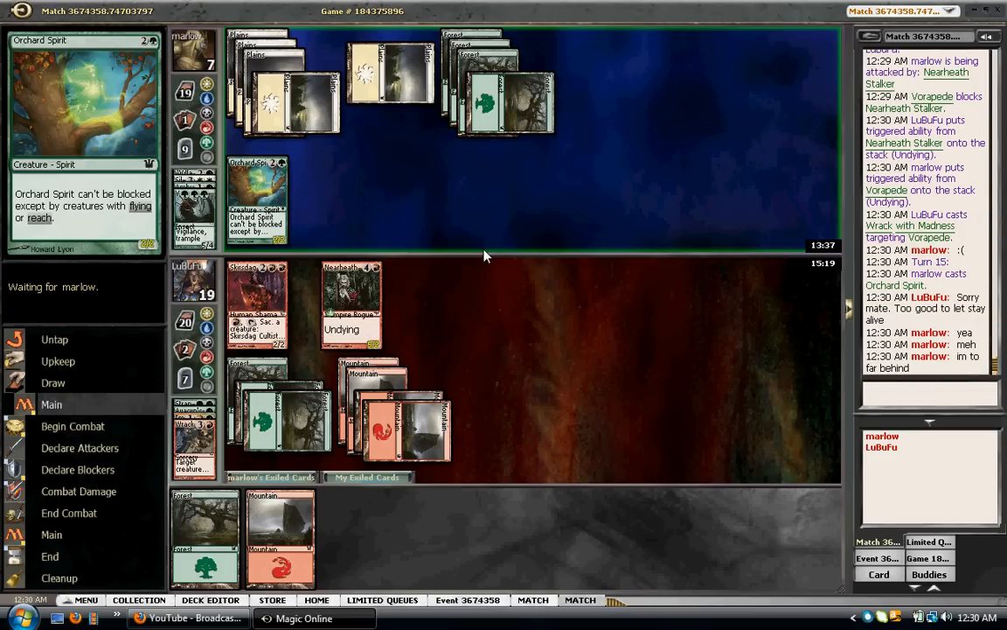
pyautogui.moveTo(483, 254)
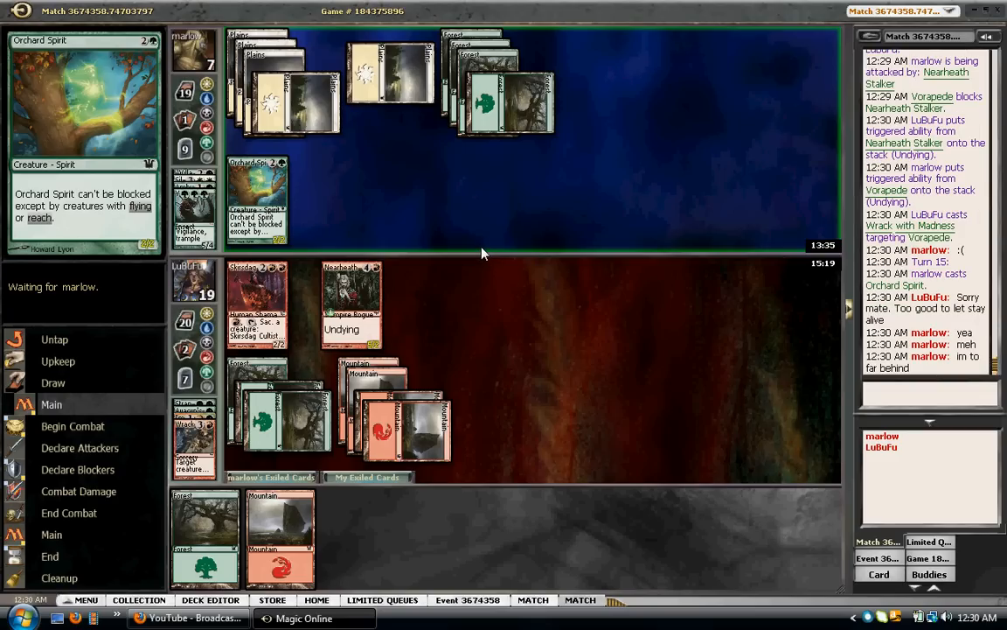
pyautogui.moveTo(650, 285)
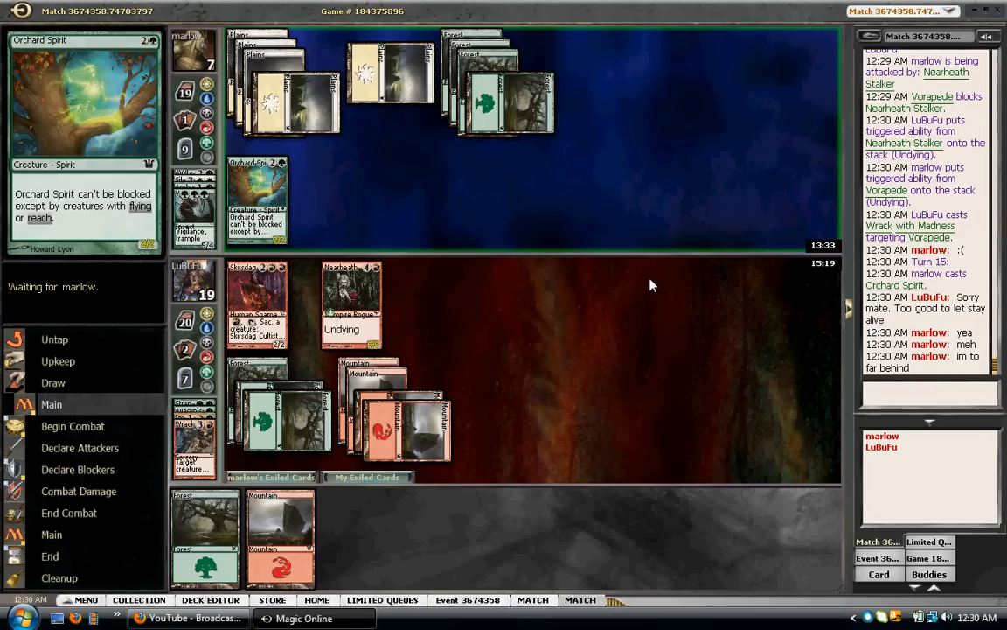
pyautogui.moveTo(740, 332)
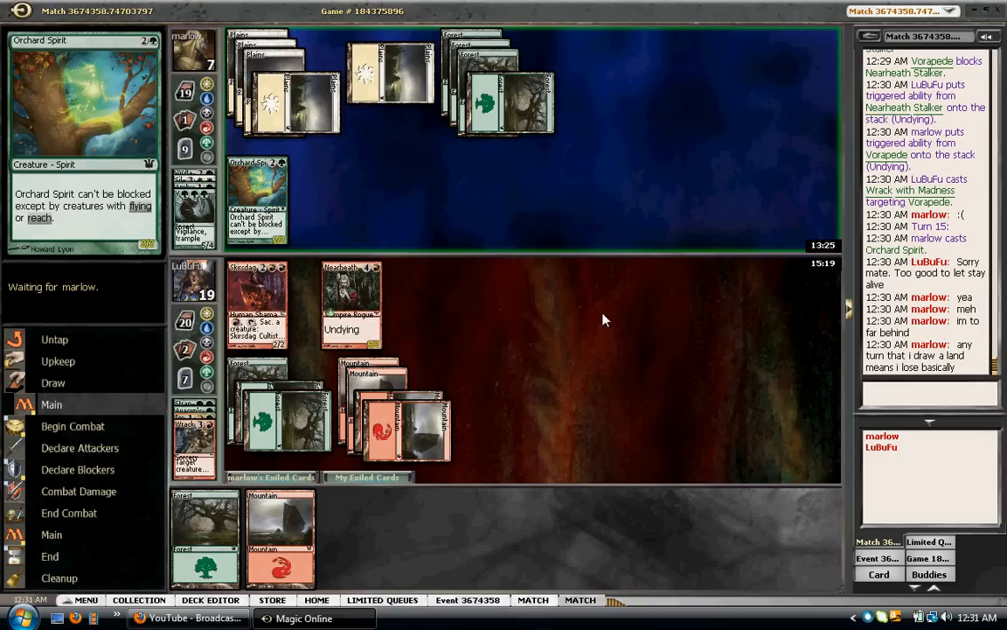
pyautogui.moveTo(442, 464)
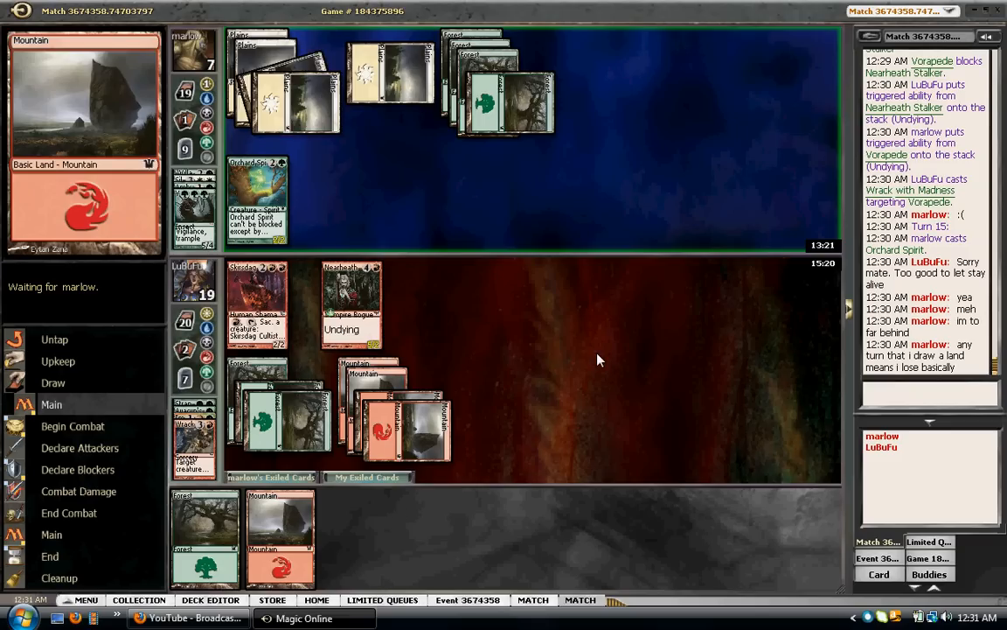
pyautogui.moveTo(490, 158)
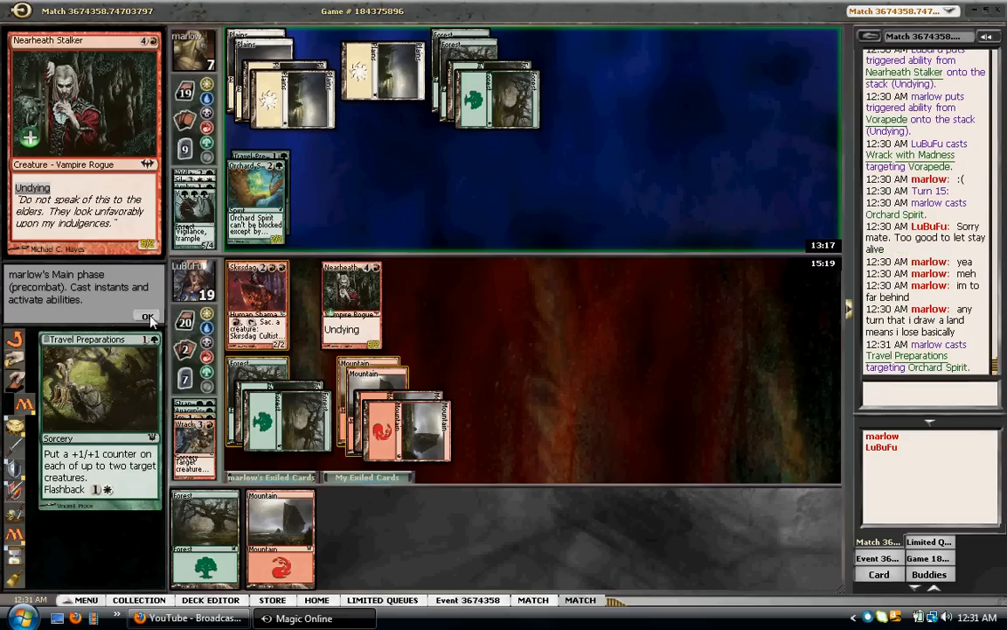
# Pass Travel Preparations, then attack with Nearheath Stalker so it trades with Orchard Spirit
pyautogui.click(147, 316)
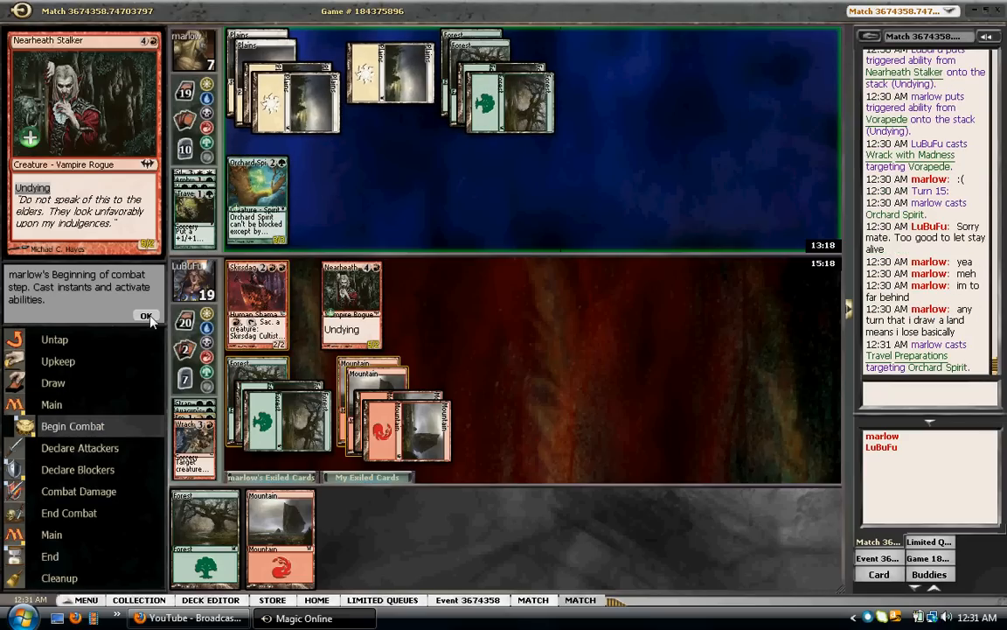
pyautogui.click(147, 315)
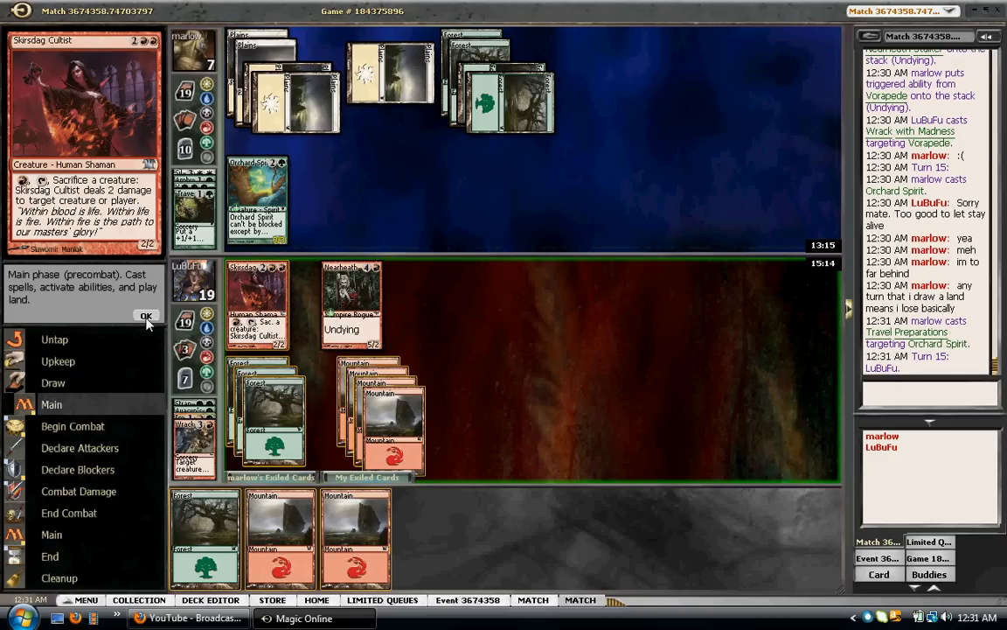
pyautogui.click(146, 315)
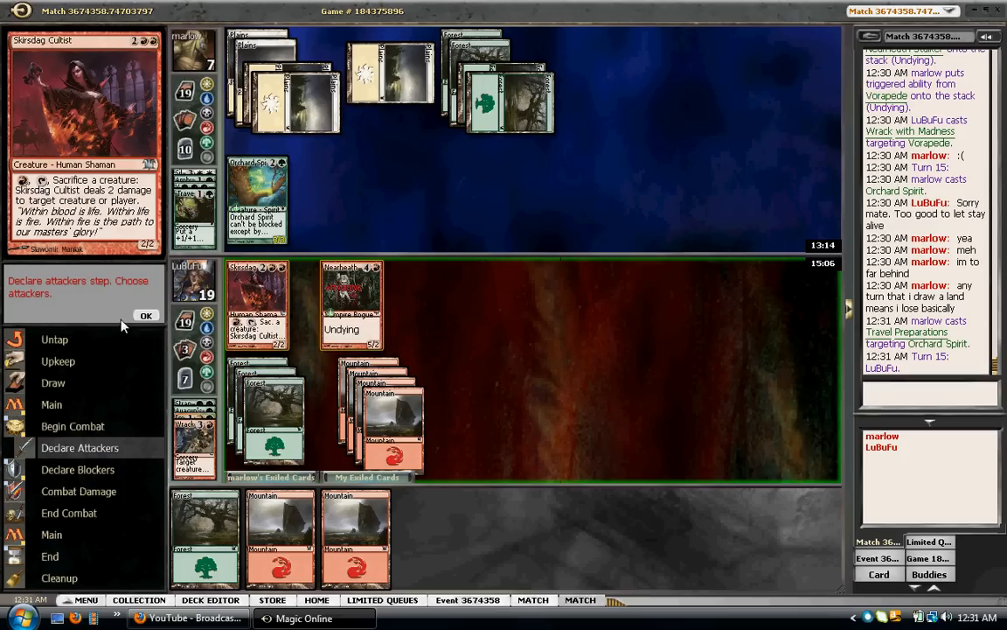
pyautogui.click(146, 315)
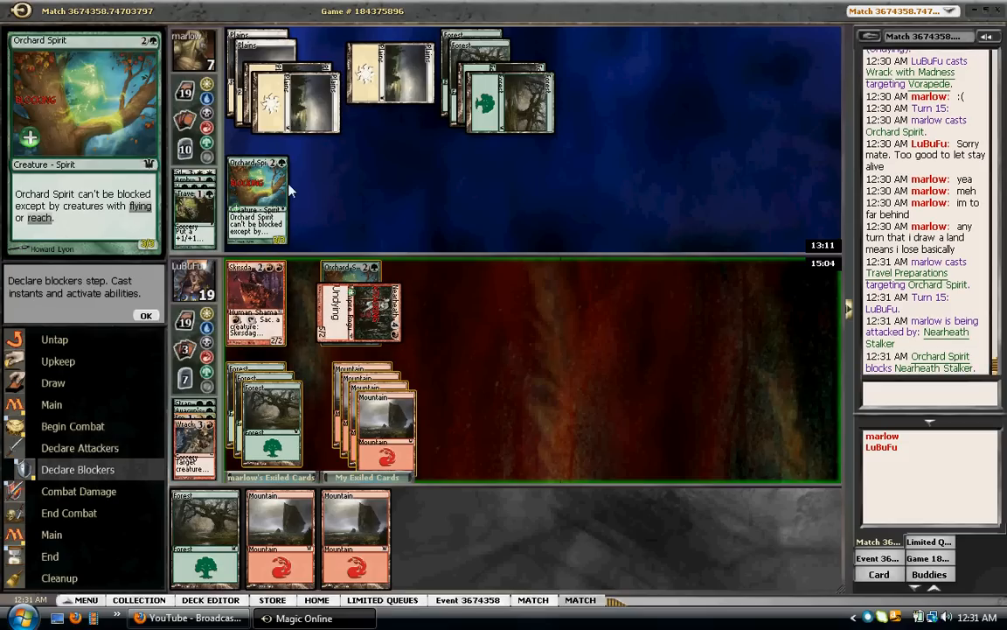
pyautogui.click(147, 314)
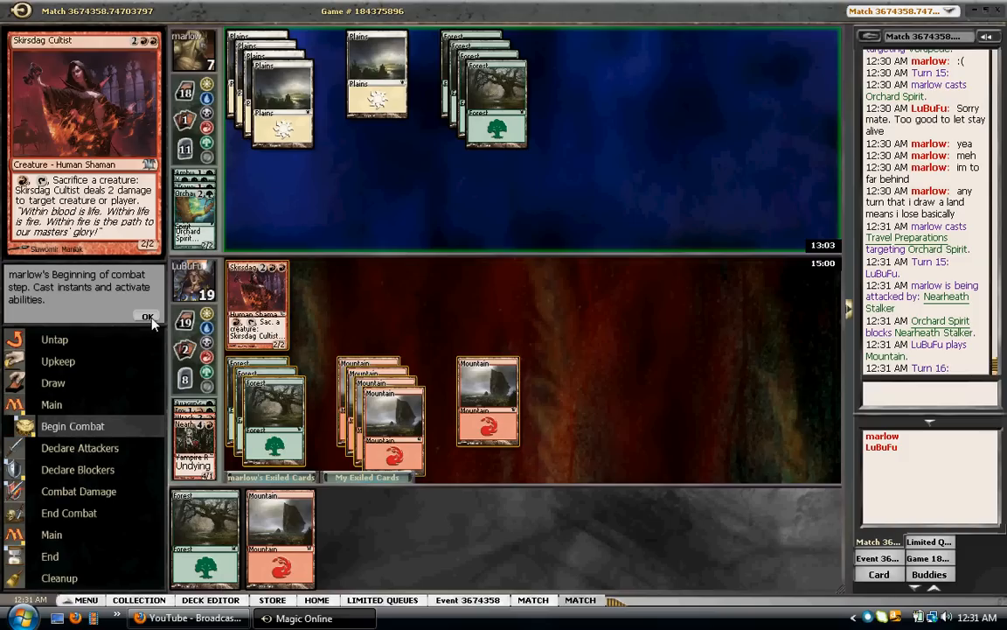
# Attack with Skirsdag Cultist into Village Bell-Ringer's block and deal combat damage
pyautogui.click(147, 315)
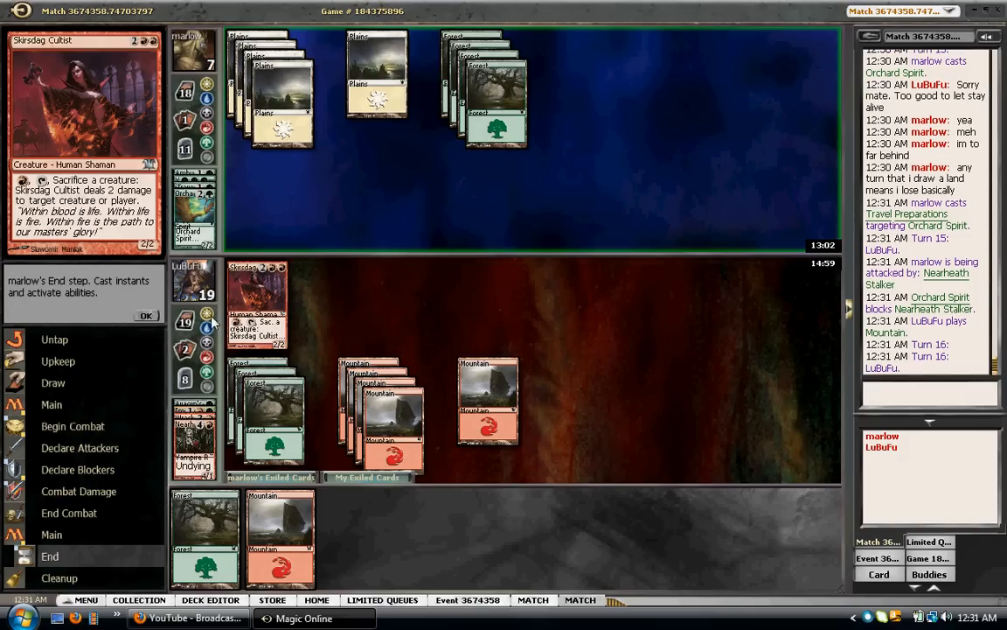
pyautogui.click(146, 316)
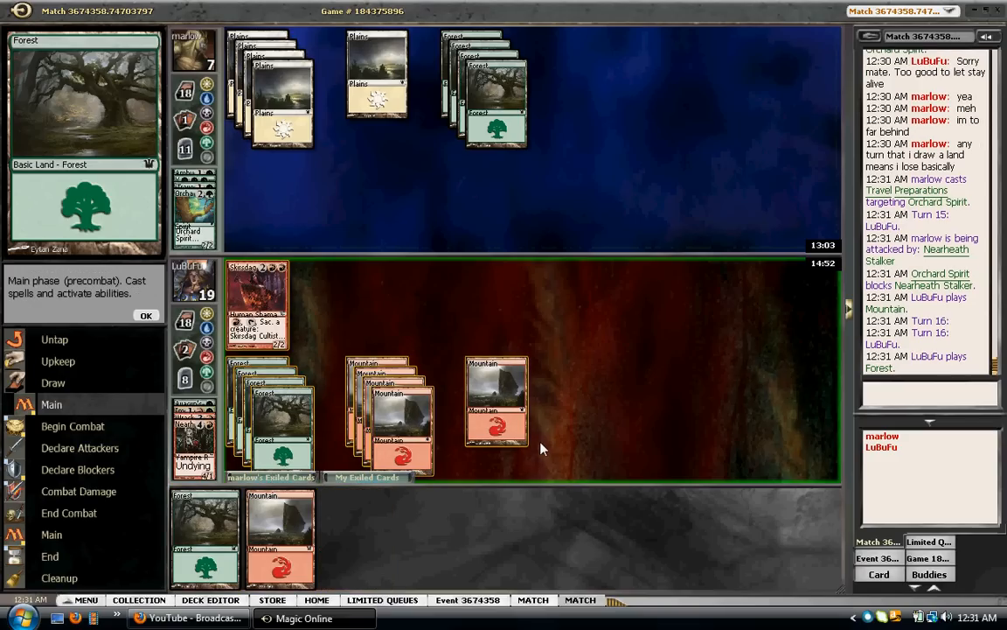
pyautogui.click(146, 315)
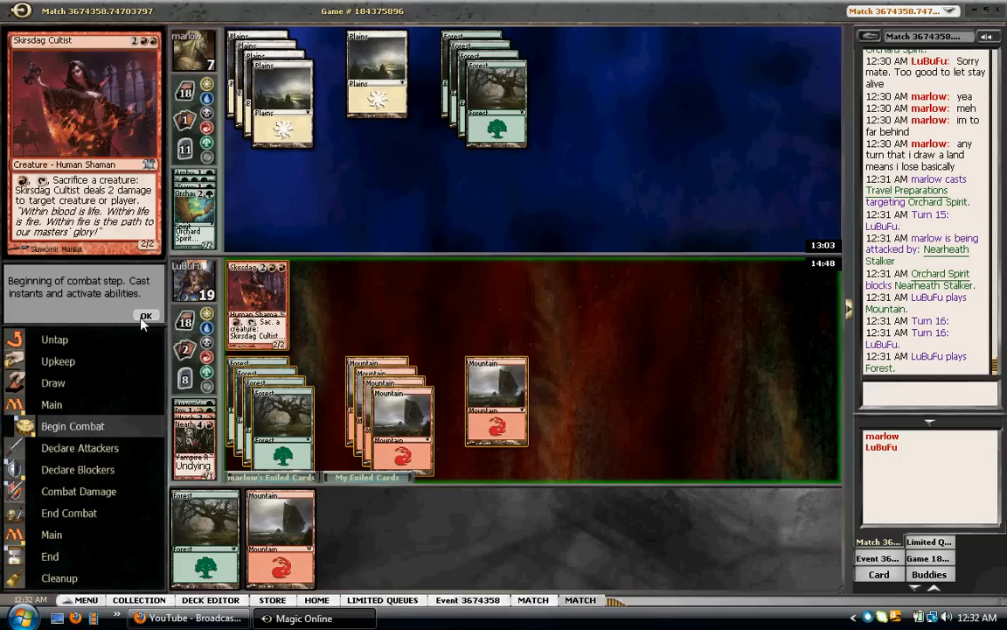
pyautogui.click(146, 316)
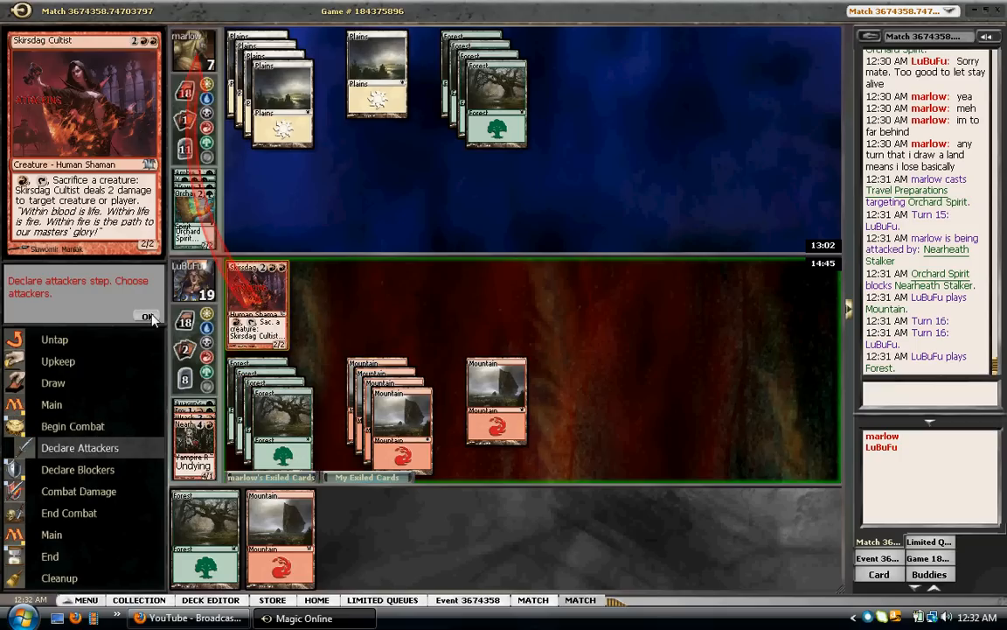
pyautogui.click(148, 316)
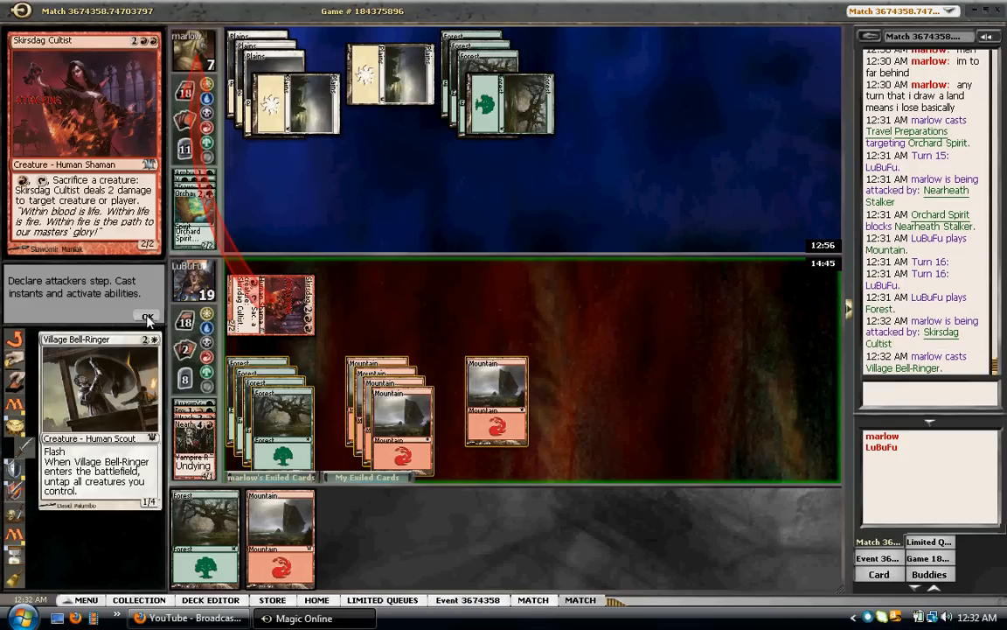
pyautogui.click(148, 316)
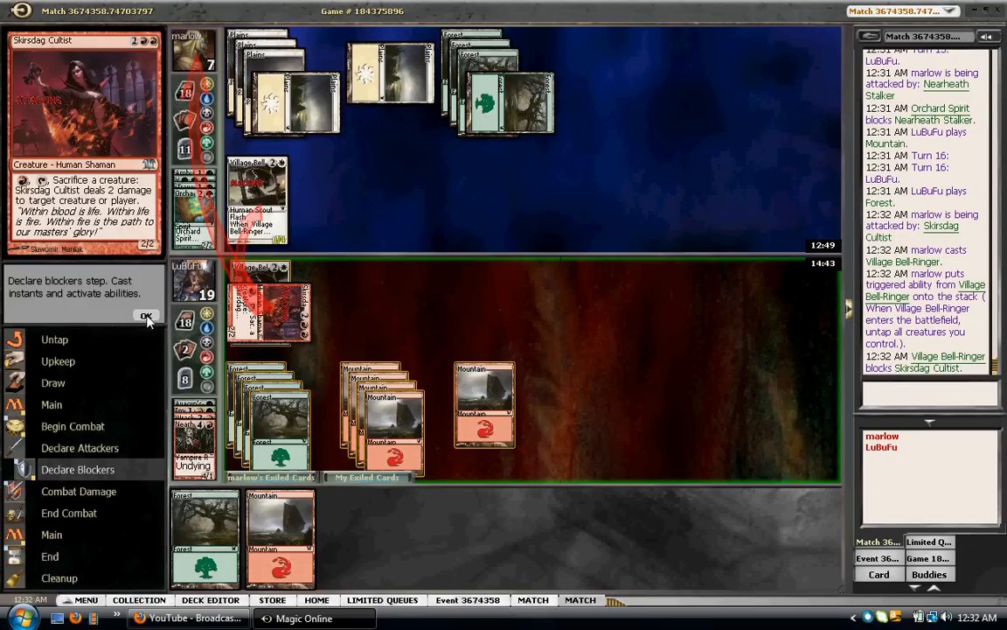
pyautogui.click(146, 316)
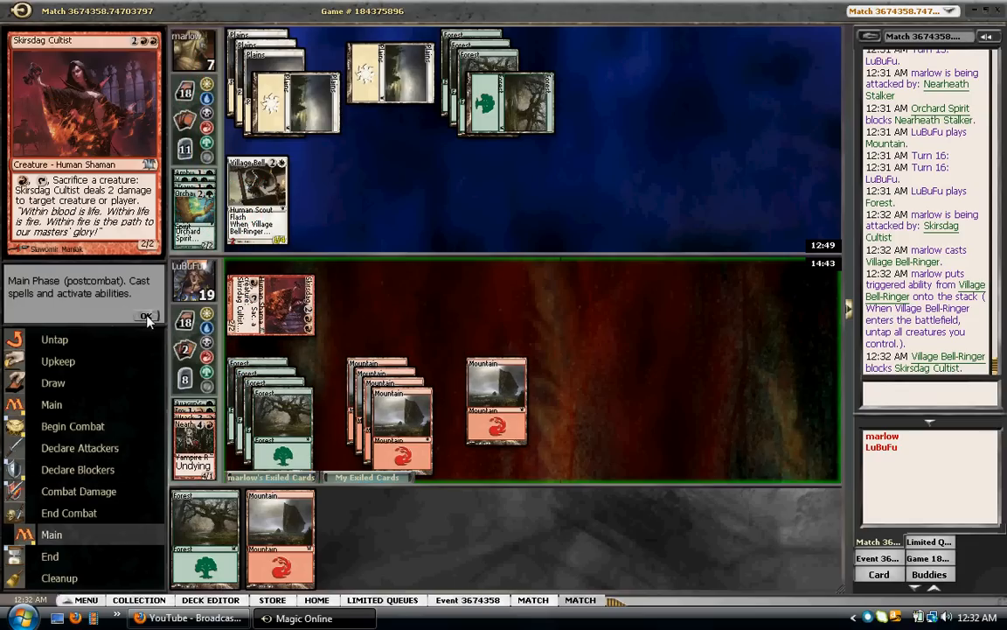
# Take Village Bell-Ringer's counterattack unblocked, dropping to 18 life
pyautogui.click(147, 316)
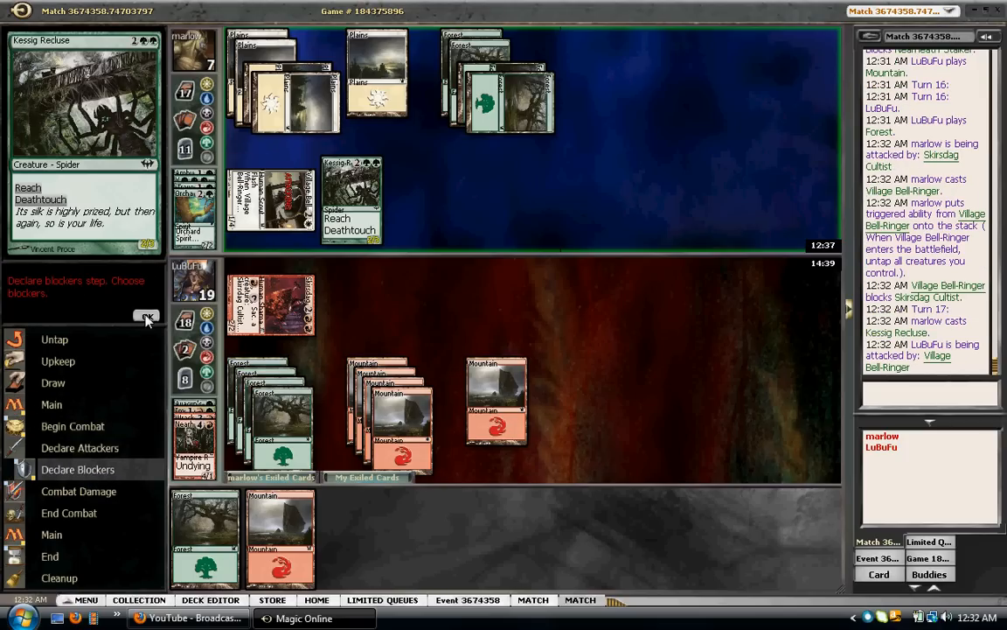
pyautogui.click(146, 316)
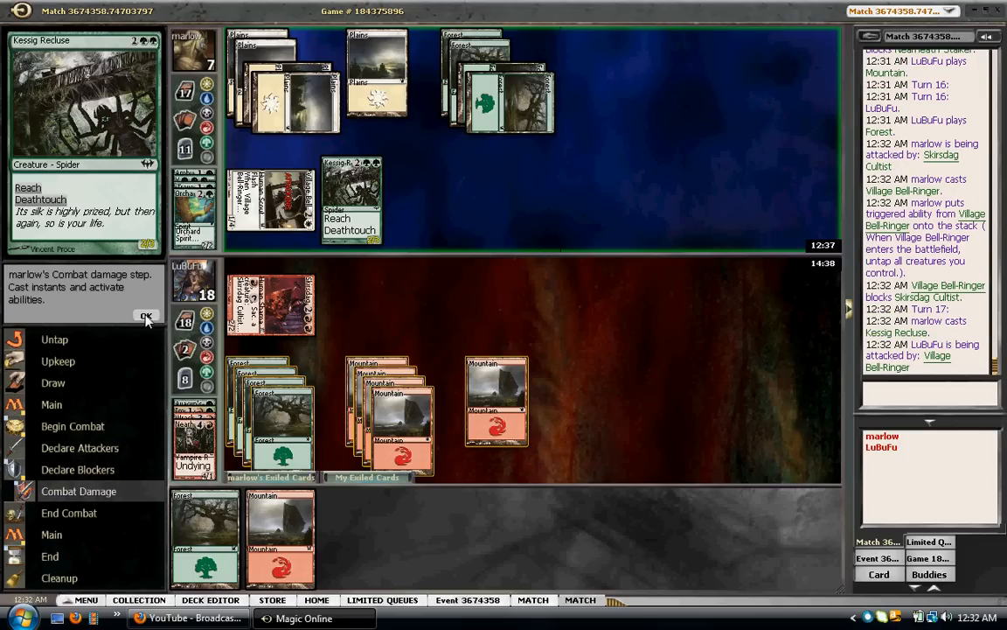
pyautogui.click(146, 317)
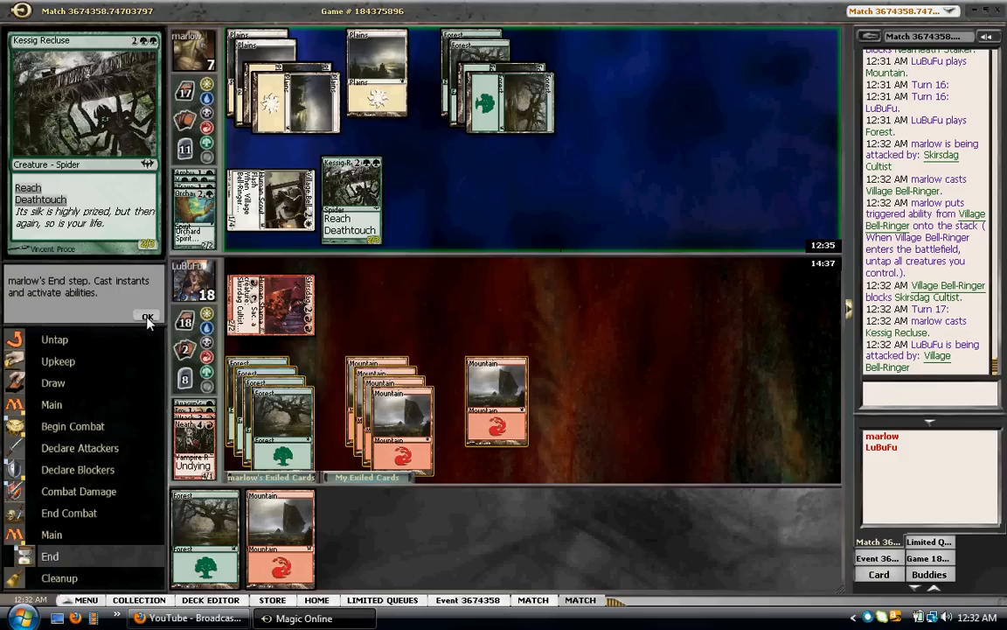
# Play a Mountain, cast Falkenrath Marauders, and end the turn without attacking
pyautogui.click(146, 316)
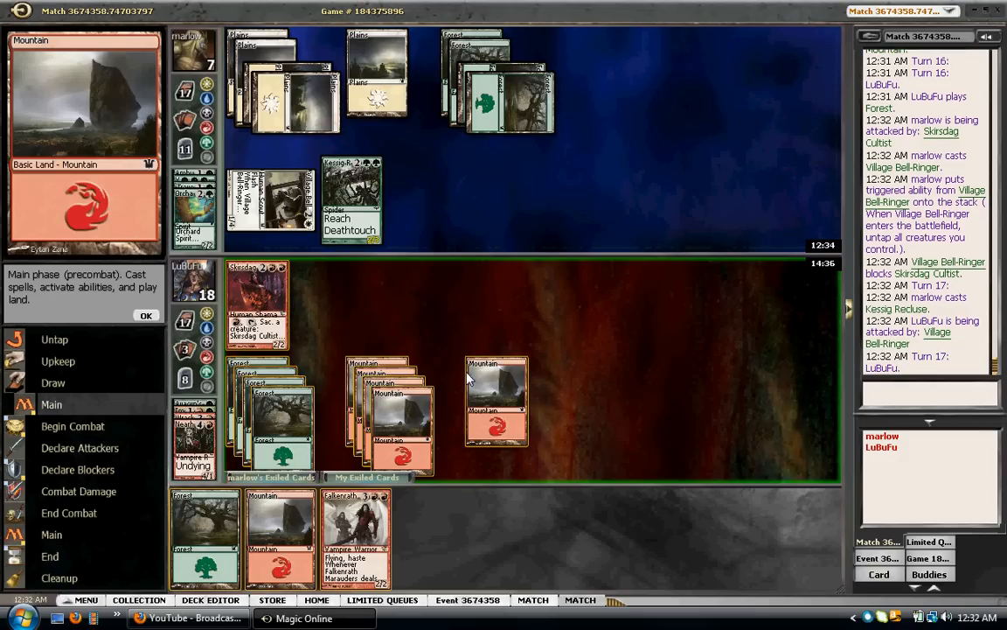
pyautogui.moveTo(536, 423)
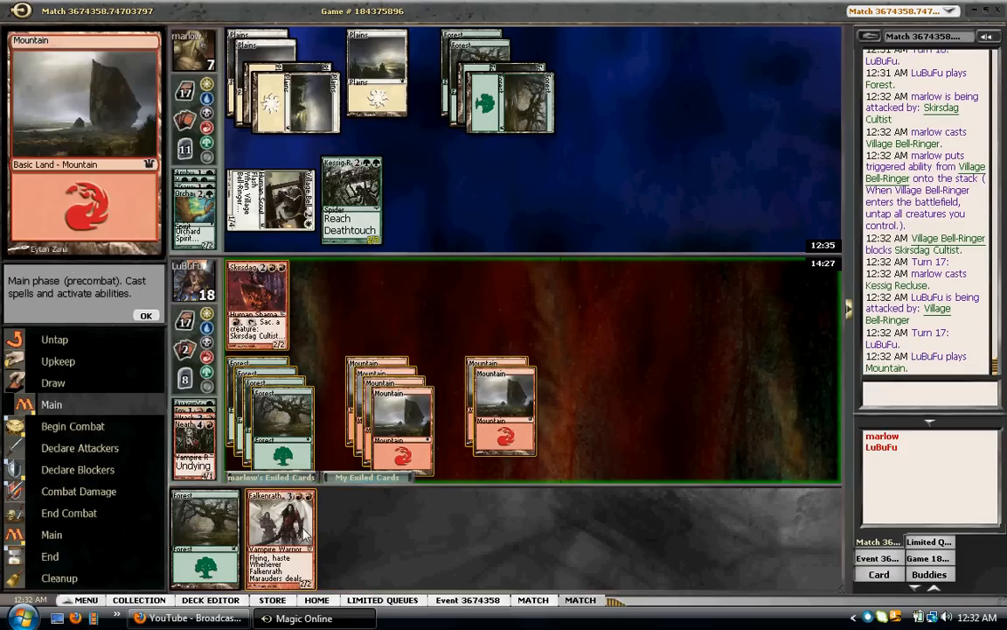
pyautogui.click(503, 402)
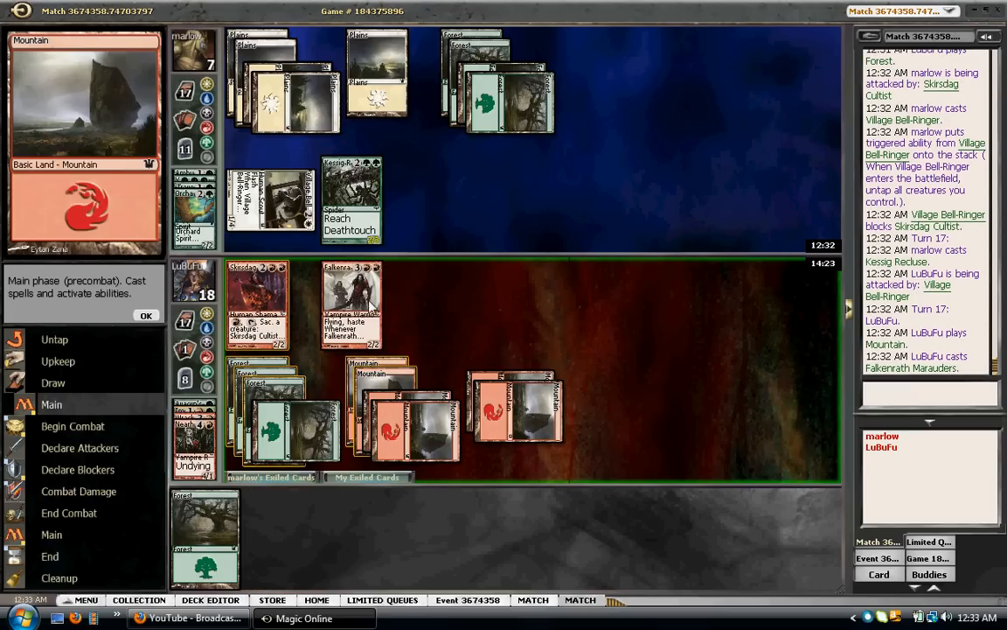
pyautogui.click(146, 316)
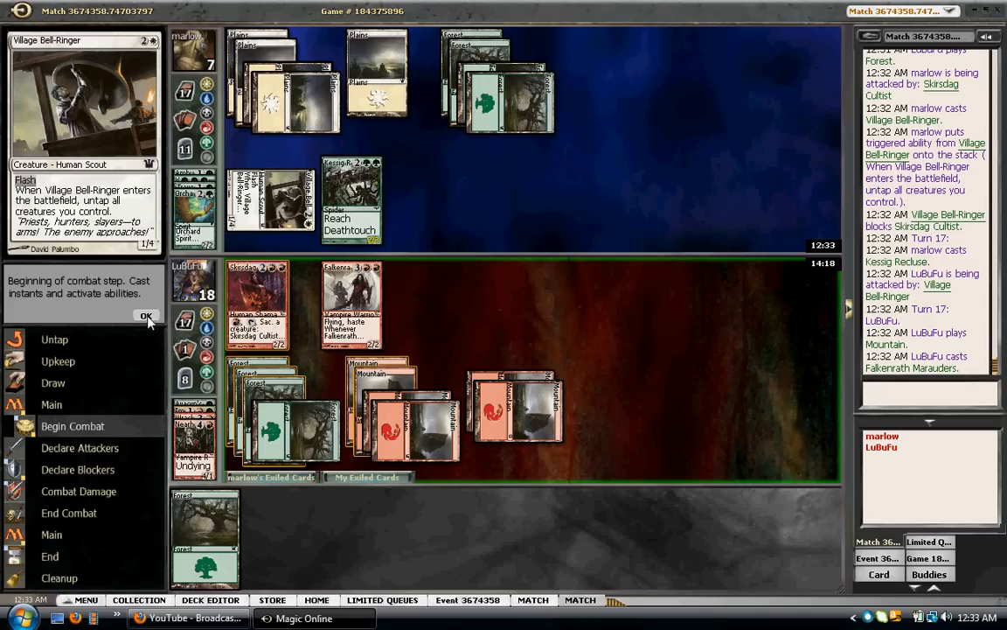
pyautogui.click(146, 315)
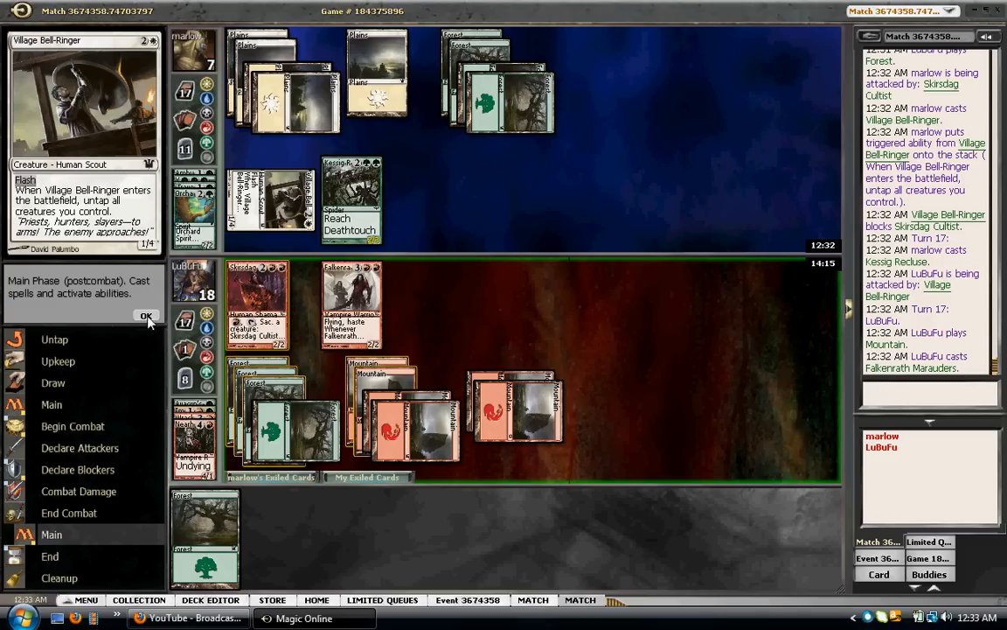
pyautogui.click(147, 316)
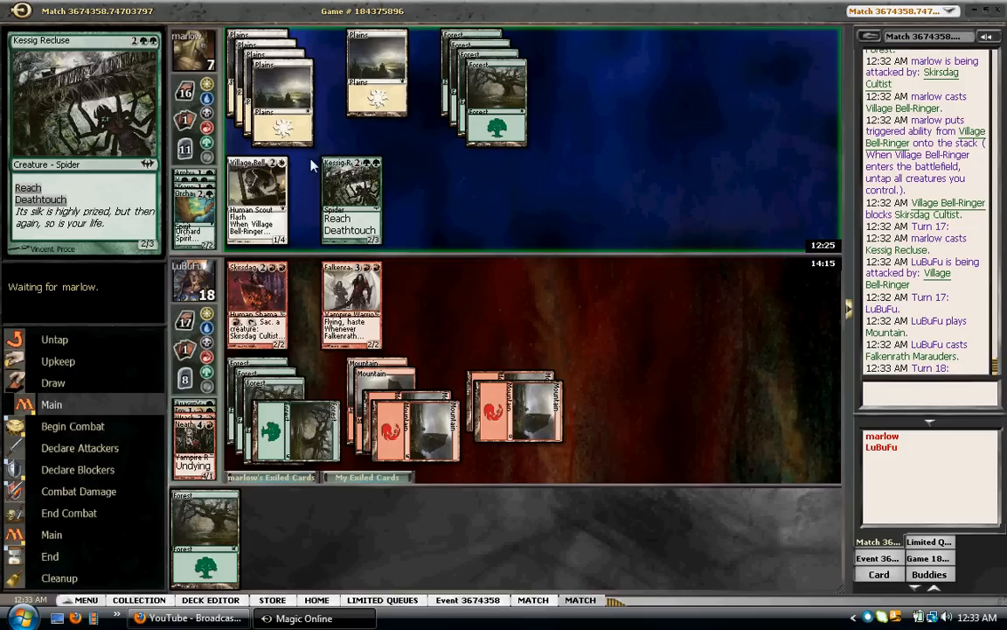
pyautogui.moveTo(485, 262)
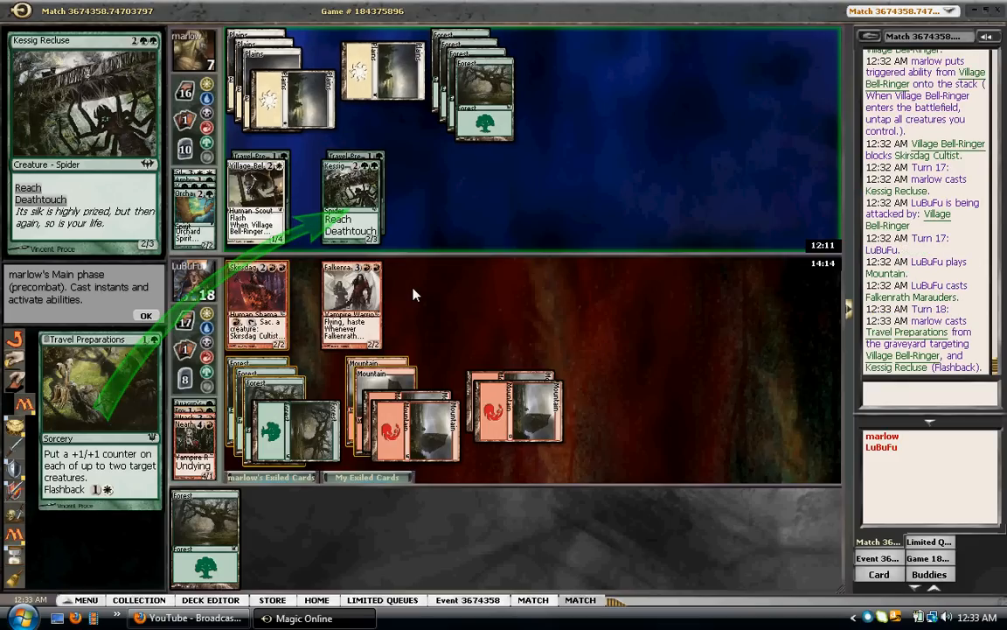
# Let Travel Preparations resolve and take Village Bell-Ringer's unblocked hit down to 16
pyautogui.click(146, 316)
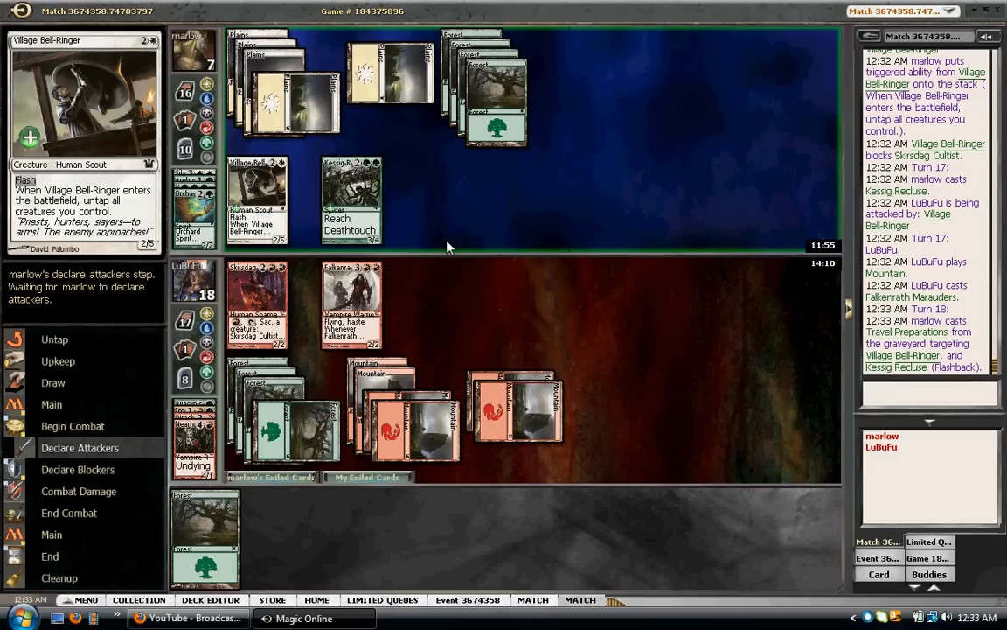
pyautogui.moveTo(350, 197)
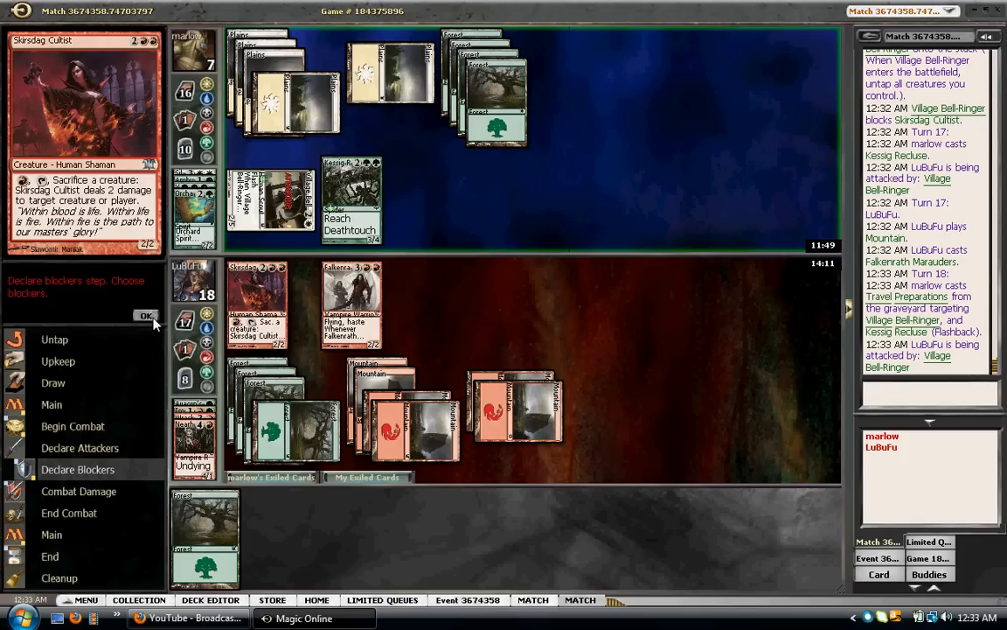
pyautogui.click(146, 316)
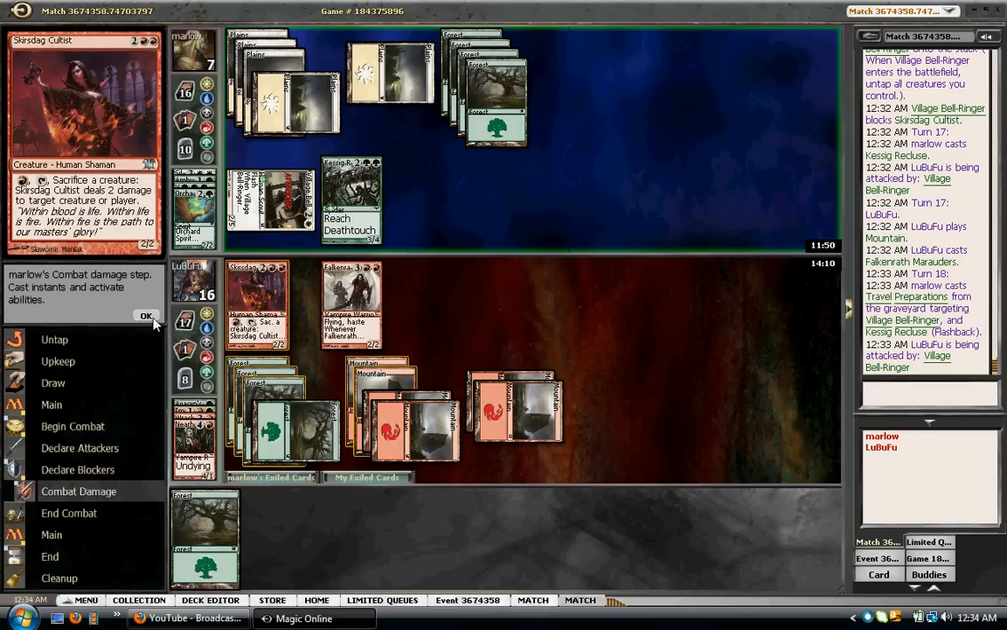
pyautogui.click(146, 315)
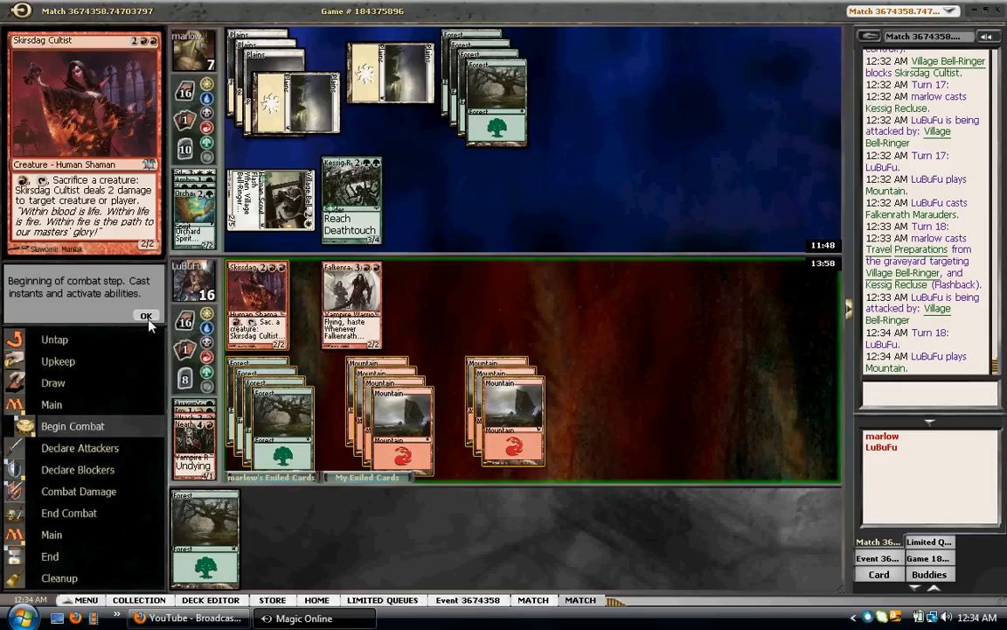
# Skip attacking on turn 18, then pass marlow's turn without blocking Village Bell-Ringer
pyautogui.click(146, 315)
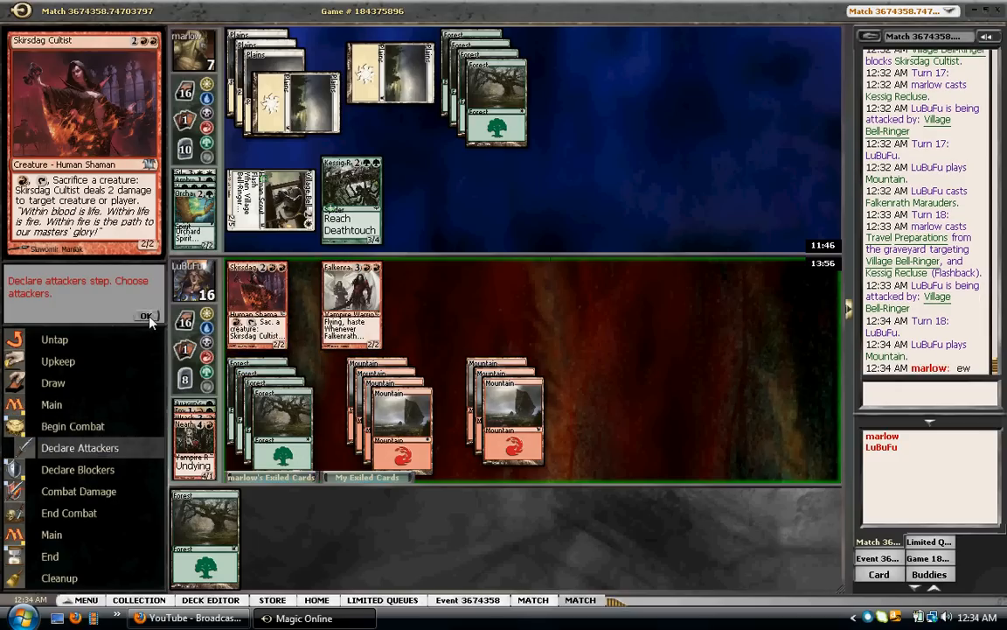
pyautogui.click(146, 316)
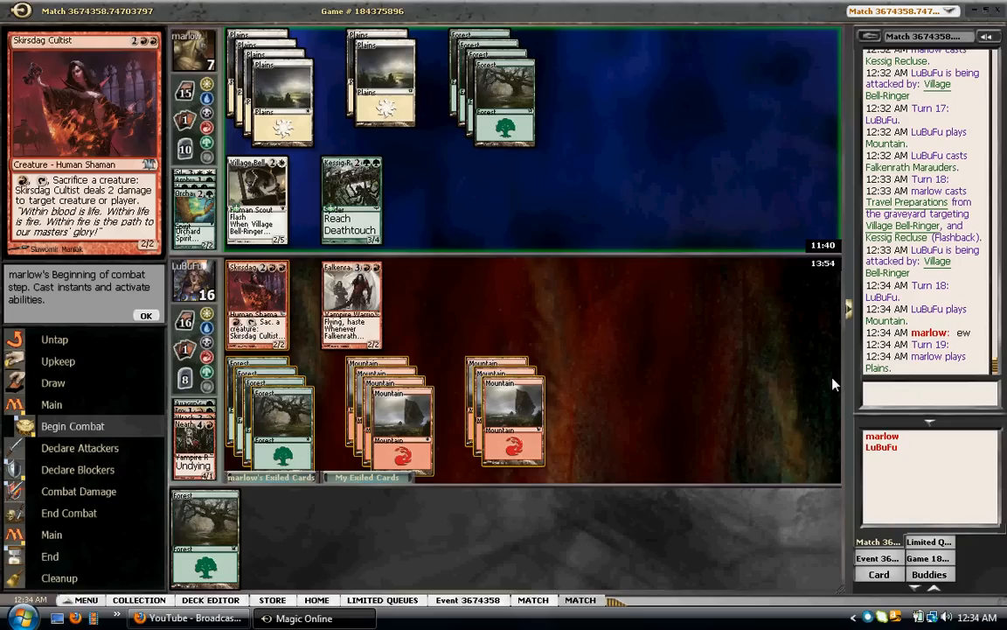
pyautogui.click(147, 315)
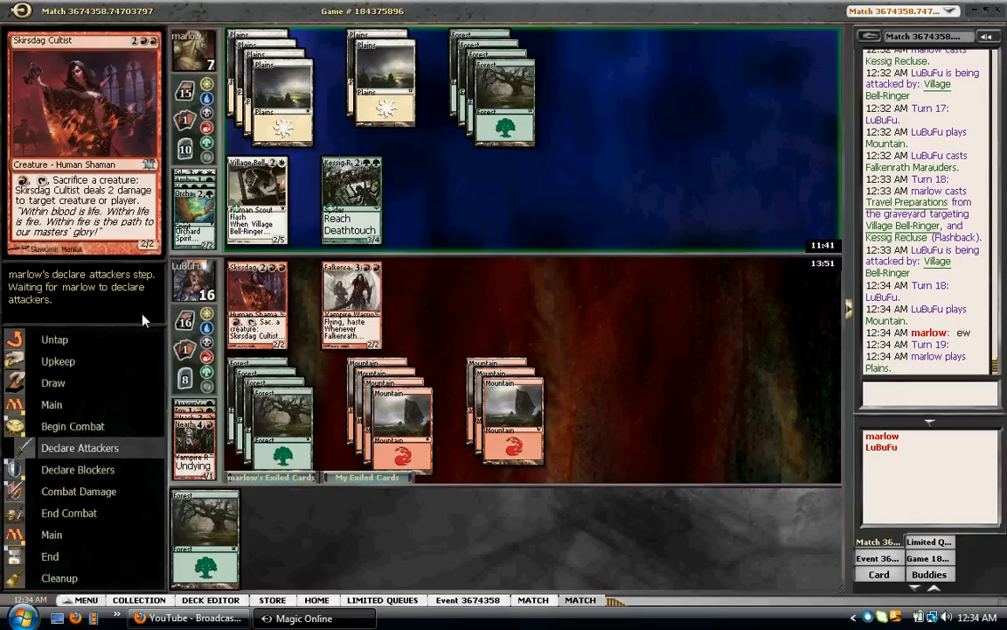
pyautogui.click(146, 317)
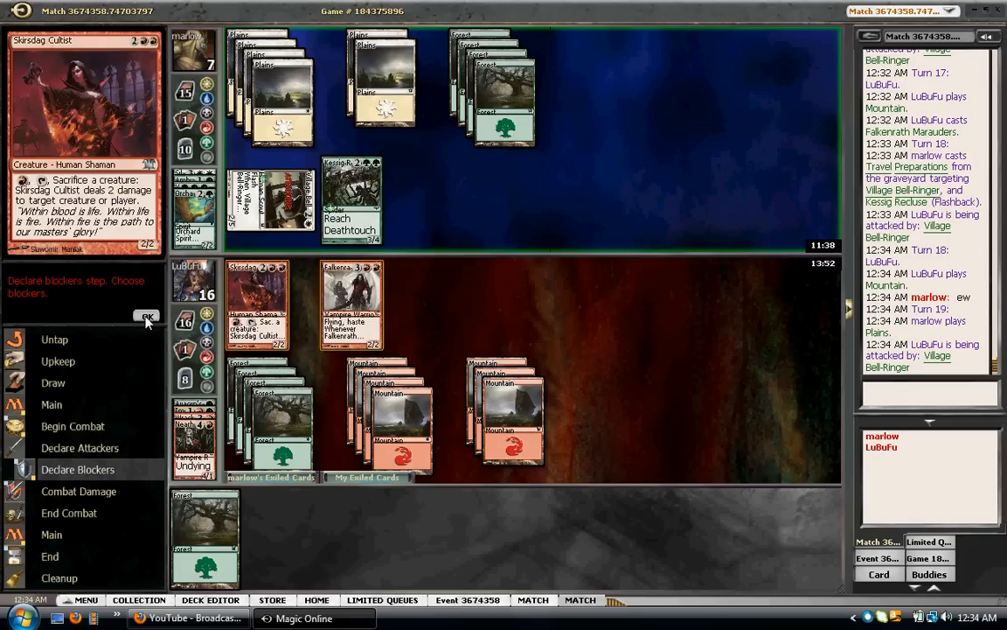
pyautogui.click(146, 316)
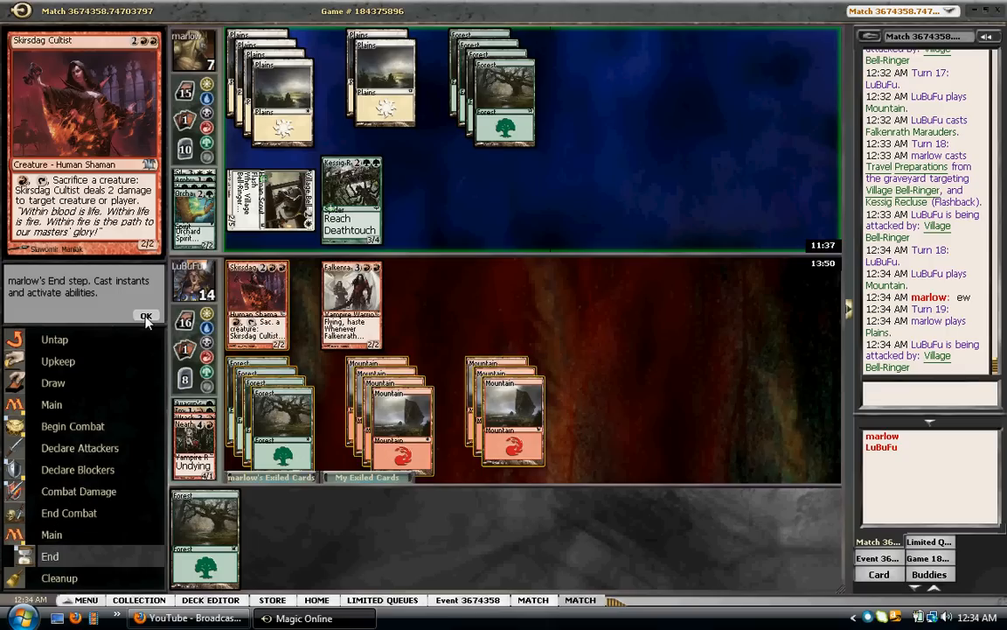
pyautogui.click(146, 315)
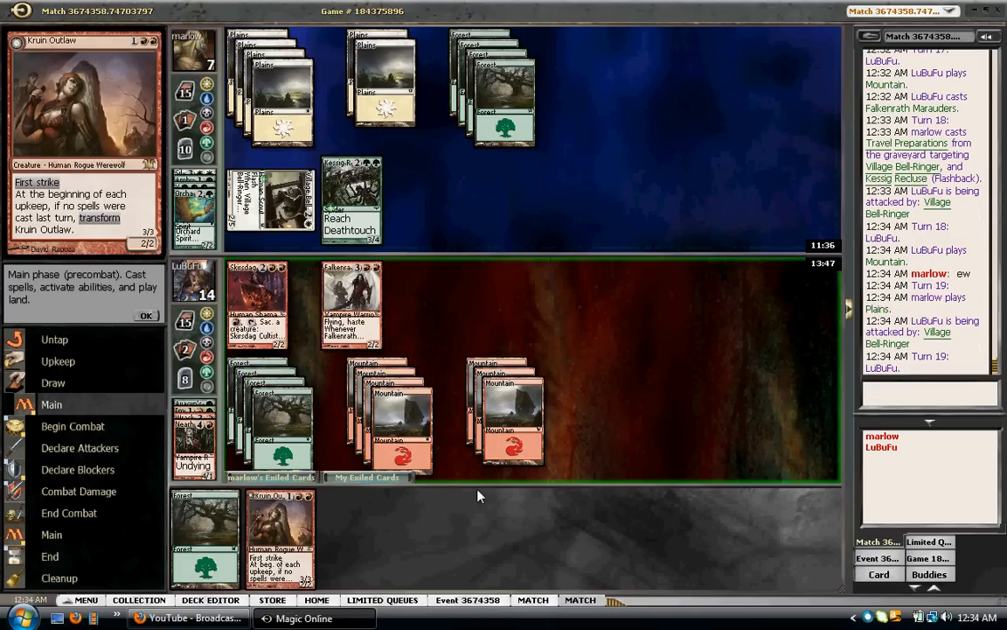
# Cast Kruin Outlaw and move through combat without declaring attackers
pyautogui.click(501, 419)
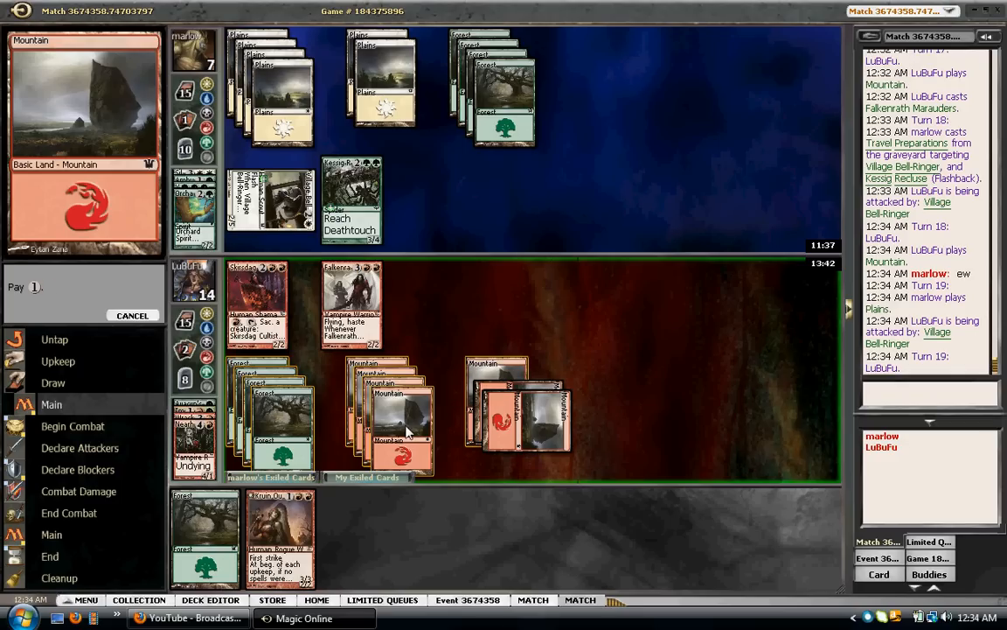
pyautogui.moveTo(409, 436)
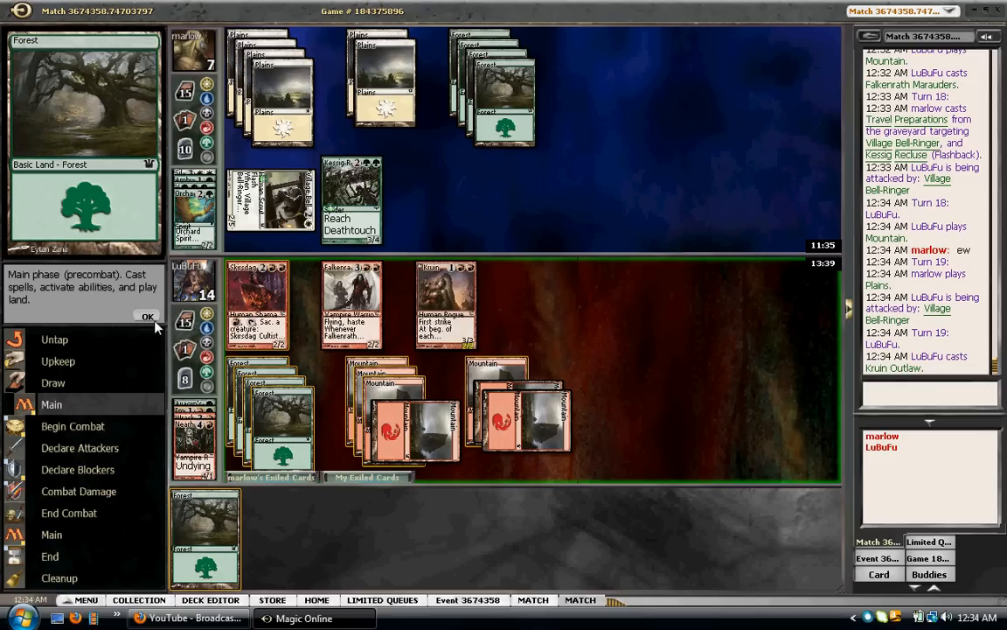
pyautogui.click(147, 317)
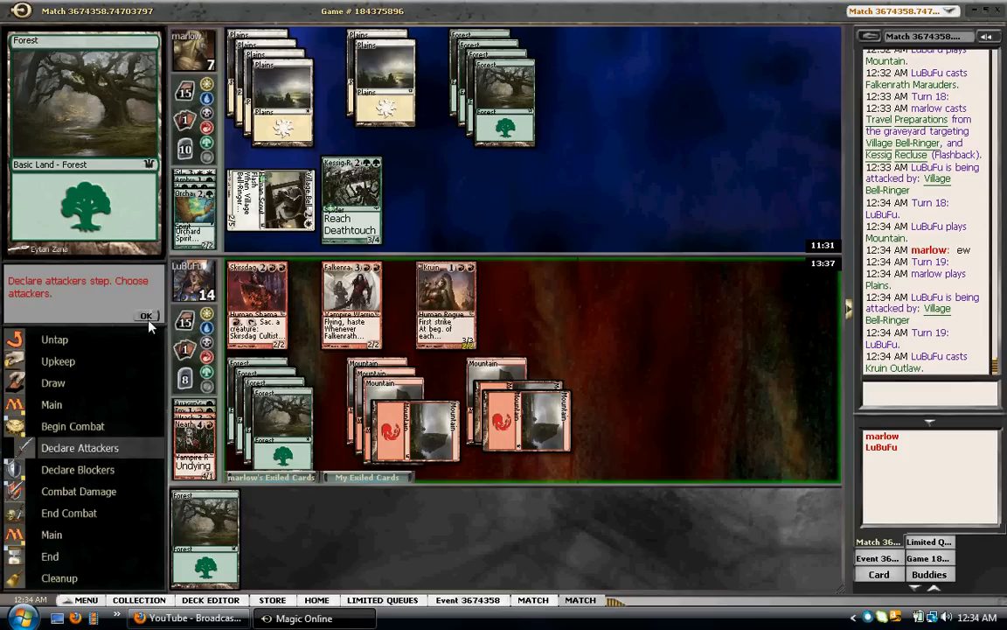
pyautogui.click(146, 315)
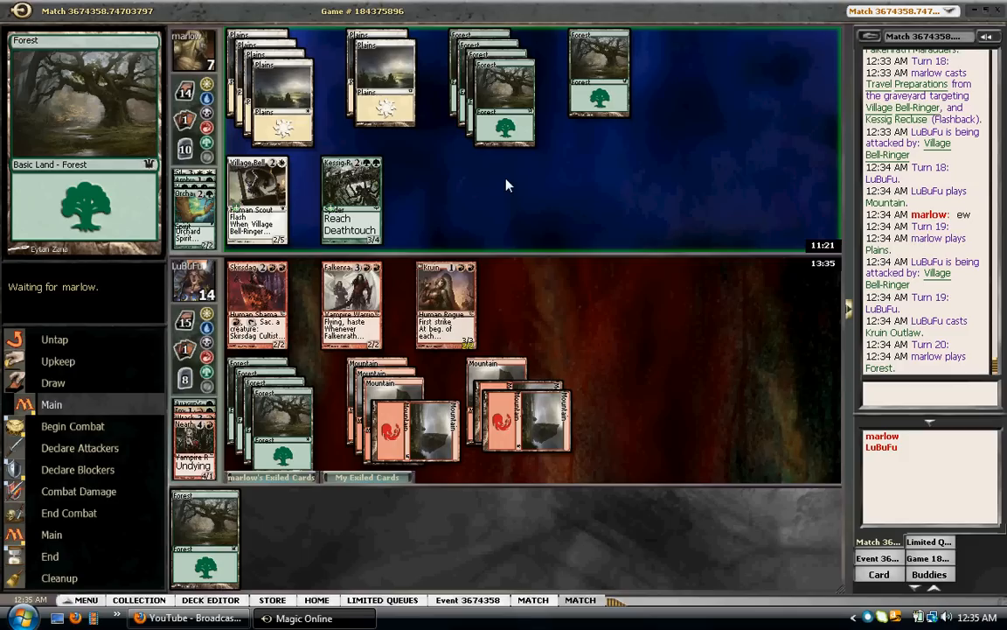
# Pass marlow's main phase and combat, and reply 'Y' in the game chat
pyautogui.click(73, 426)
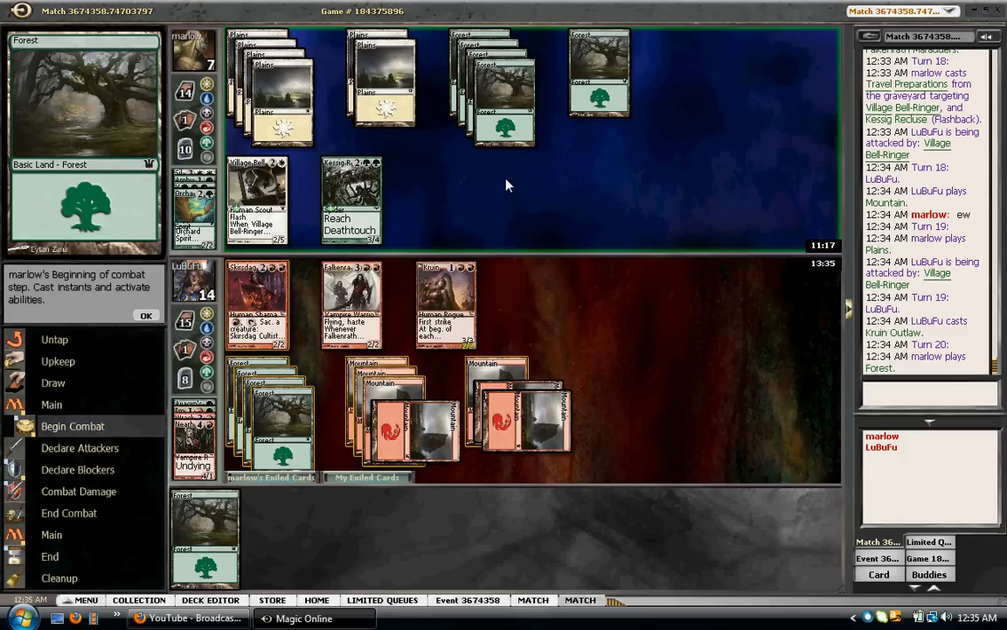
pyautogui.click(147, 315)
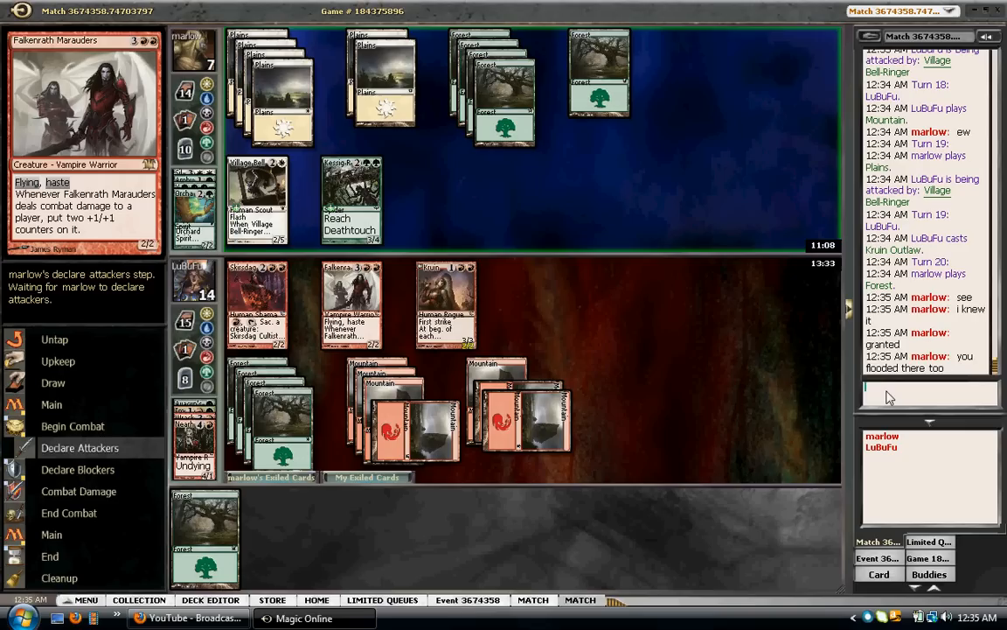
pyautogui.write('Y')
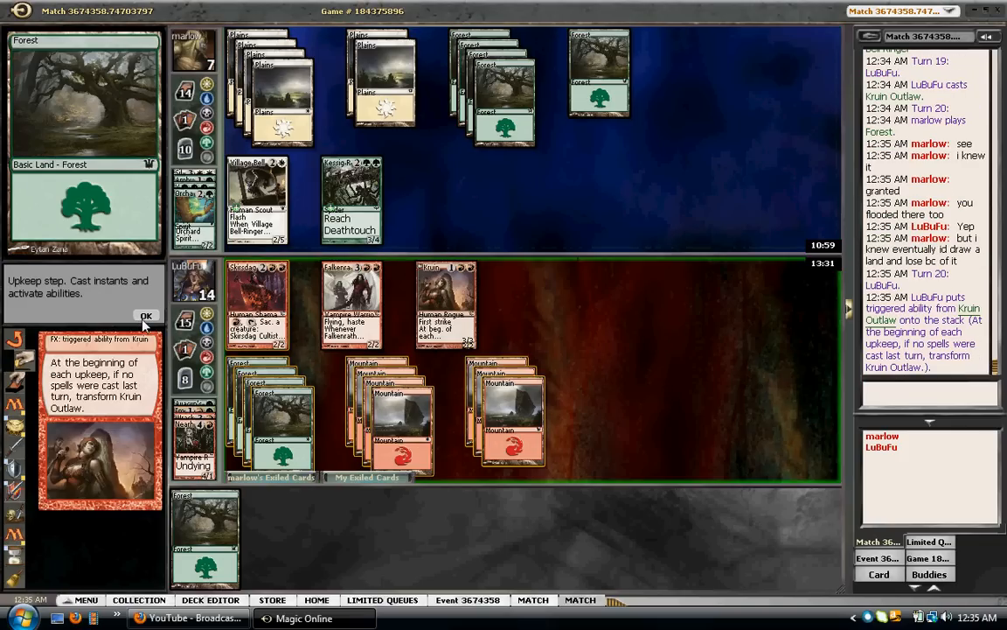
# Resolve the upkeep trigger into Terror of Kruin Pass, then pay for Crossway Vampire with a Forest
pyautogui.click(146, 315)
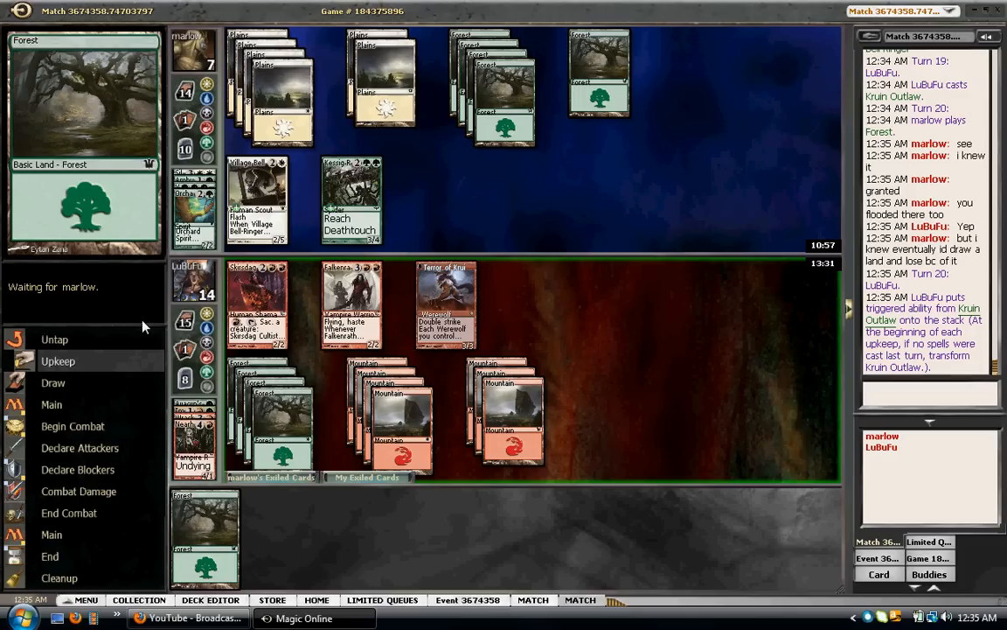
pyautogui.moveTo(148, 325)
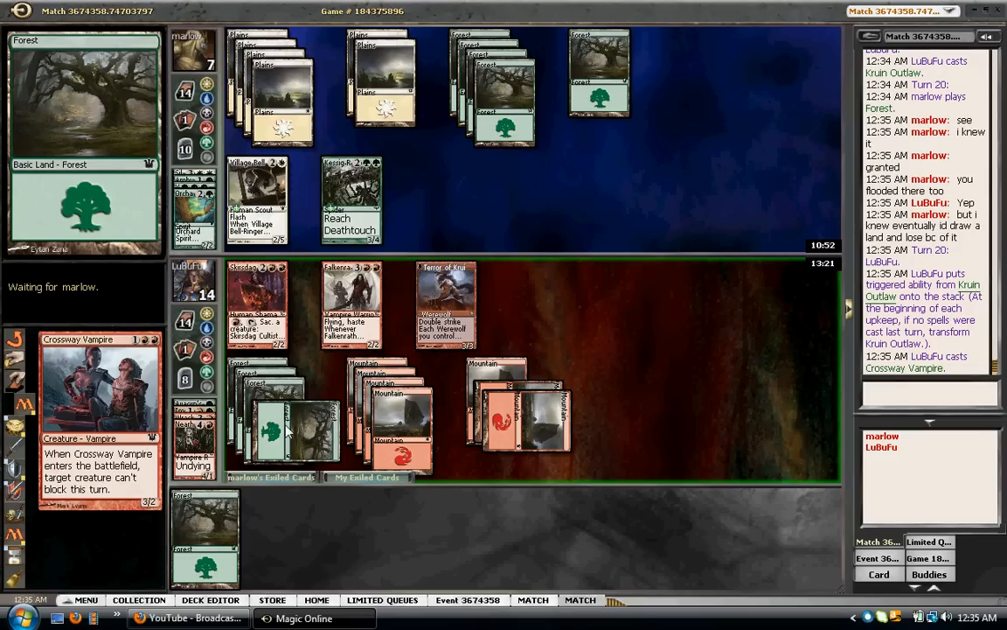
pyautogui.click(382, 599)
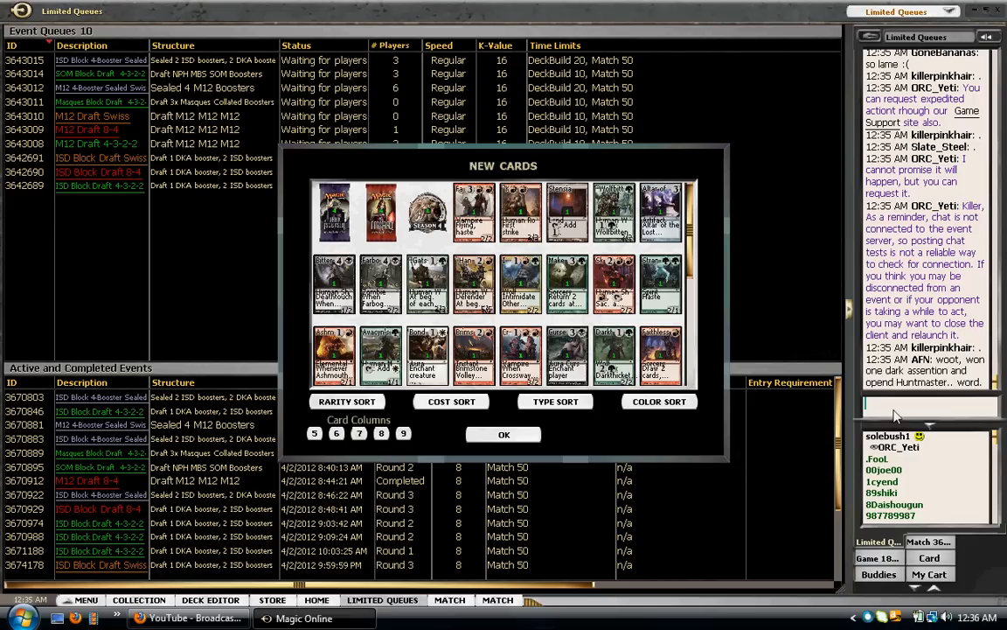
pyautogui.moveTo(567, 156)
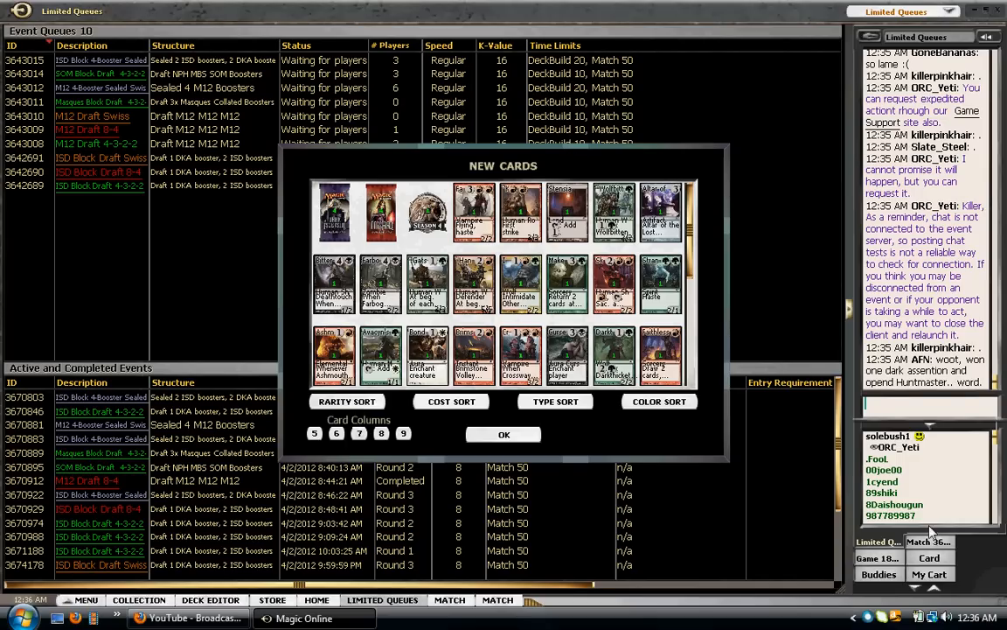
# Switch the chat panel back to the Match conversation over the New Cards window
pyautogui.click(904, 541)
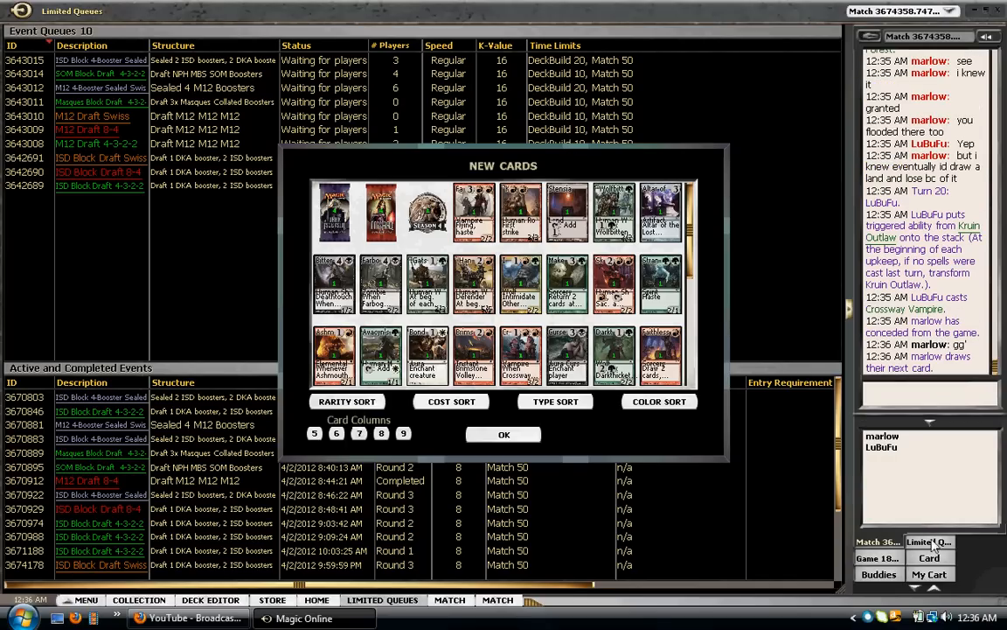
pyautogui.moveTo(920, 390)
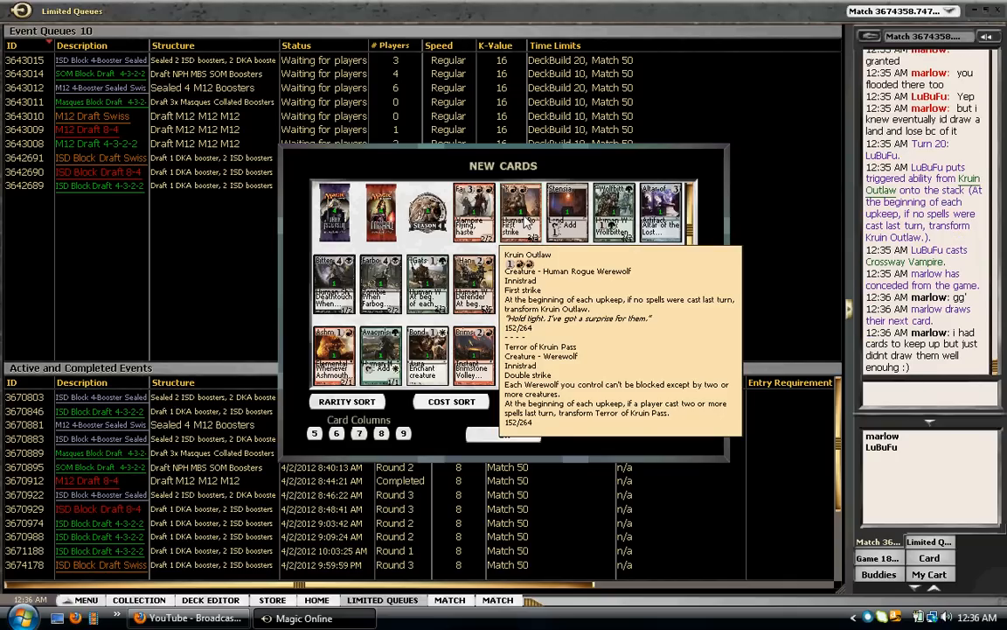
pyautogui.moveTo(878, 392)
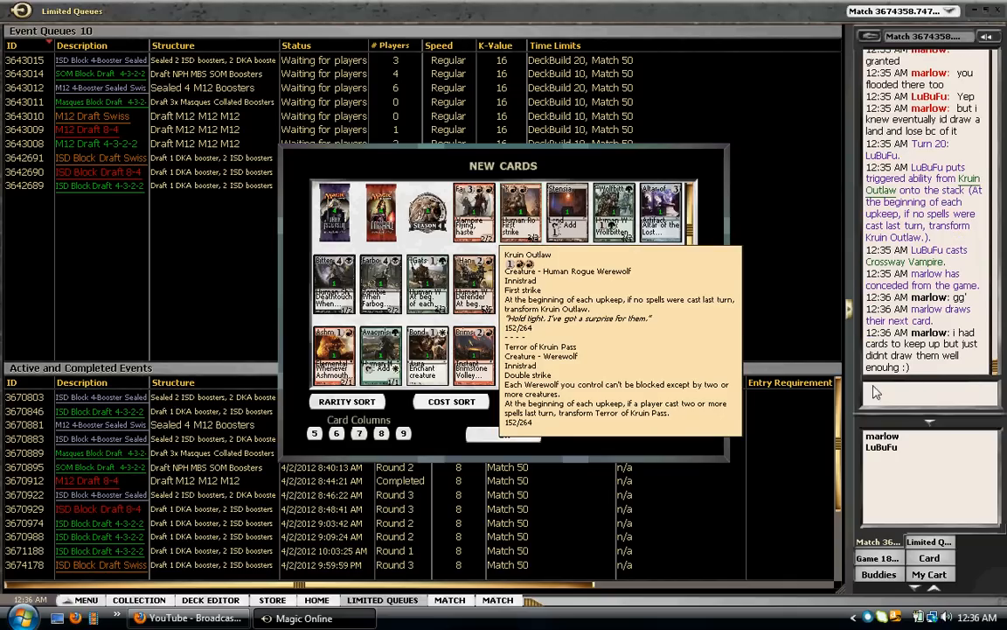